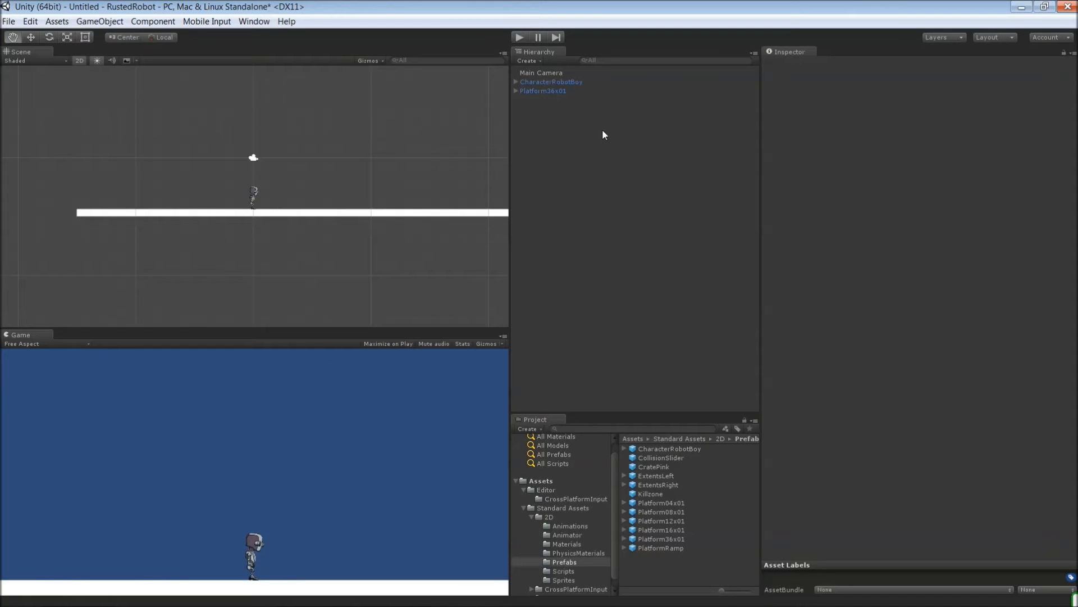
Add a new 2D sprite to the scene using the CratePinkGridSprite image
{"action": "right_click", "coordinate": [604, 135]}
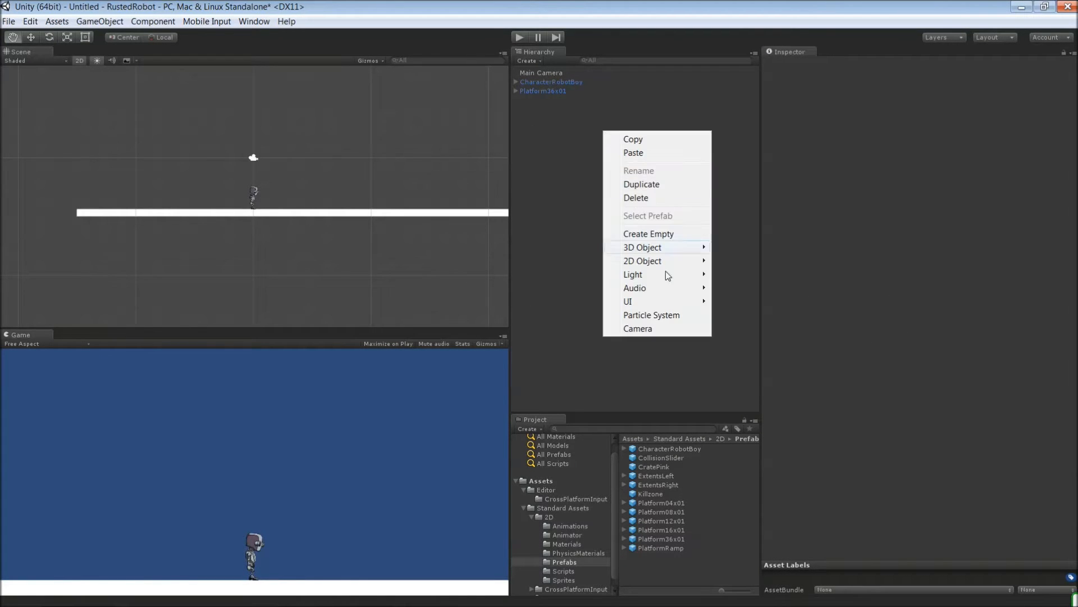
{"action": "mouse_move", "coordinate": [641, 260]}
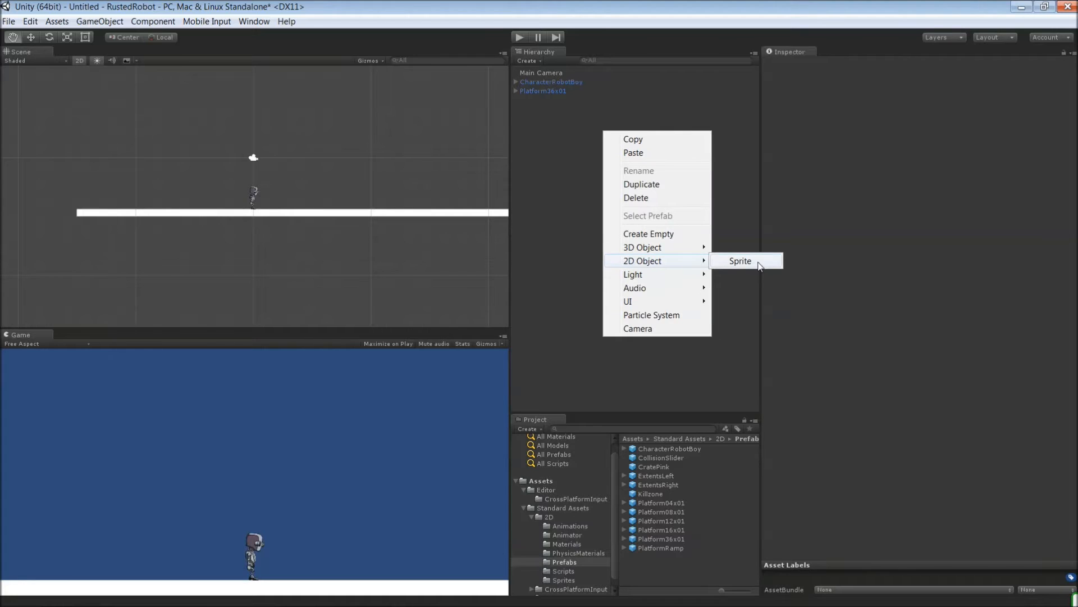
{"action": "left_click", "coordinate": [740, 260]}
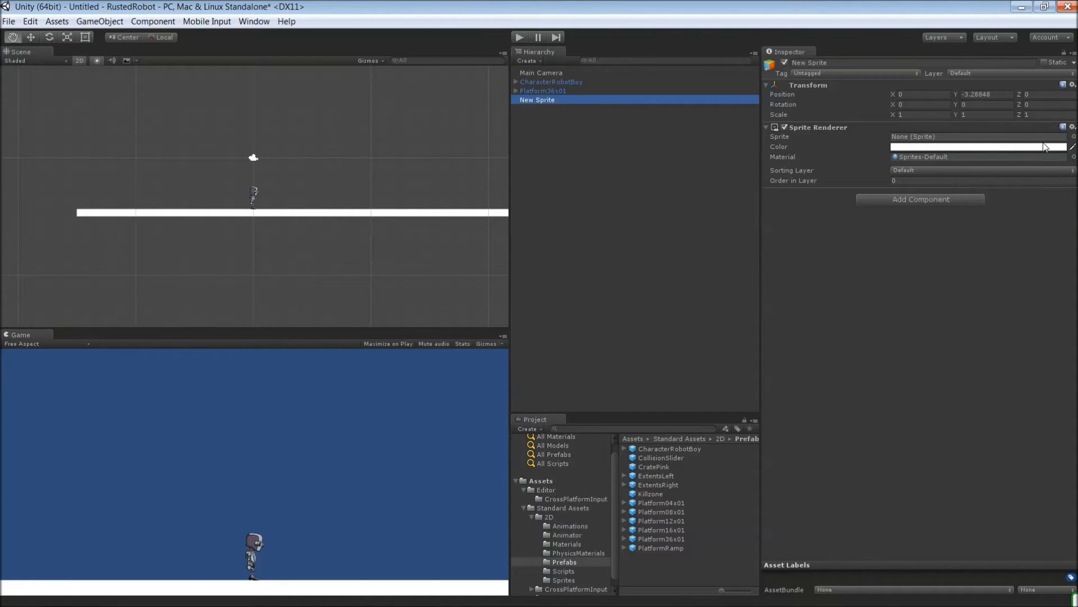
{"action": "left_click", "coordinate": [1071, 136]}
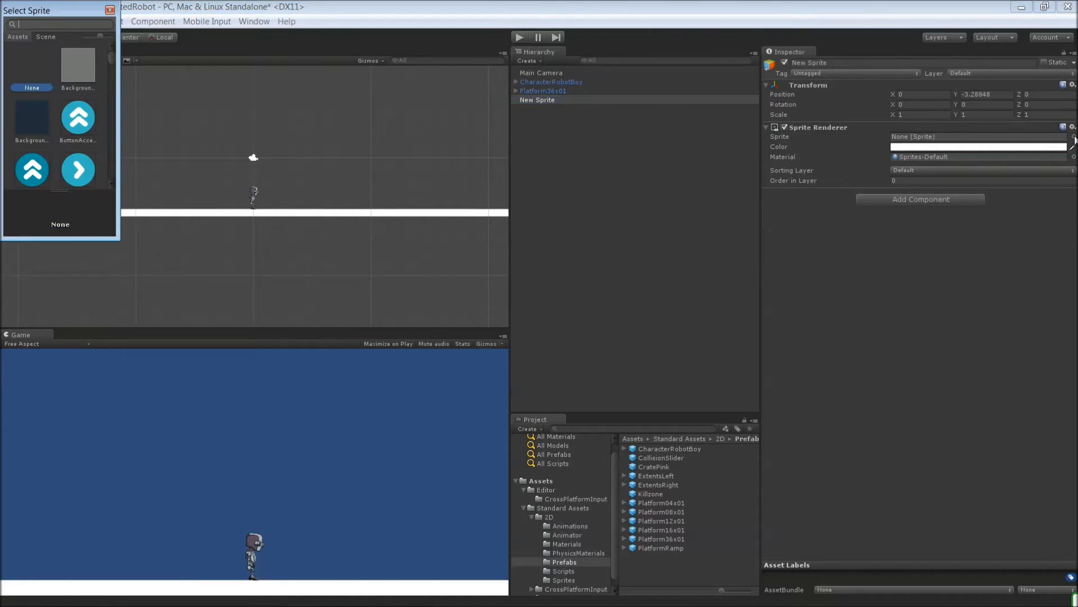
{"action": "scroll", "scroll_direction": "down", "scroll_amount": 3}
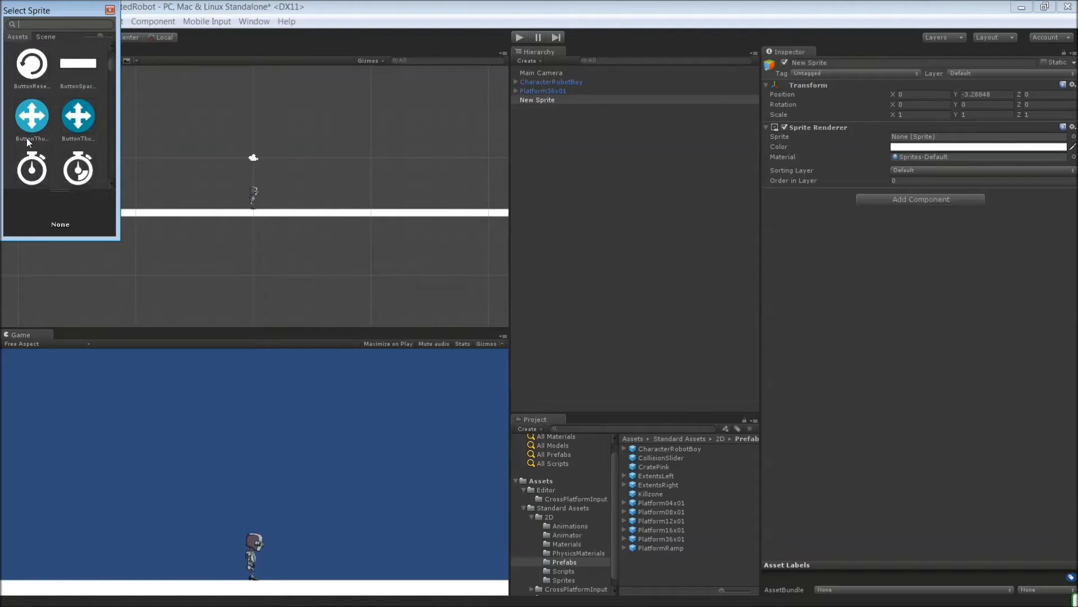
{"action": "left_click", "coordinate": [32, 66]}
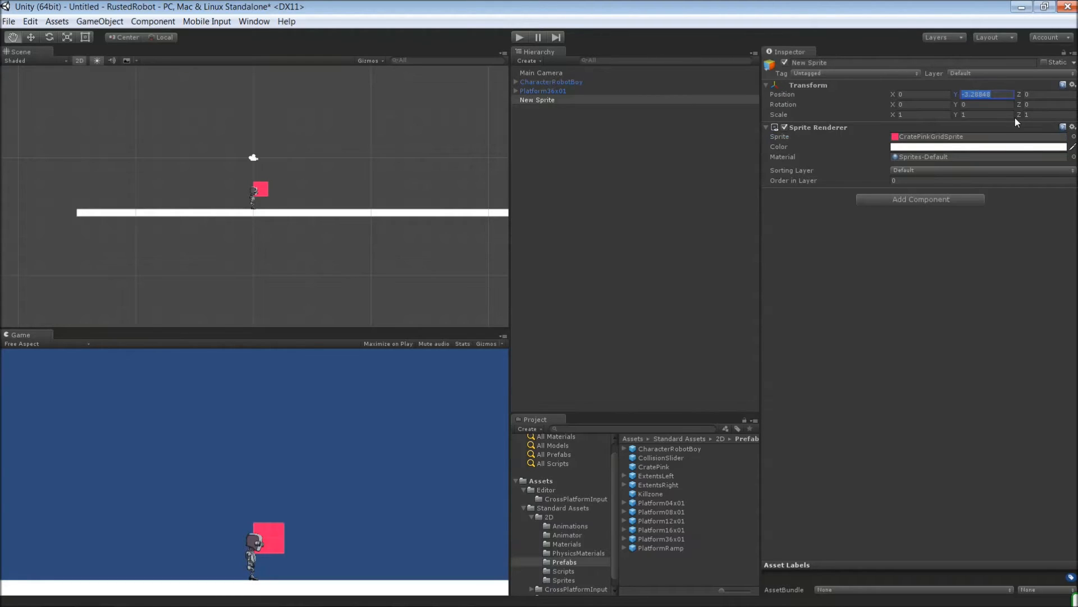
Lower the crate sprite to Position Y -4.5 so it sits on the platform
{"action": "type", "text": "-4"}
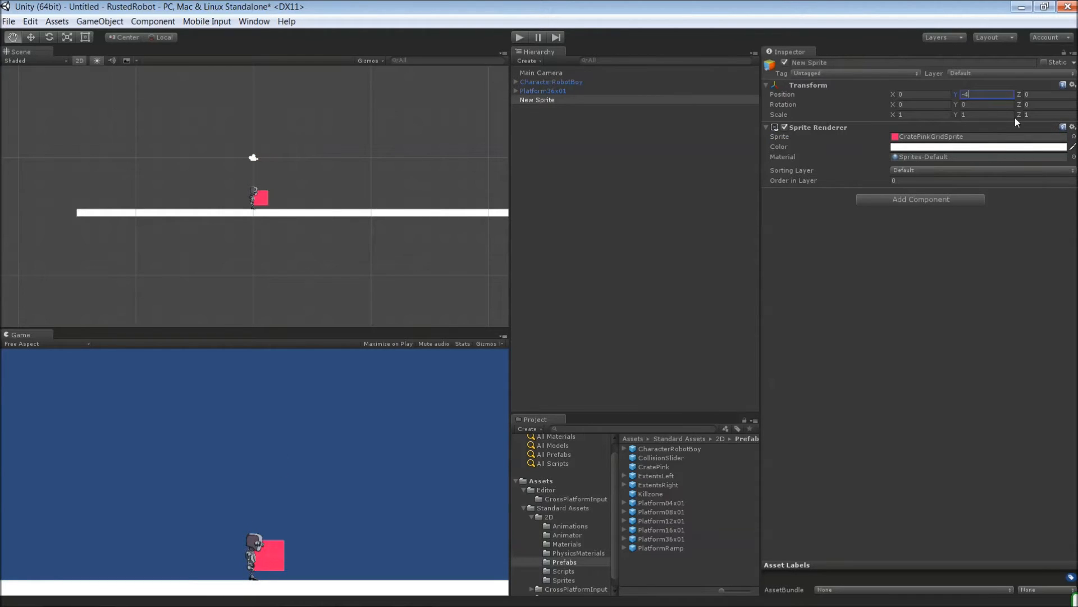
{"action": "type", "text": "-4.5"}
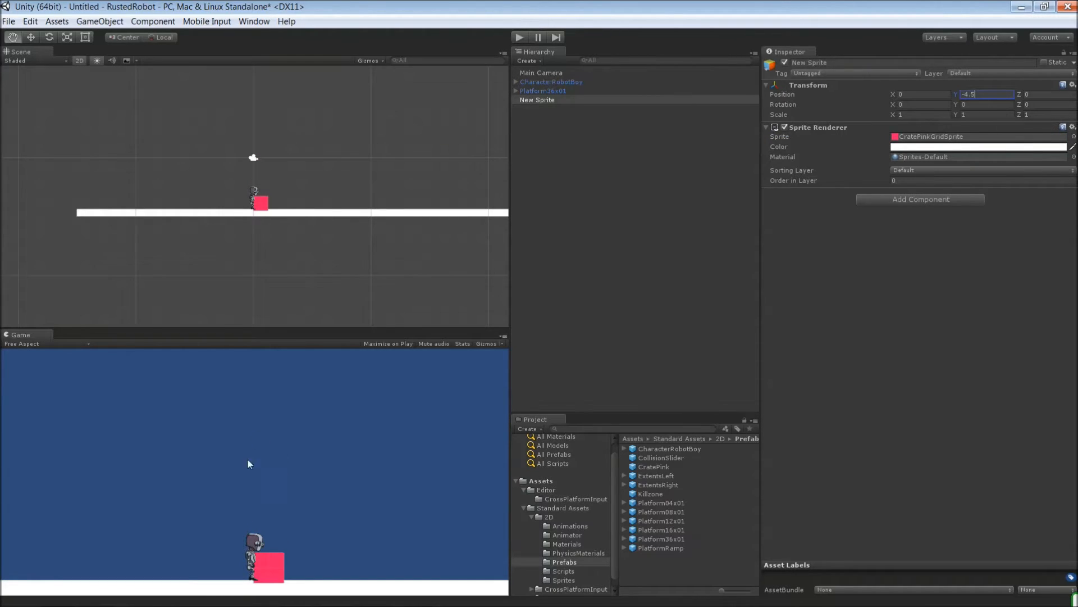
{"action": "mouse_move", "coordinate": [933, 91]}
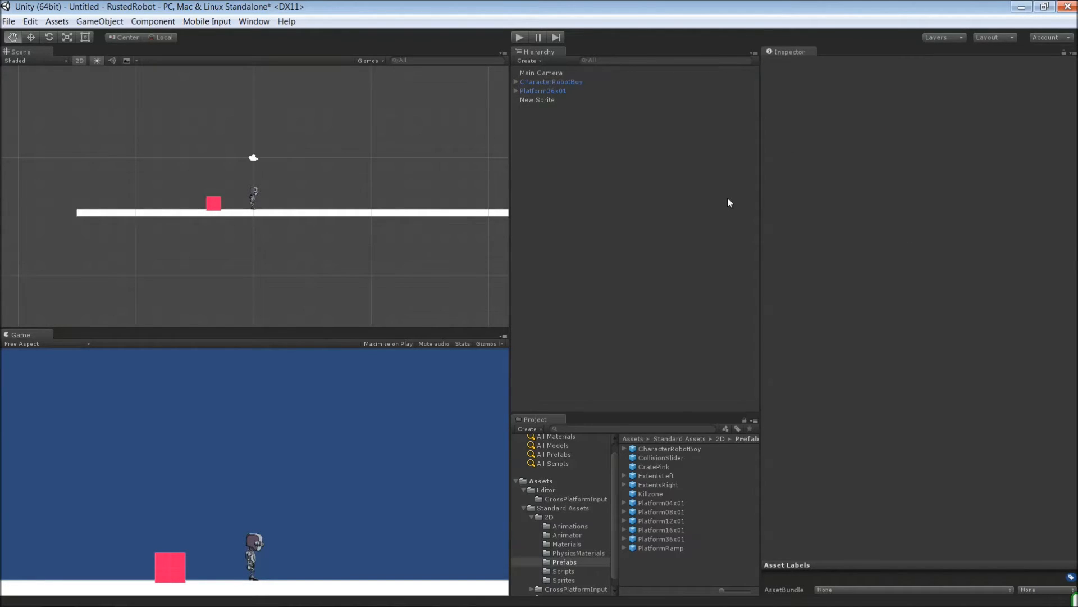
Attach a new C# script named csGameValues to CharacterRobotBoy via Add Component
{"action": "left_click", "coordinate": [551, 81]}
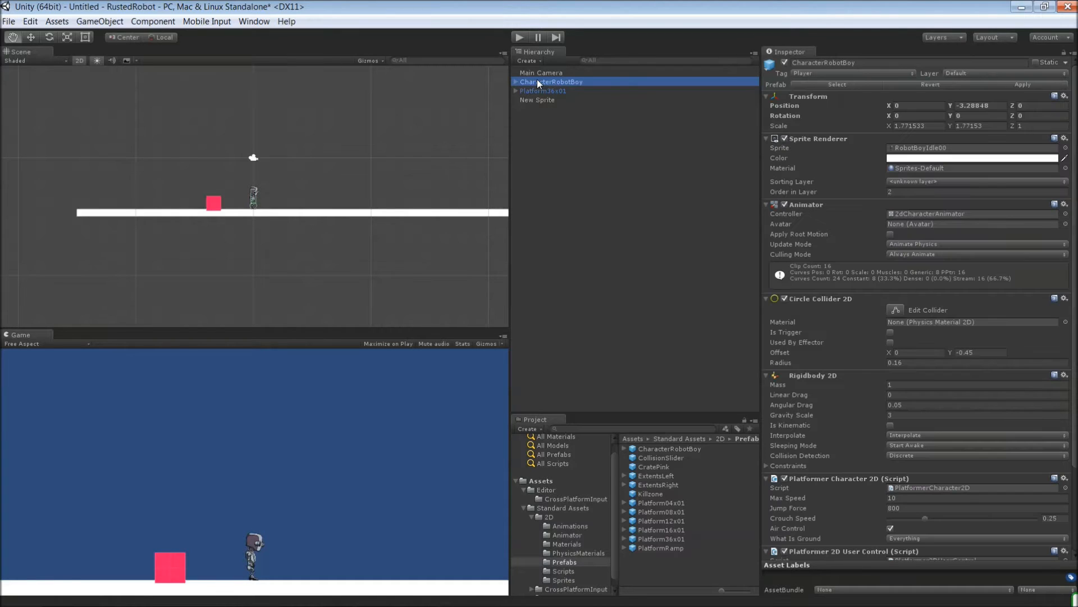
{"action": "mouse_move", "coordinate": [881, 373]}
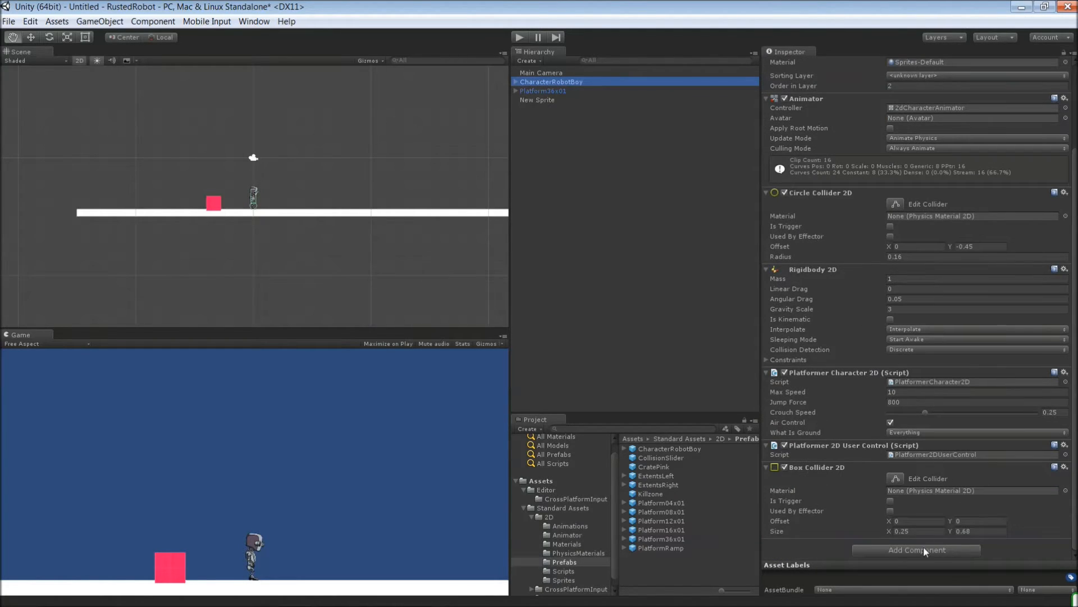
{"action": "left_click", "coordinate": [915, 549]}
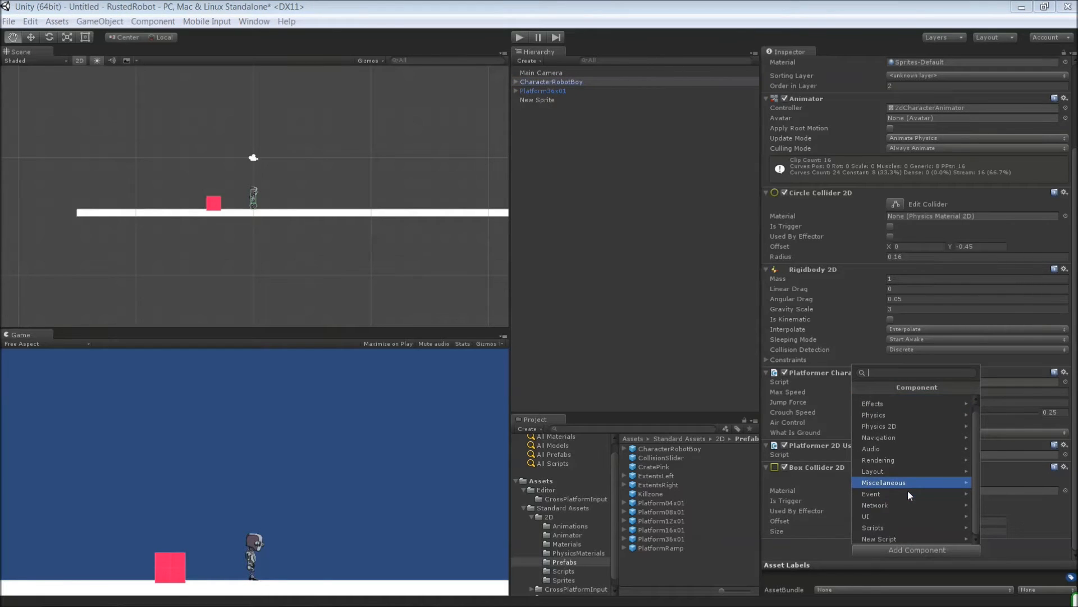
{"action": "left_click", "coordinate": [879, 538]}
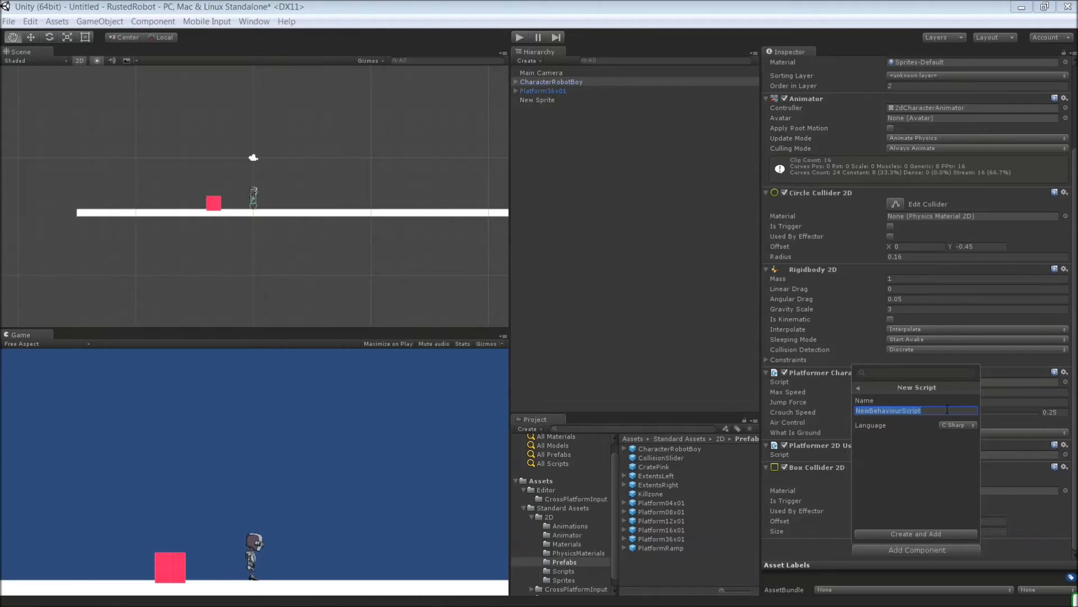
{"action": "type", "text": "csGameV"}
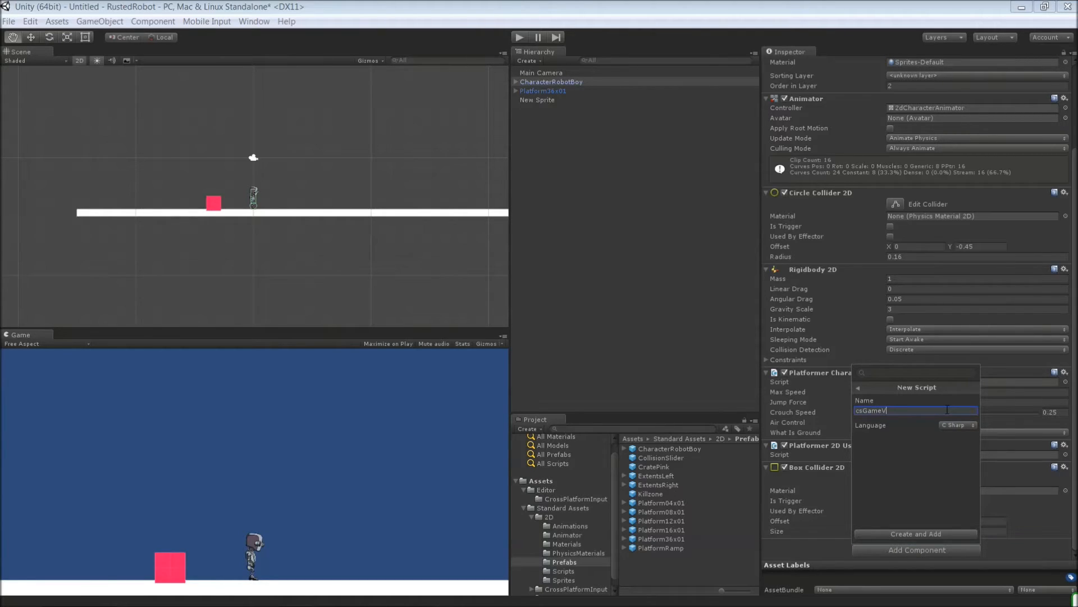
{"action": "type", "text": "alues"}
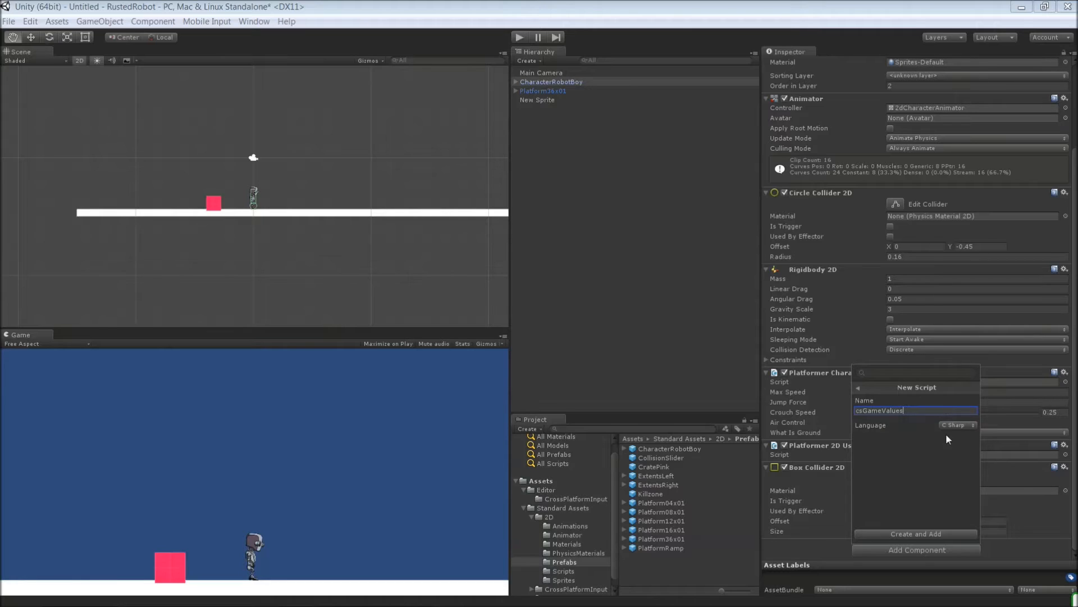
{"action": "left_click", "coordinate": [914, 533]}
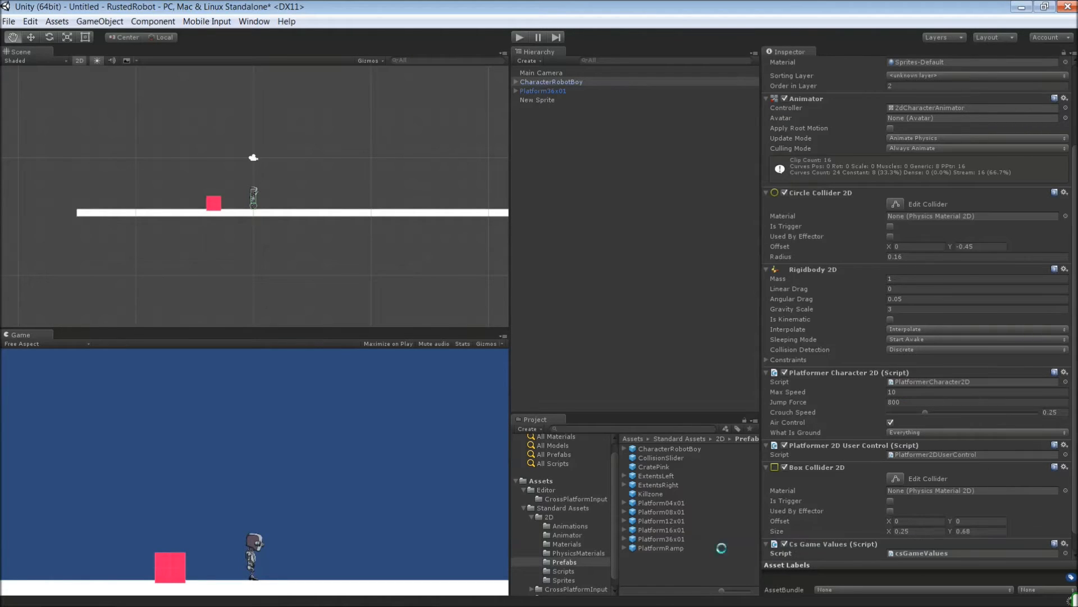
Locate csGameValues in the top-level Assets folder and open it in MonoDevelop
{"action": "left_click", "coordinate": [564, 552]}
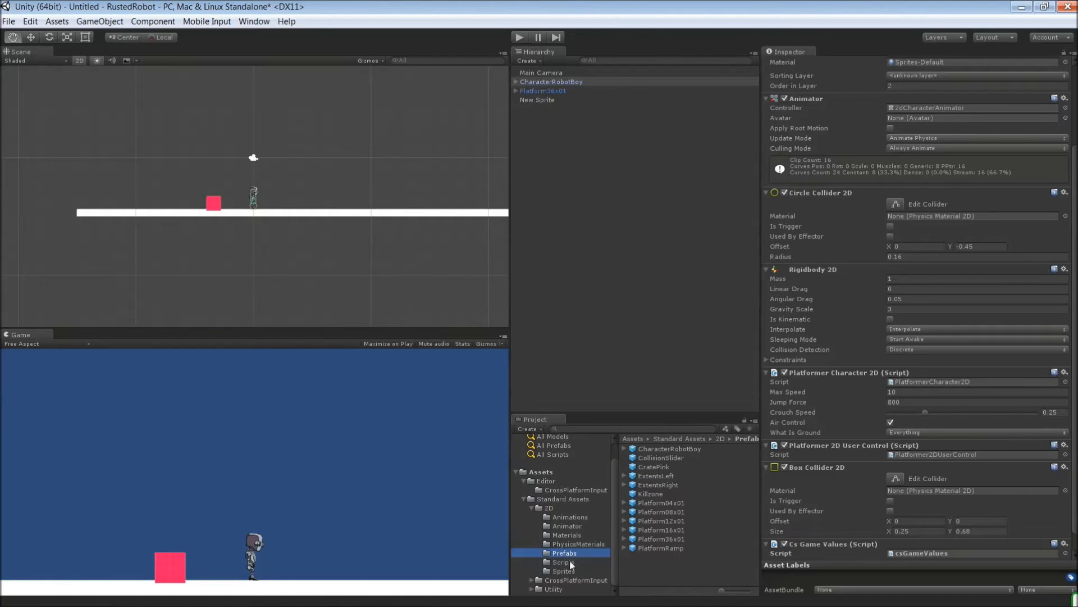
{"action": "left_click", "coordinate": [562, 561]}
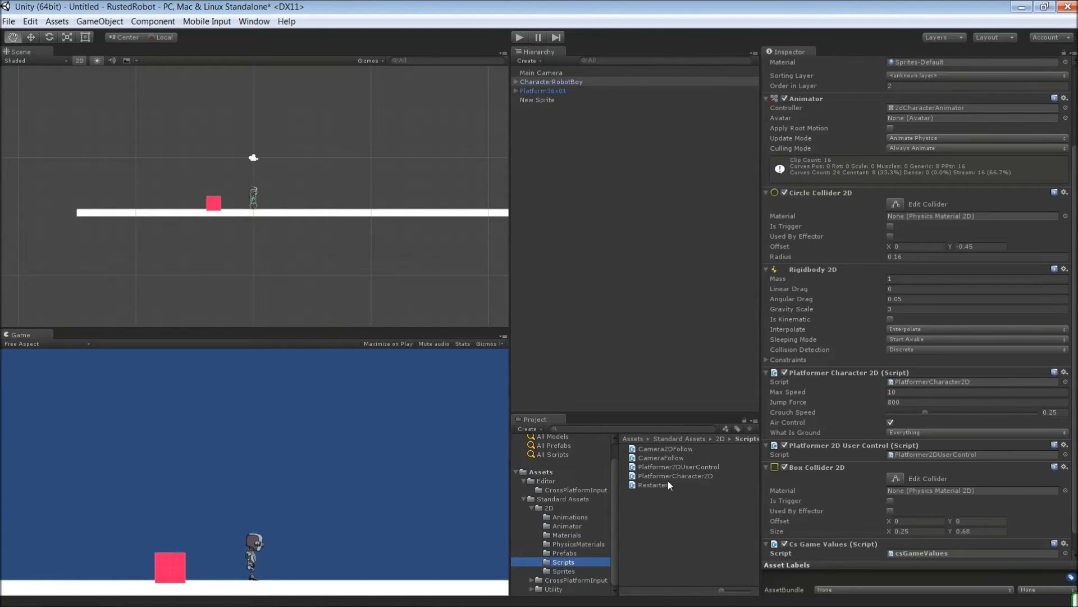
{"action": "mouse_move", "coordinate": [543, 514]}
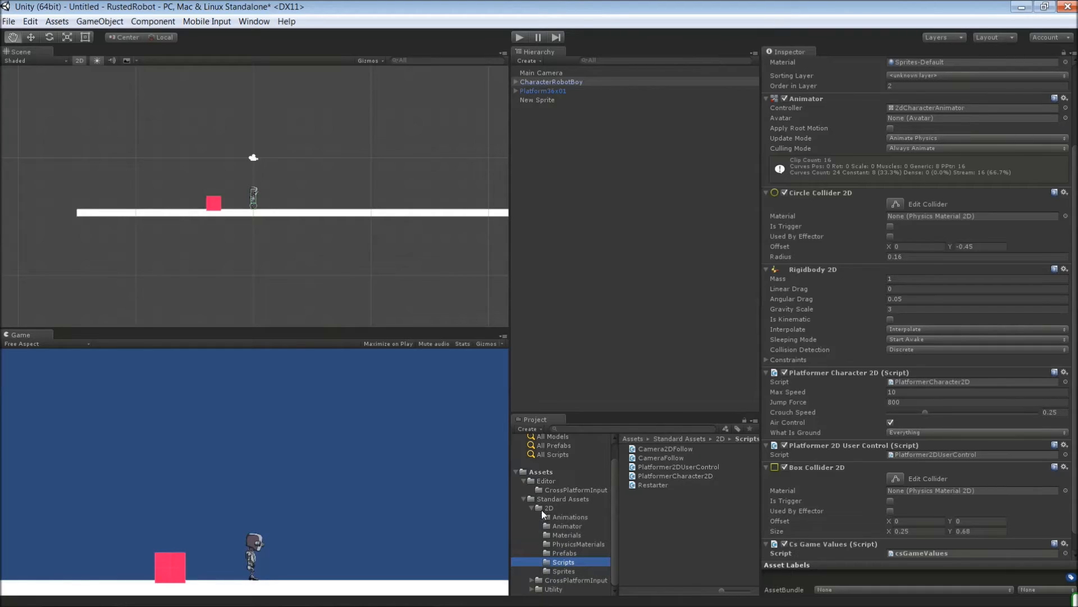
{"action": "left_click", "coordinate": [540, 471]}
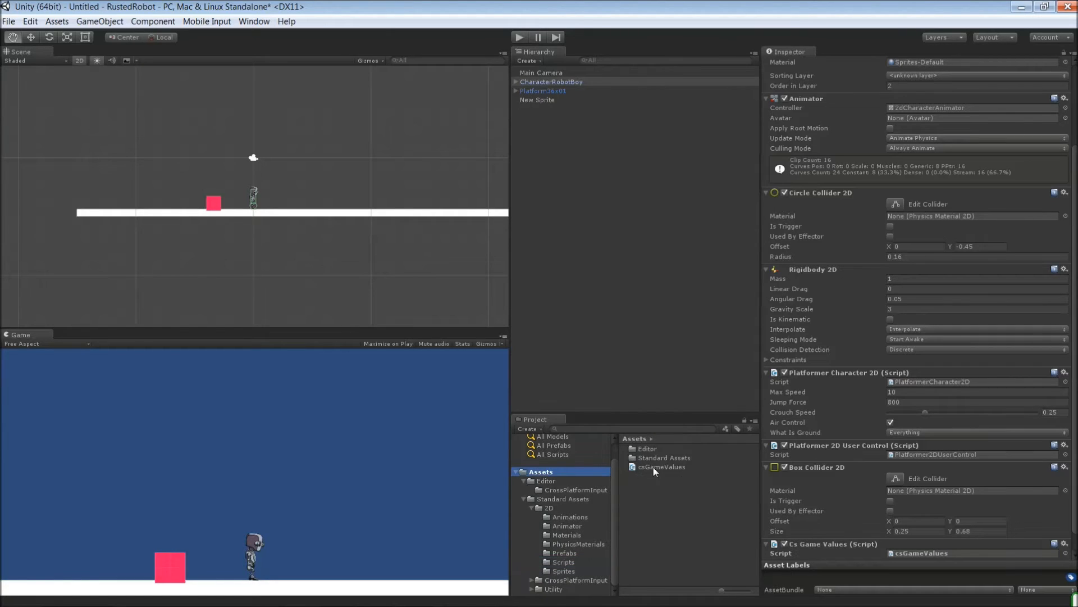
{"action": "left_click", "coordinate": [661, 466]}
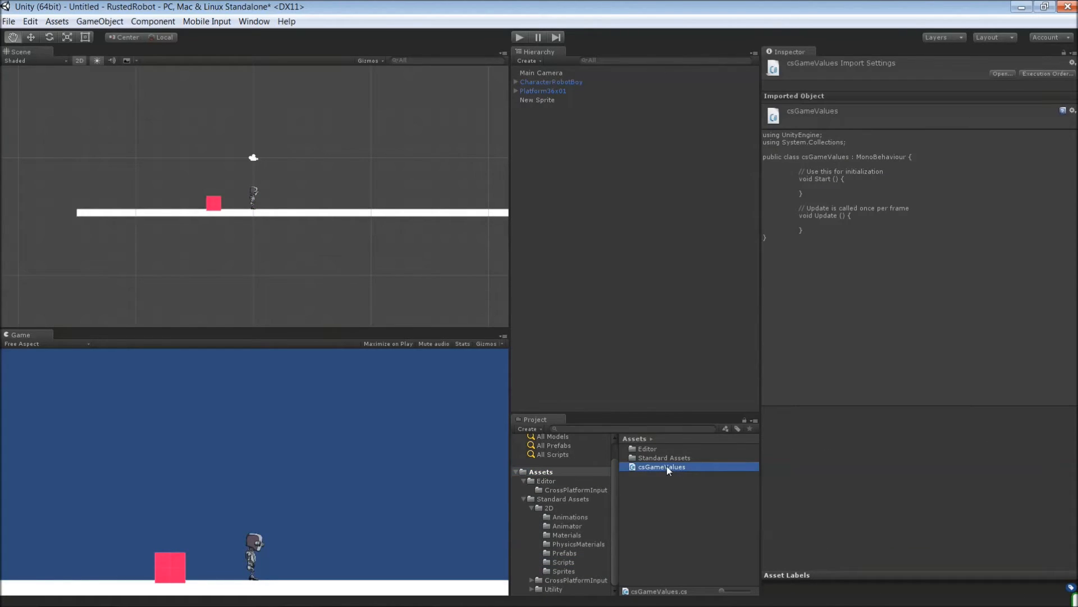
{"action": "mouse_move", "coordinate": [790, 381]}
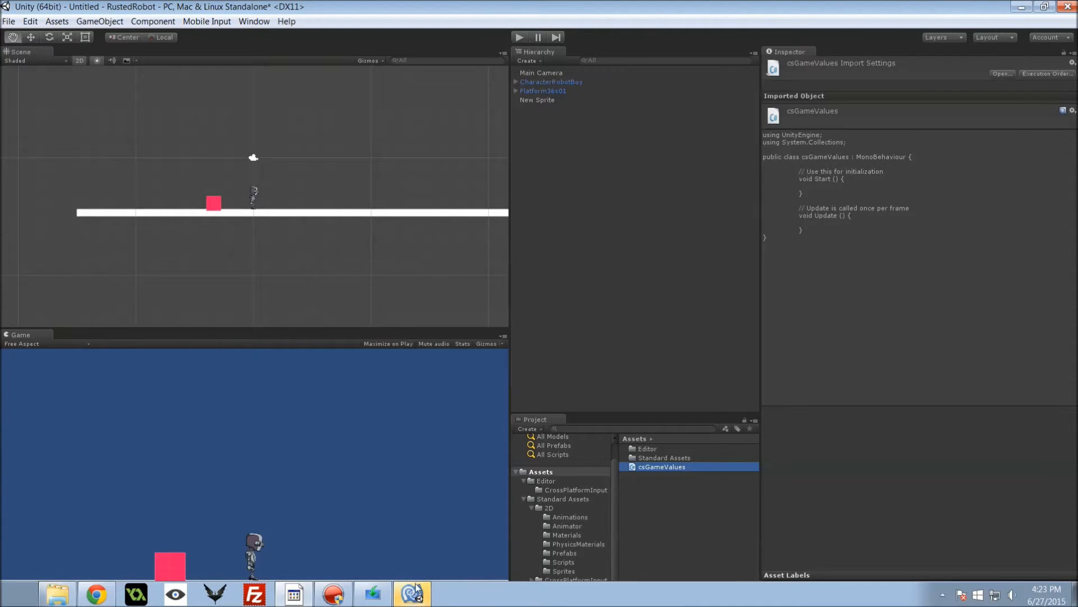
{"action": "double_click", "coordinate": [660, 466]}
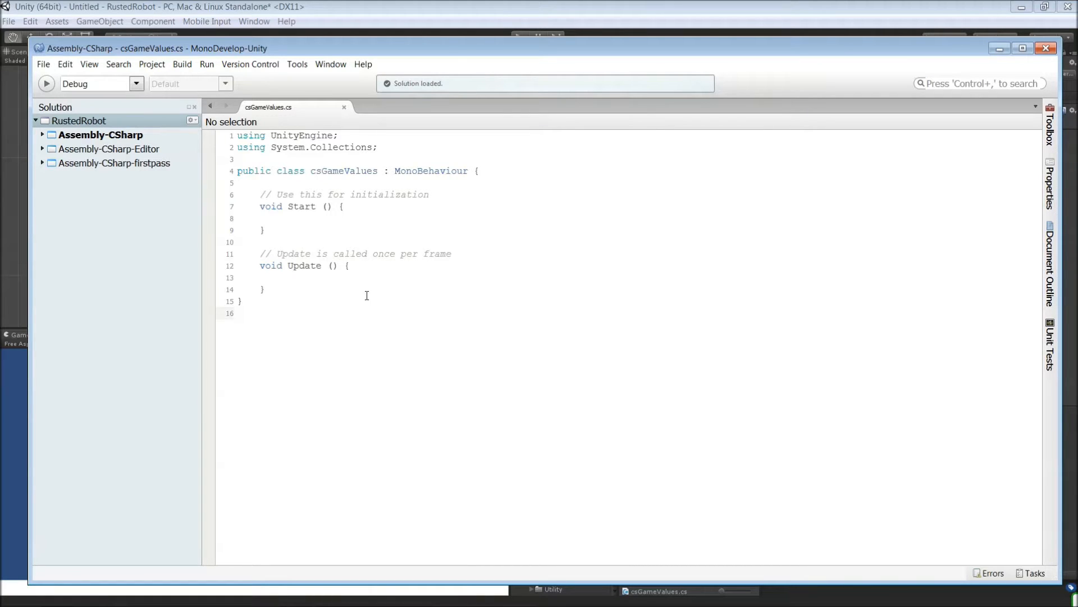
Declare public floats mineralCount and gasCount initialised to 0f in csGameValues
{"action": "left_click", "coordinate": [478, 171]}
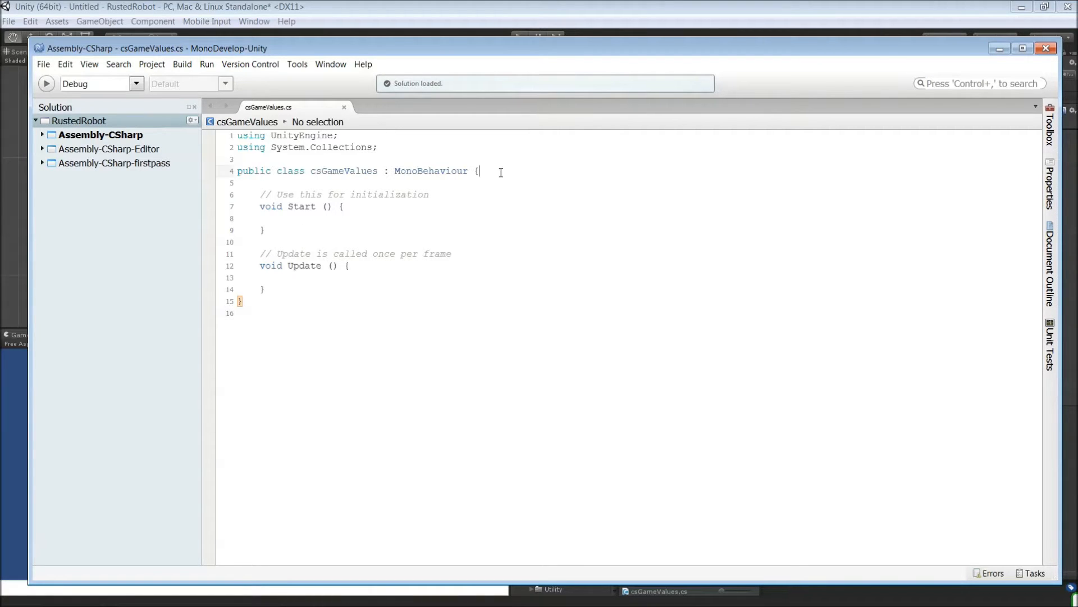
{"action": "key", "text": "Return"}
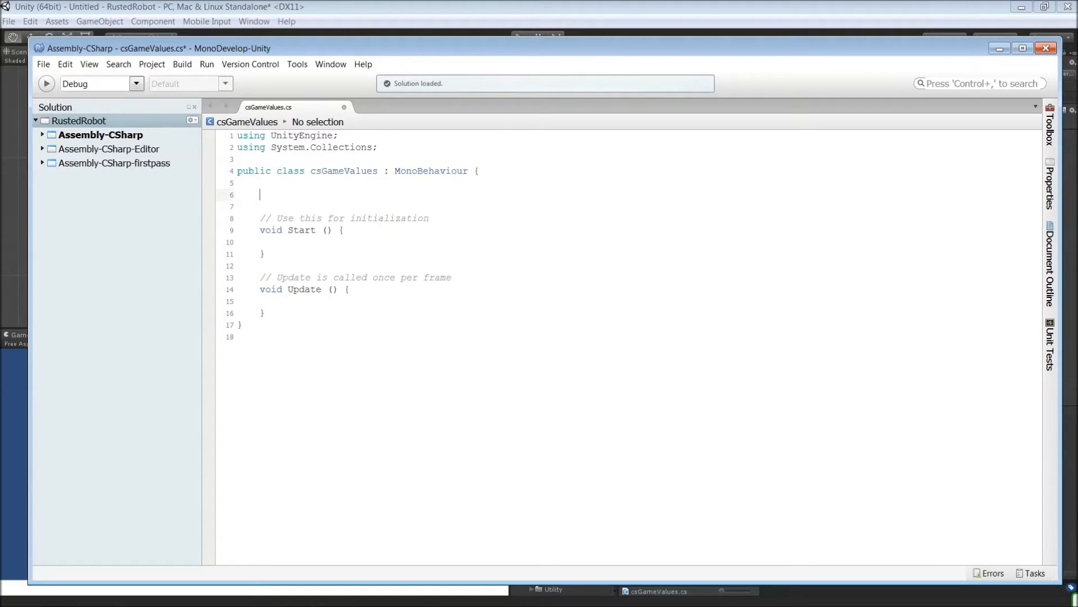
{"action": "type", "text": "public"}
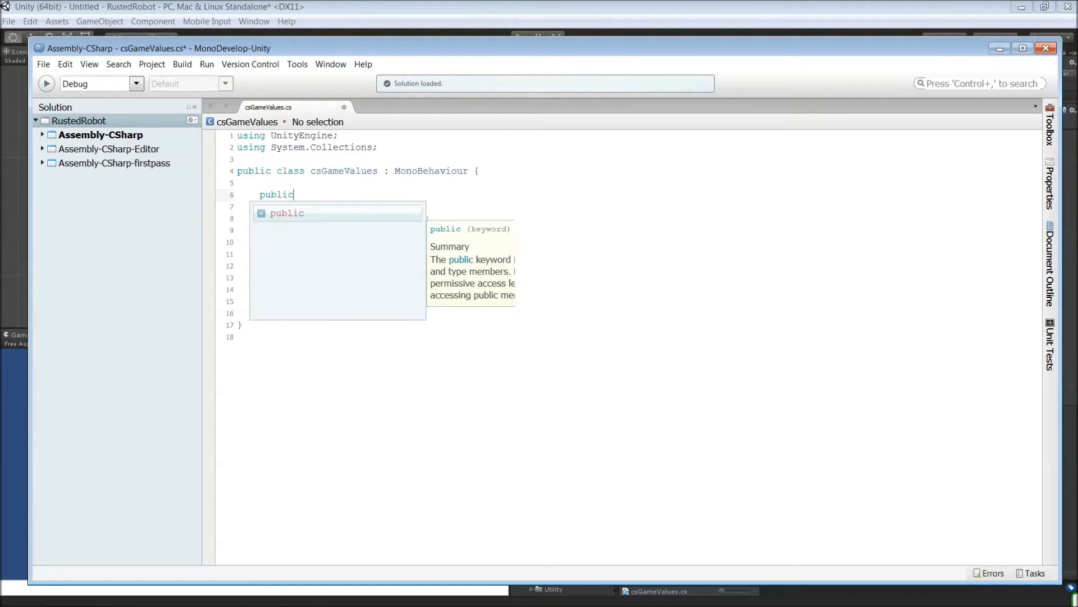
{"action": "type", "text": "float"}
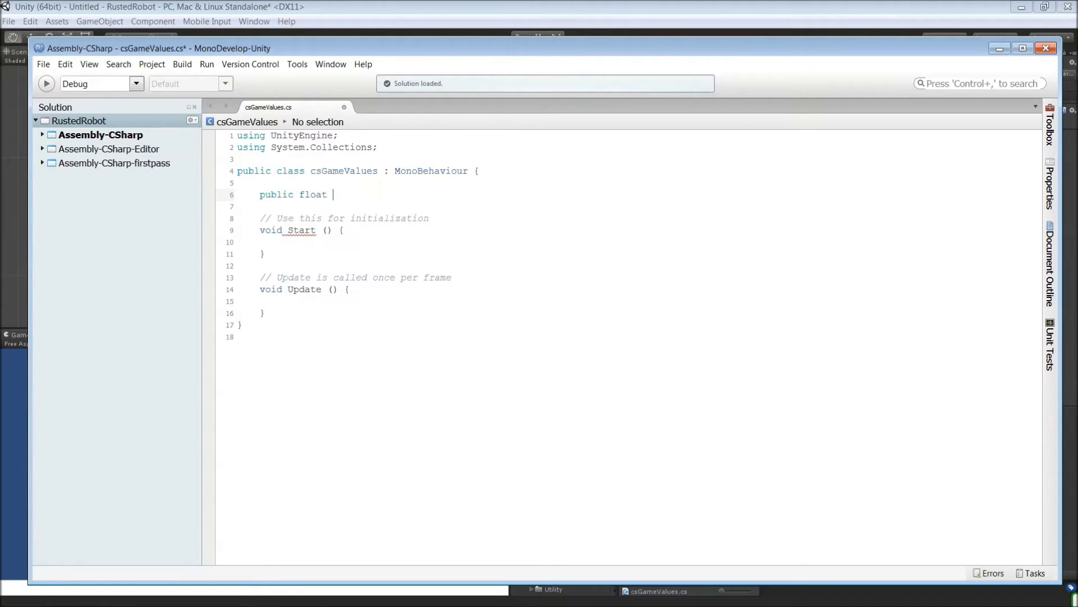
{"action": "type", "text": "mineral"}
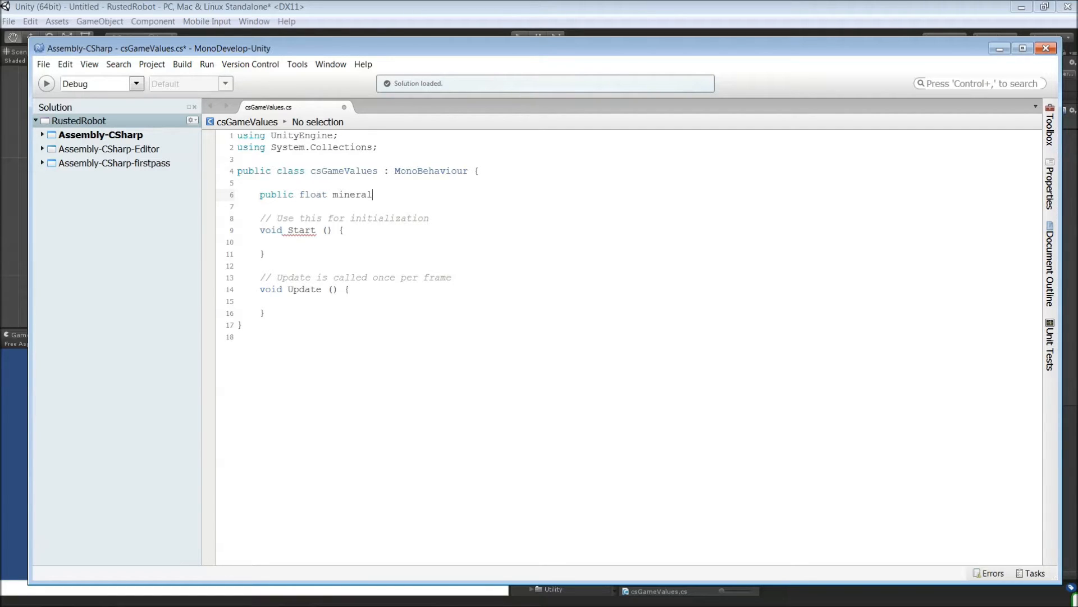
{"action": "type", "text": "Count = 0f;"}
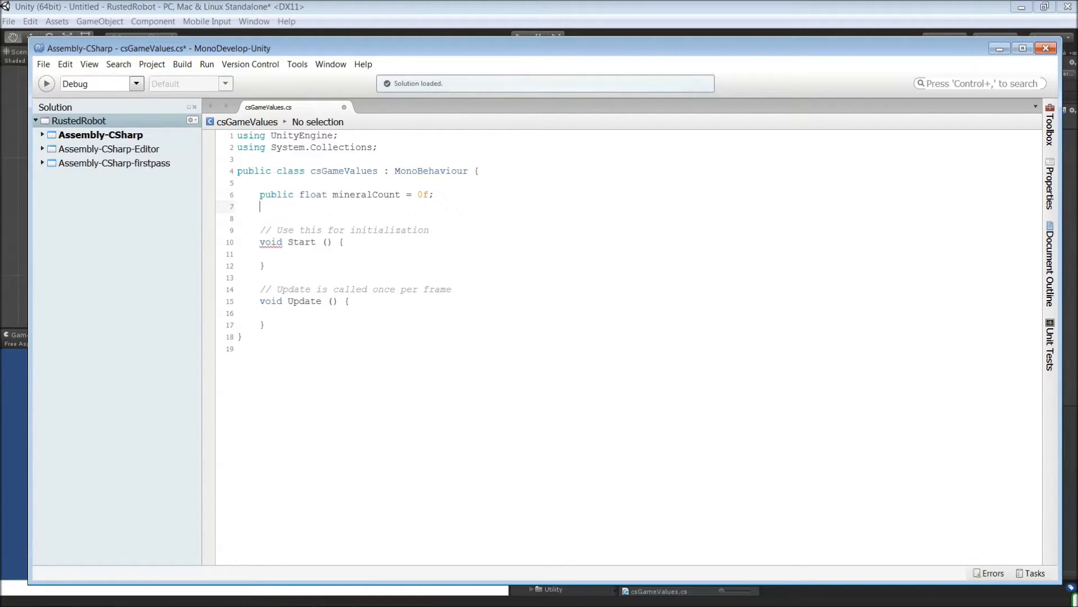
{"action": "type", "text": "public float"}
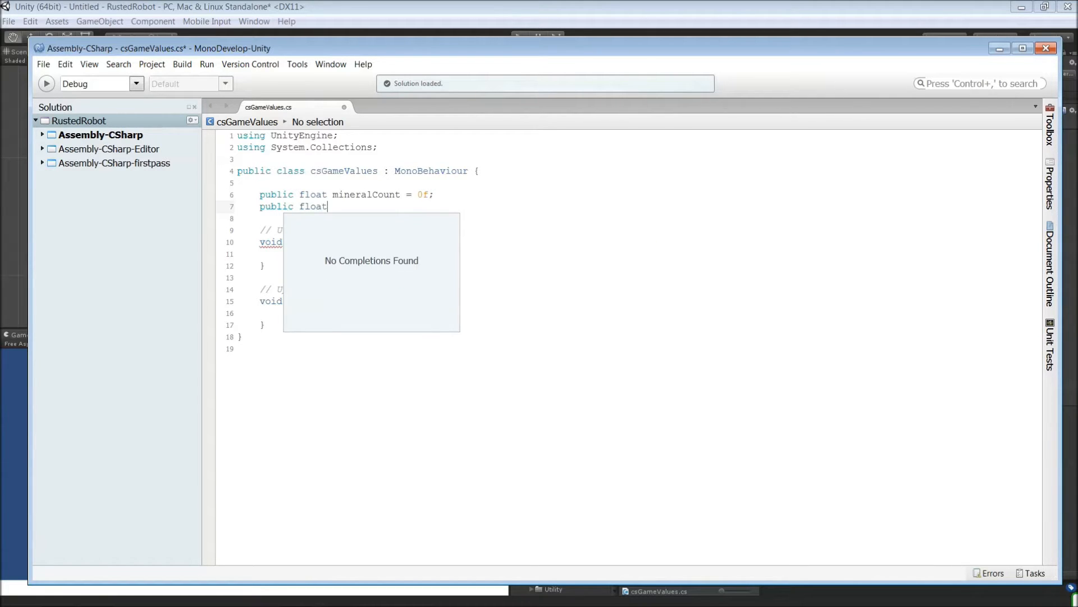
{"action": "type", "text": "gasC"}
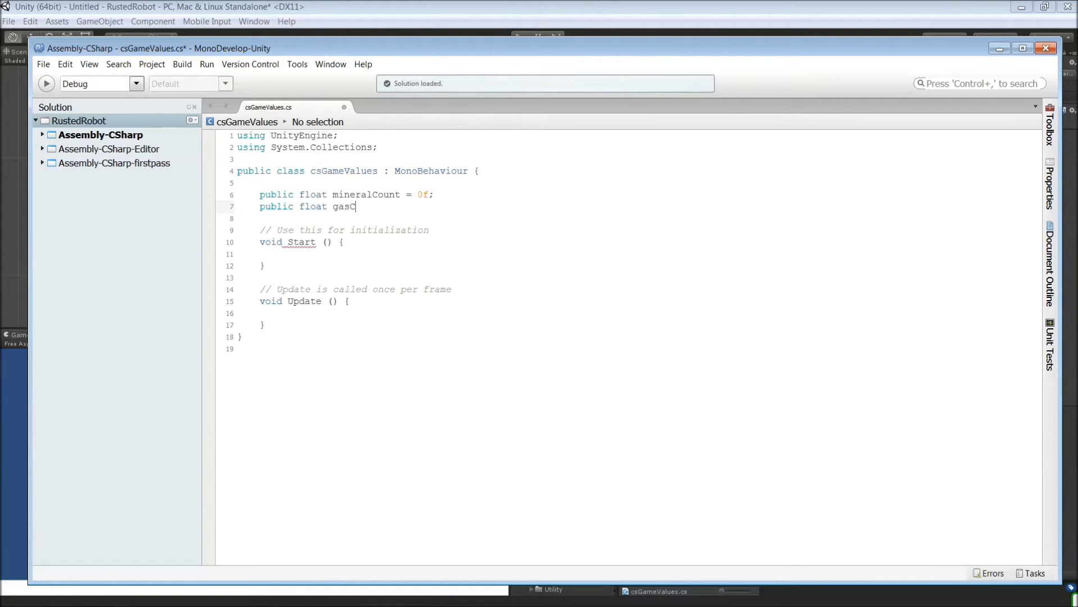
{"action": "type", "text": "ount = 0f;"}
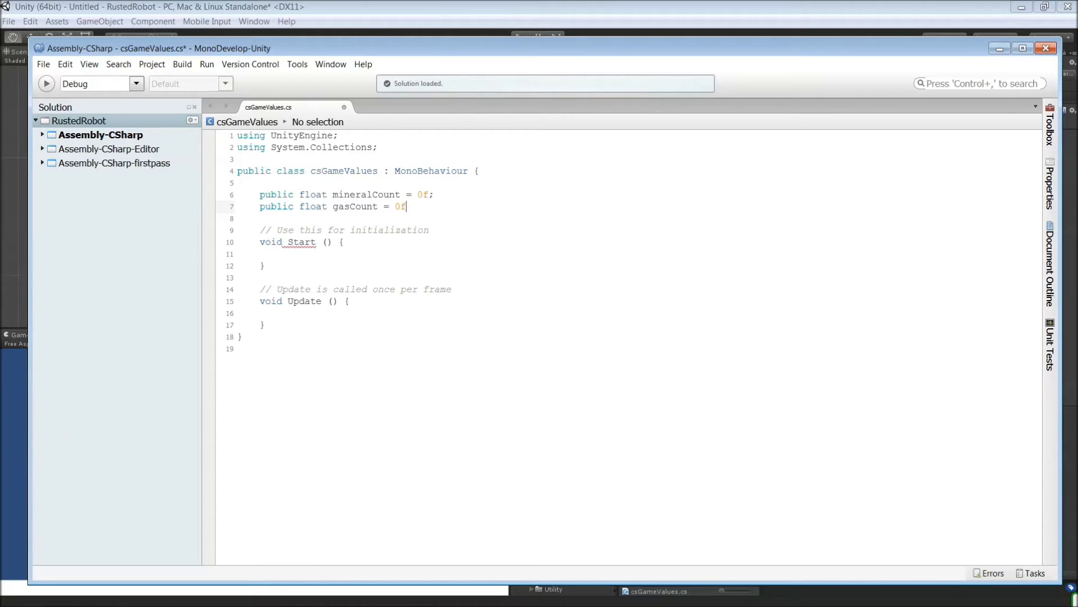
Declare public int lifePercent = 100 and save the script
{"action": "type", "text": "public"}
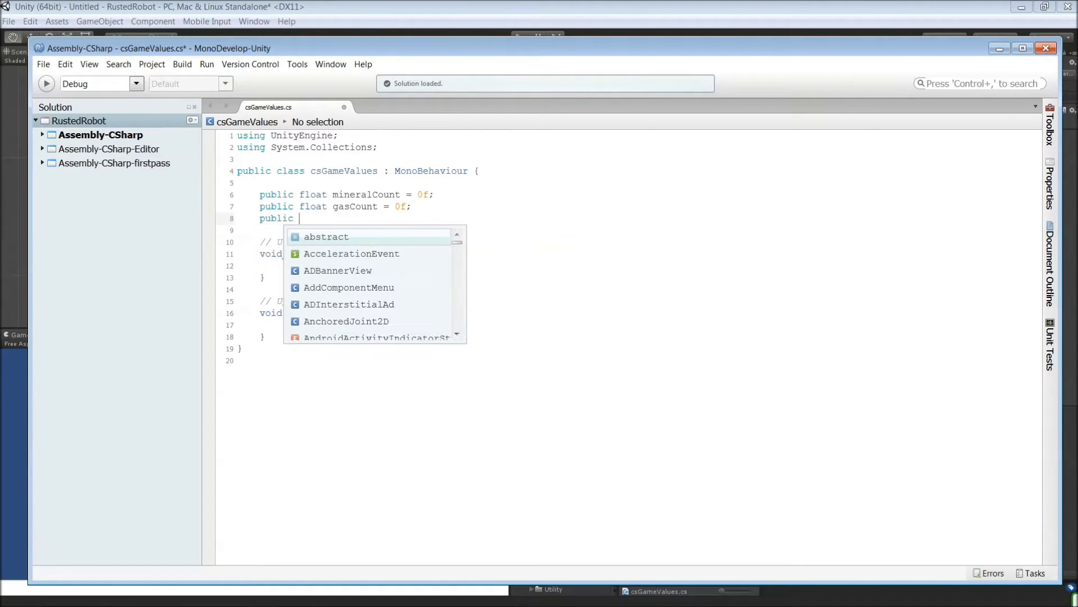
{"action": "type", "text": "int"}
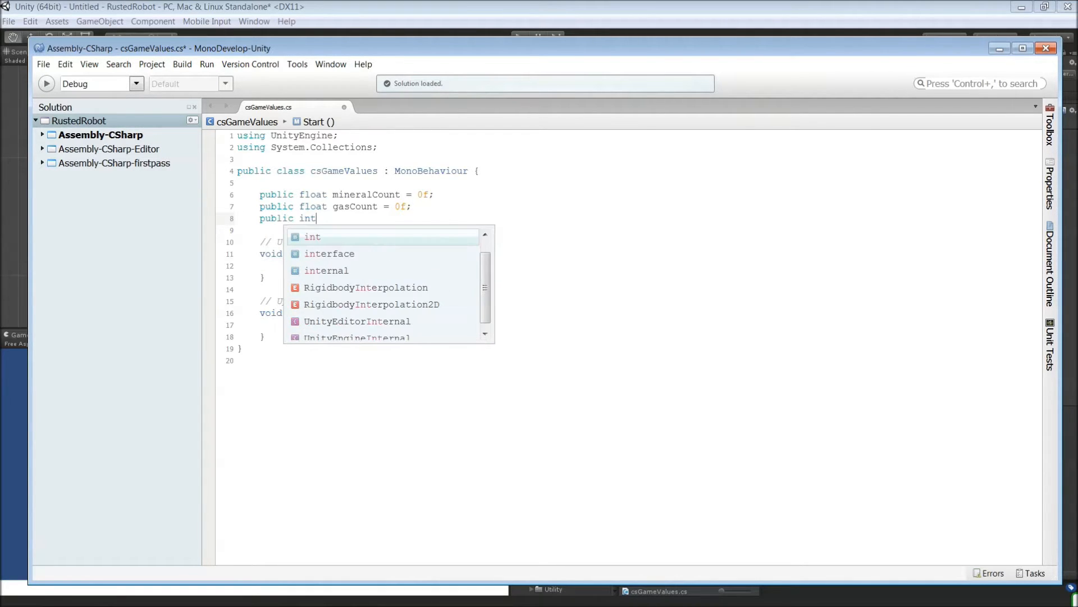
{"action": "type", "text": "life"}
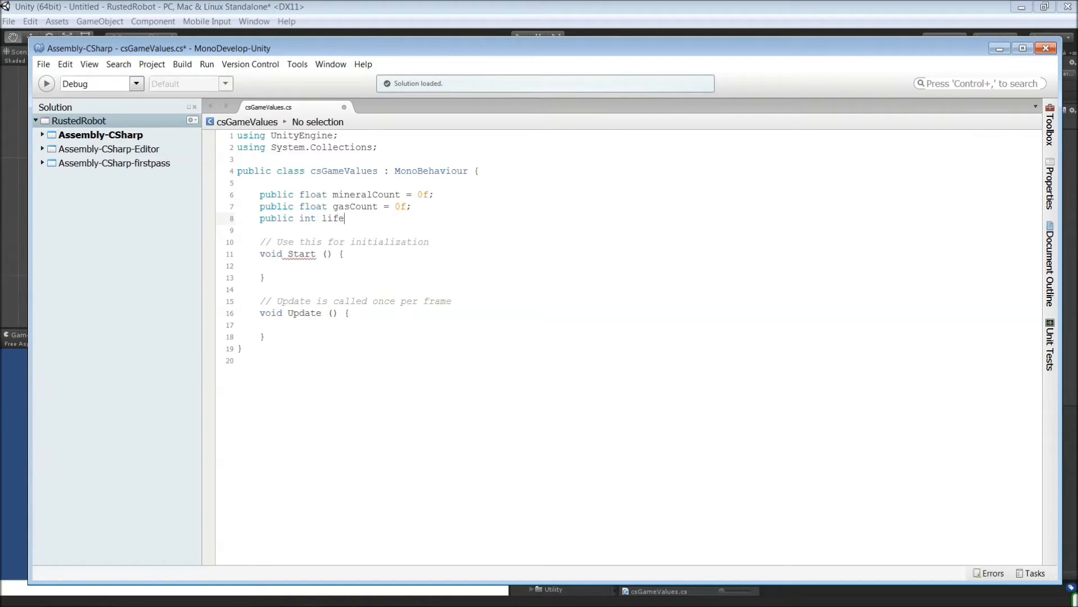
{"action": "type", "text": "Percent"}
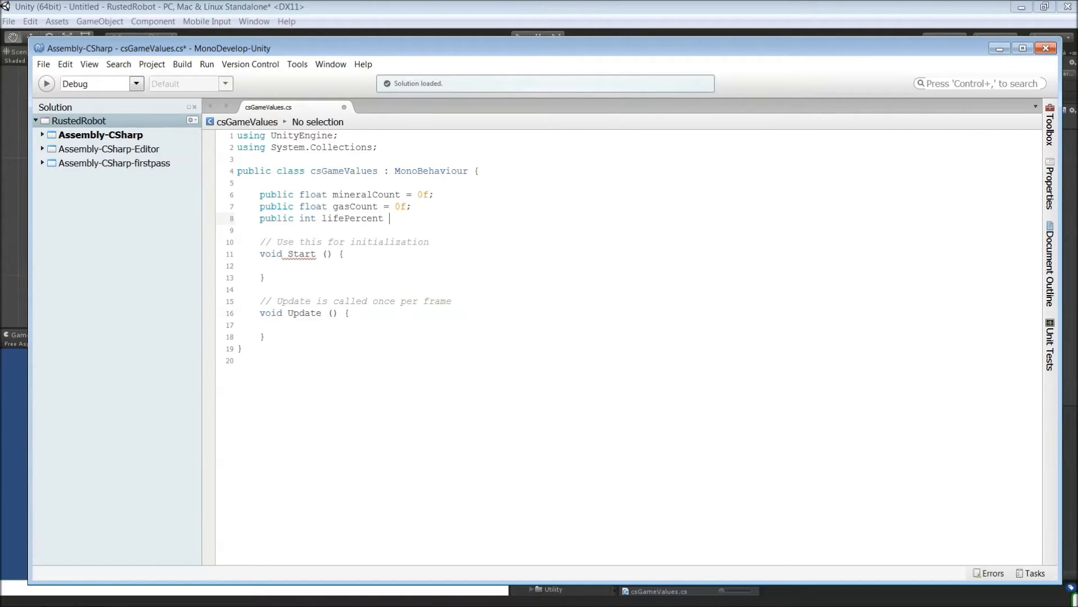
{"action": "type", "text": "= 100;"}
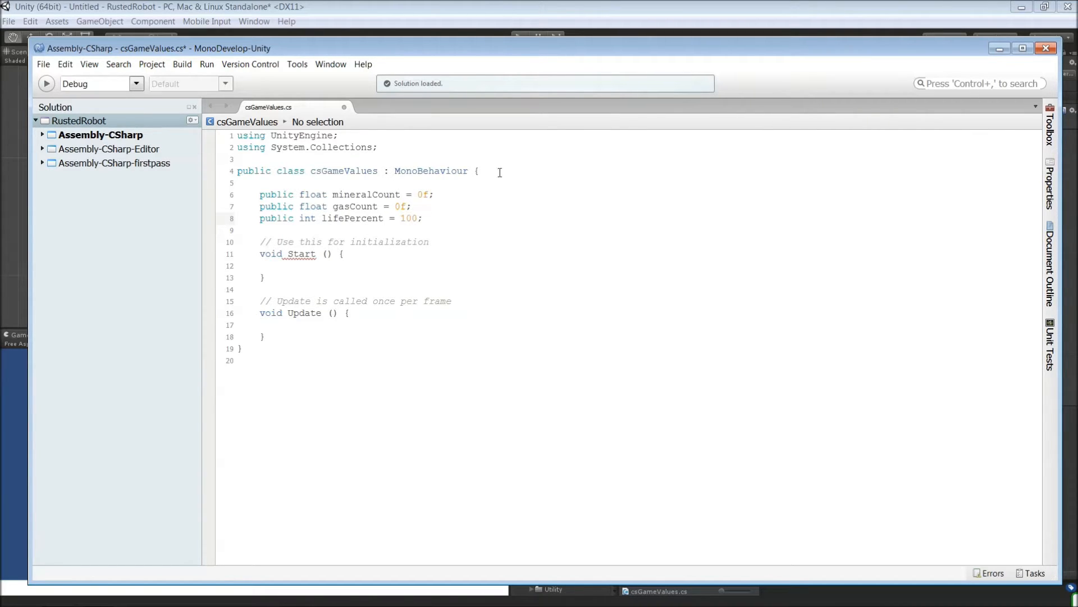
{"action": "left_click", "coordinate": [424, 218]}
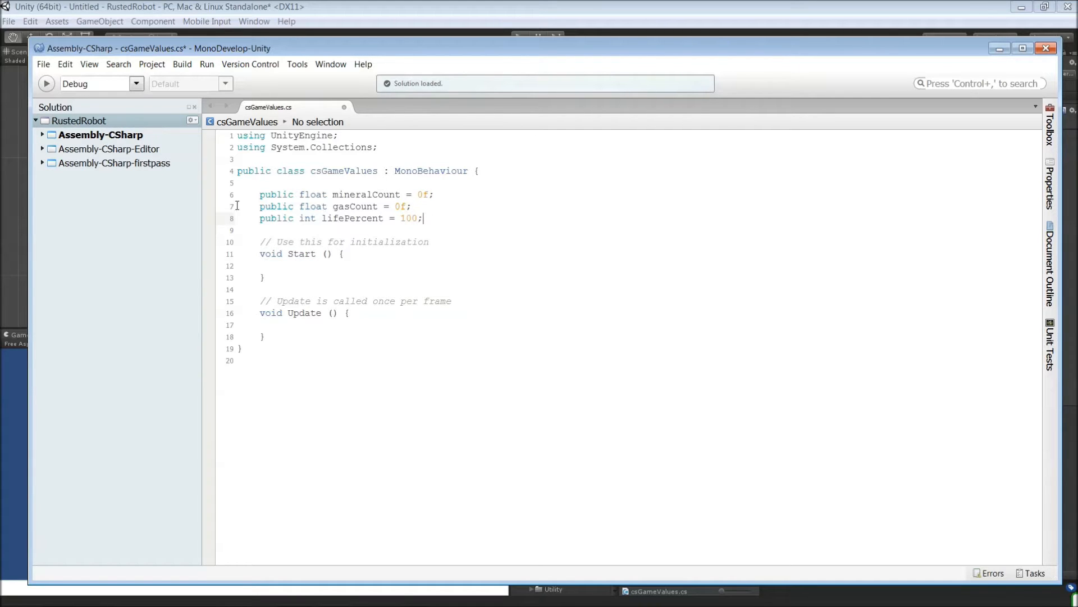
{"action": "left_click", "coordinate": [42, 64]}
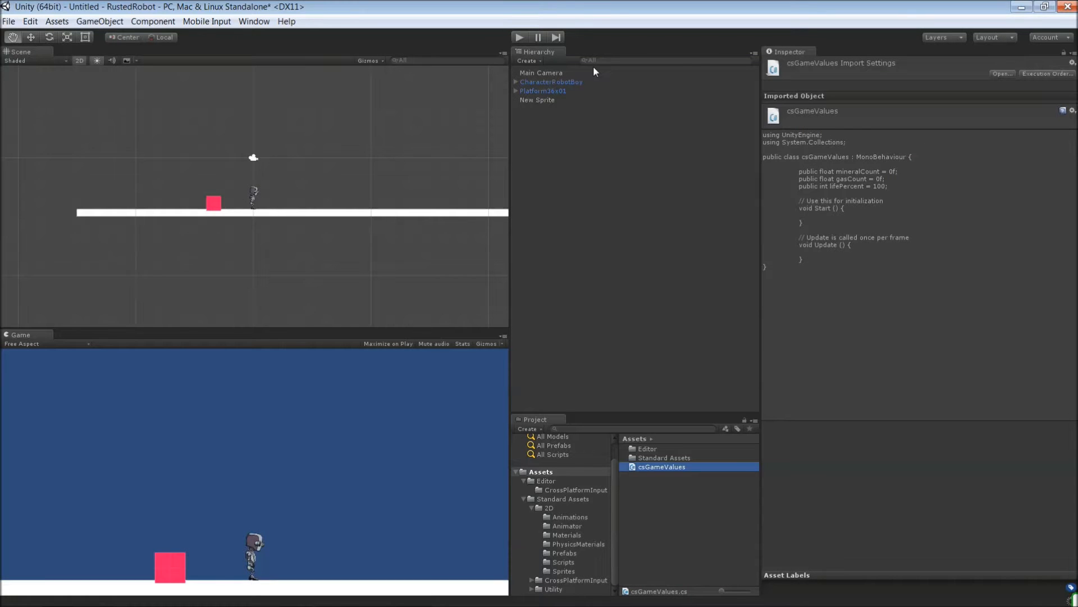
Check CharacterRobotBoy's csGameValues fields, then select the New Sprite crate
{"action": "left_click", "coordinate": [550, 81]}
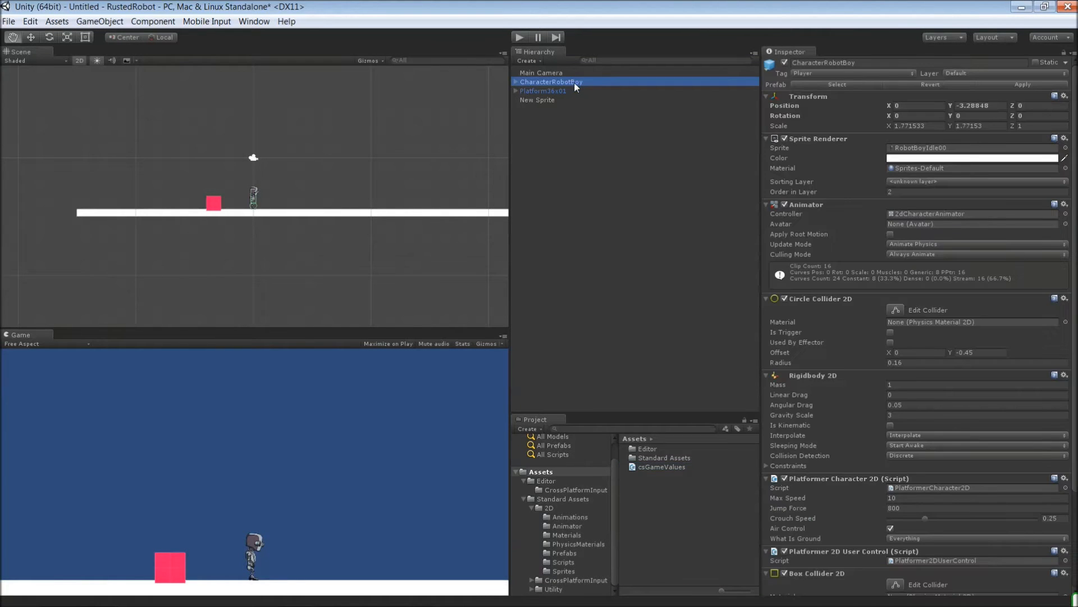
{"action": "scroll", "scroll_direction": "down", "scroll_amount": 3}
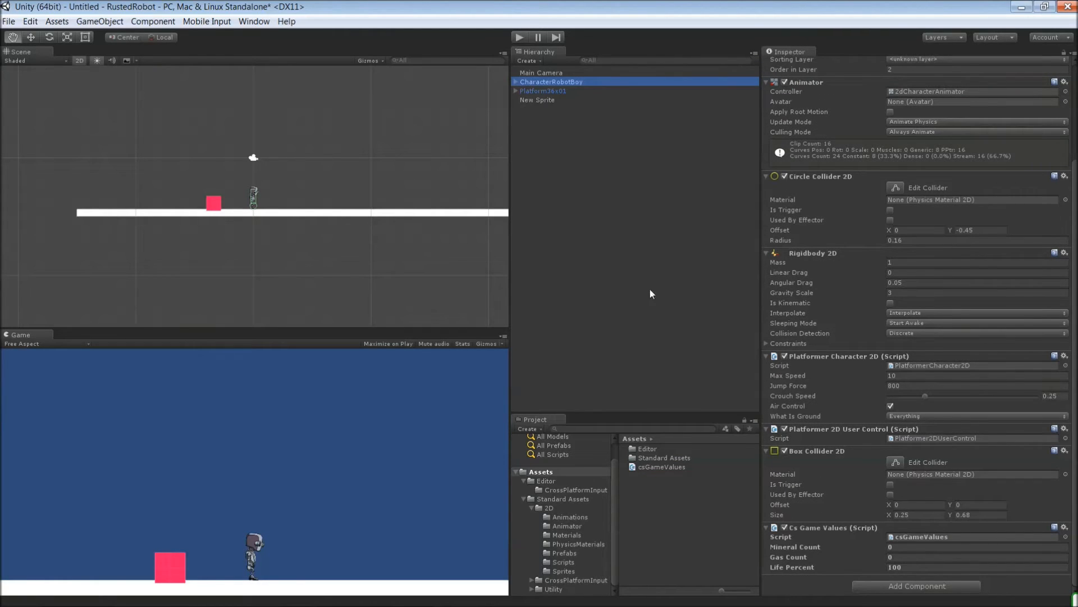
{"action": "left_click", "coordinate": [538, 99]}
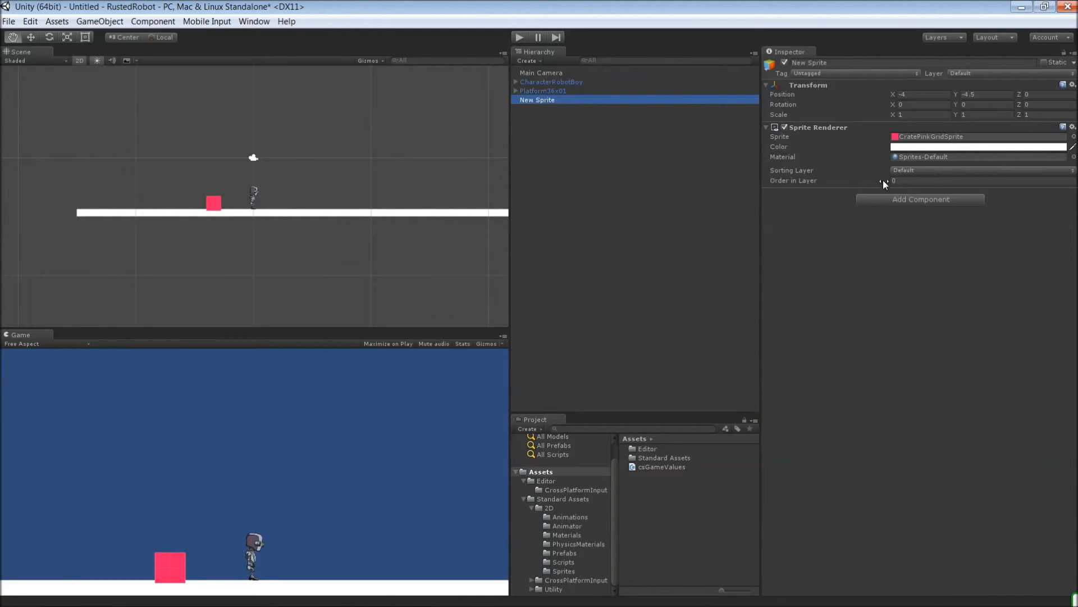
Add a Box Collider 2D to the crate sprite and enable Is Trigger
{"action": "left_click", "coordinate": [920, 198]}
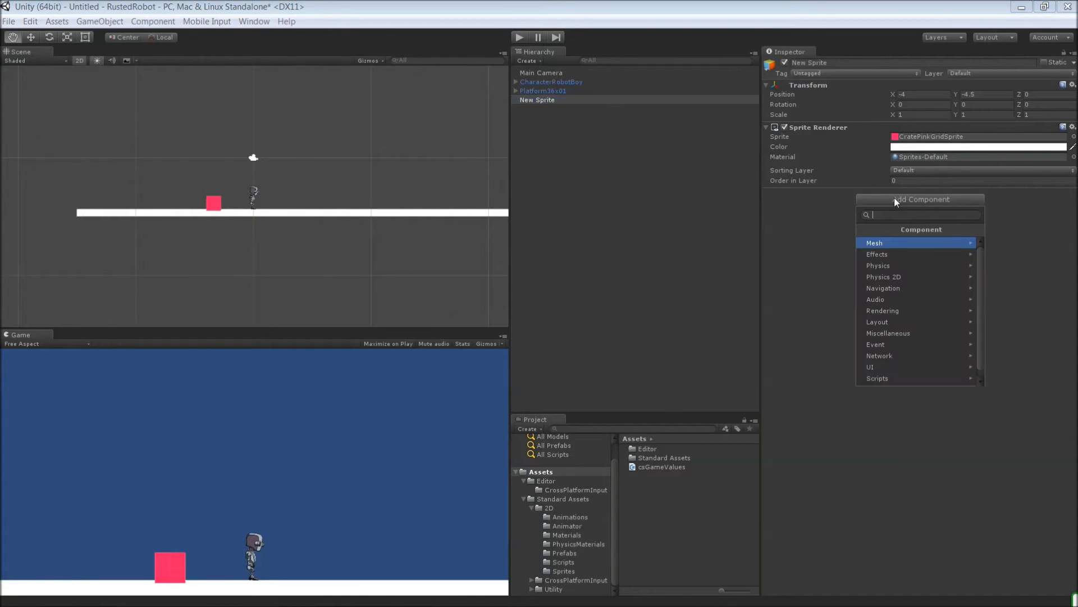
{"action": "type", "text": "collider"}
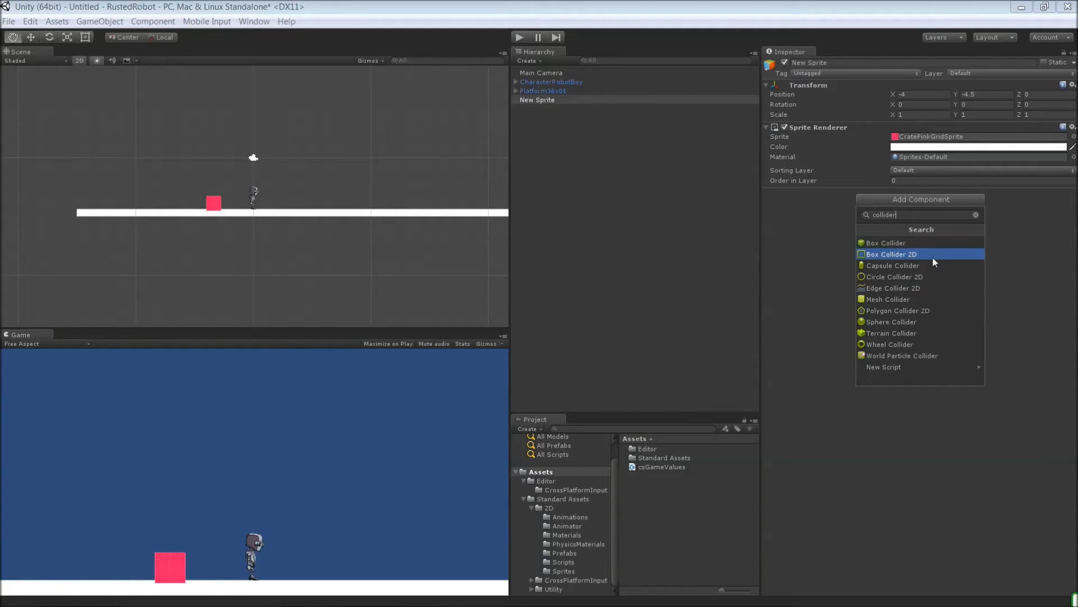
{"action": "left_click", "coordinate": [891, 254]}
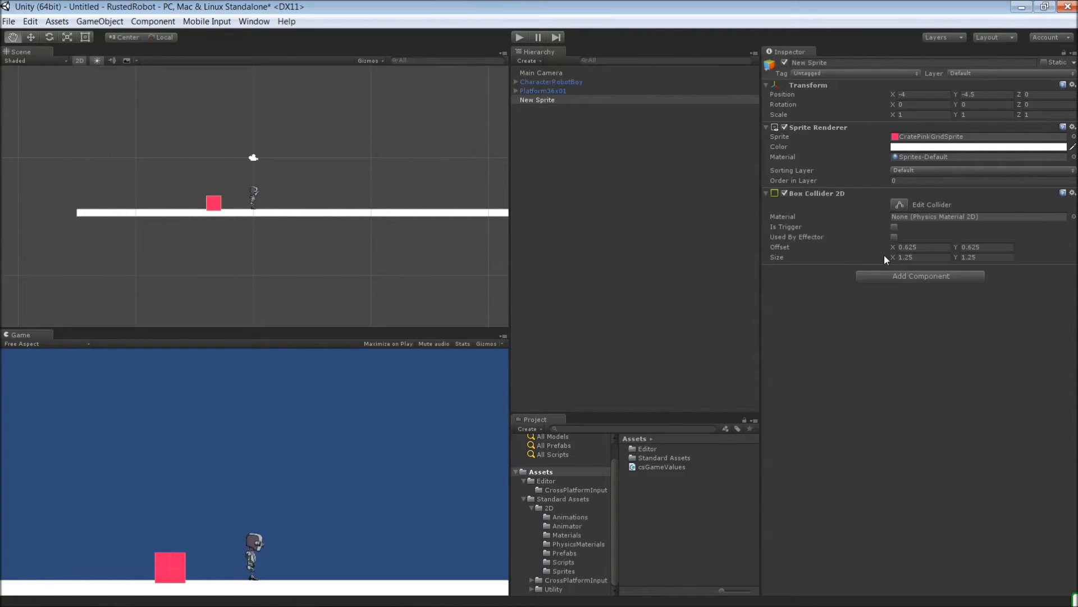
{"action": "mouse_move", "coordinate": [857, 216]}
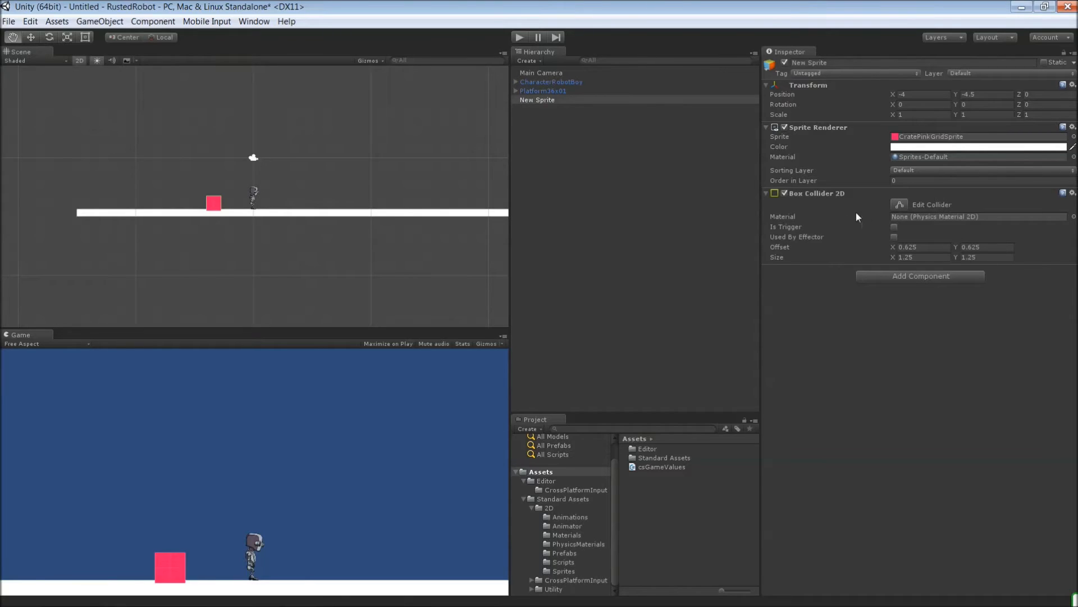
{"action": "left_click", "coordinate": [894, 227]}
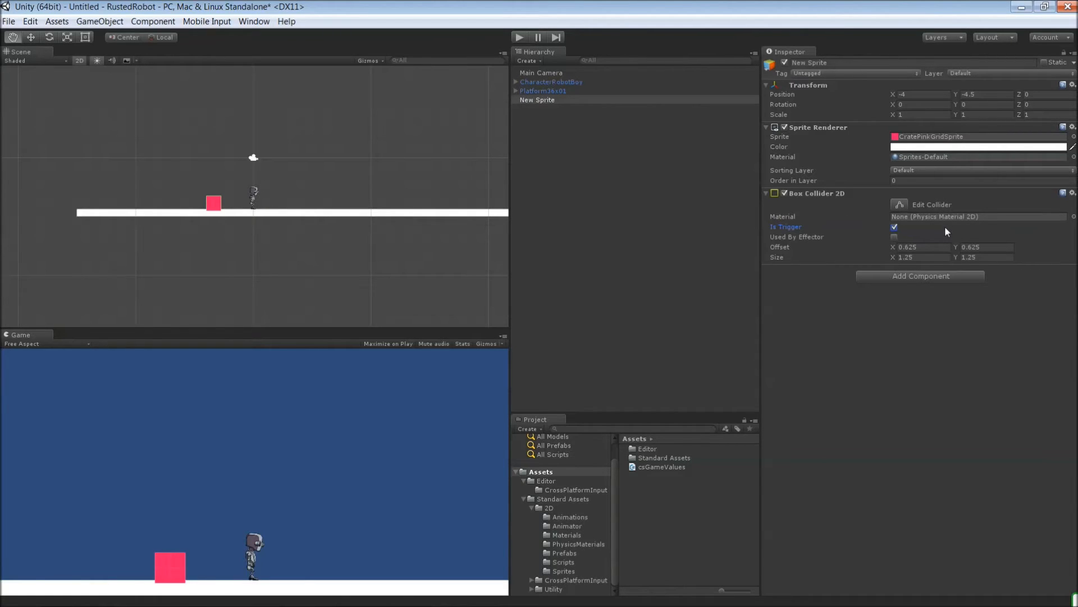
{"action": "mouse_move", "coordinate": [918, 278]}
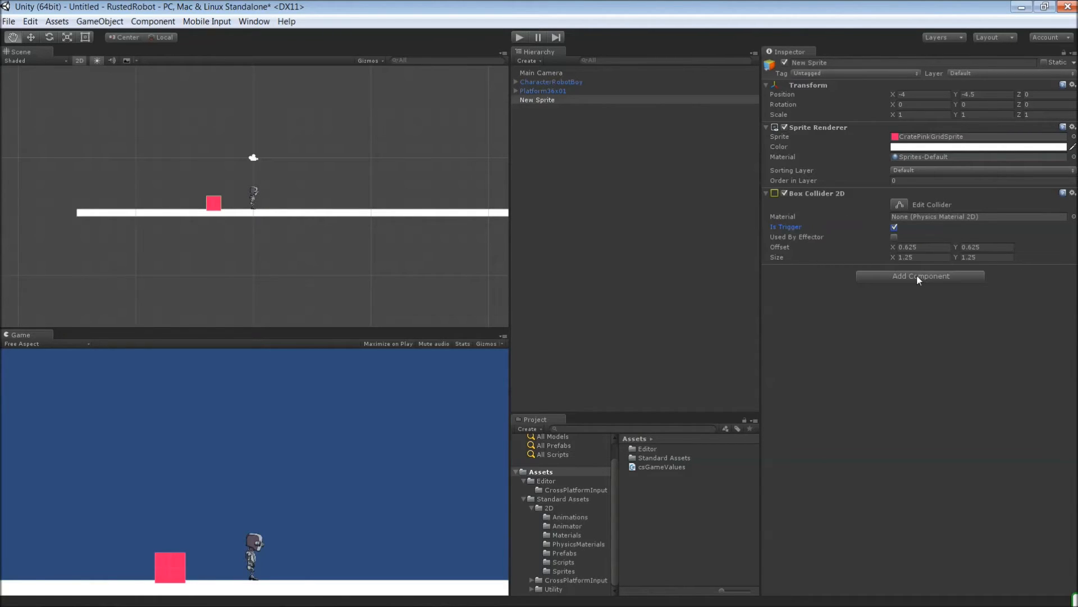
Create and attach a new C# script csMineralTrigger to the crate and open it for editing
{"action": "left_click", "coordinate": [920, 276]}
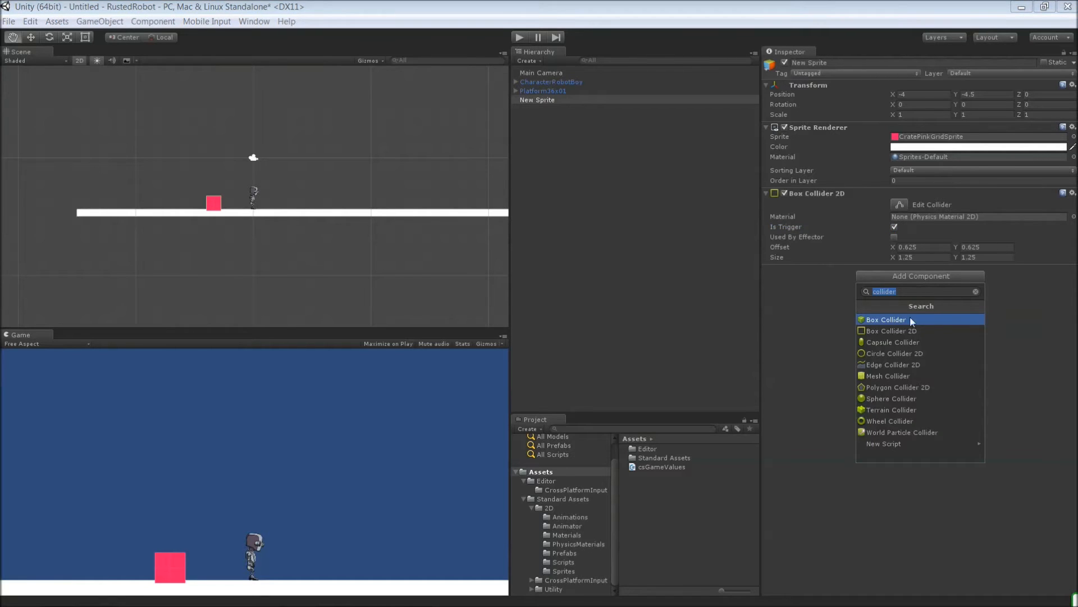
{"action": "left_click", "coordinate": [974, 290]}
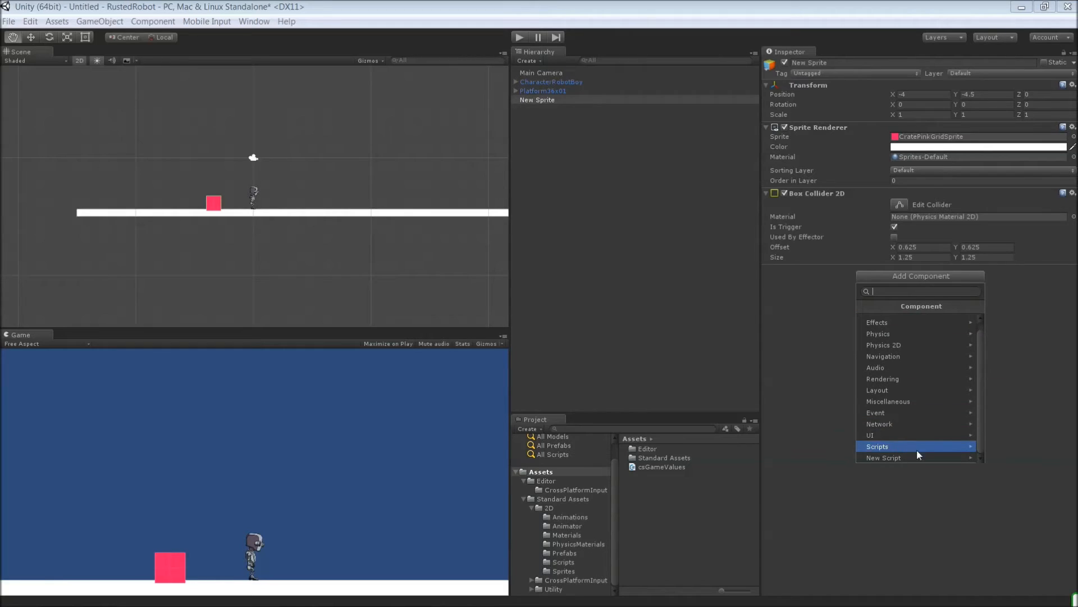
{"action": "left_click", "coordinate": [884, 457]}
{"action": "type", "text": "csMineral"}
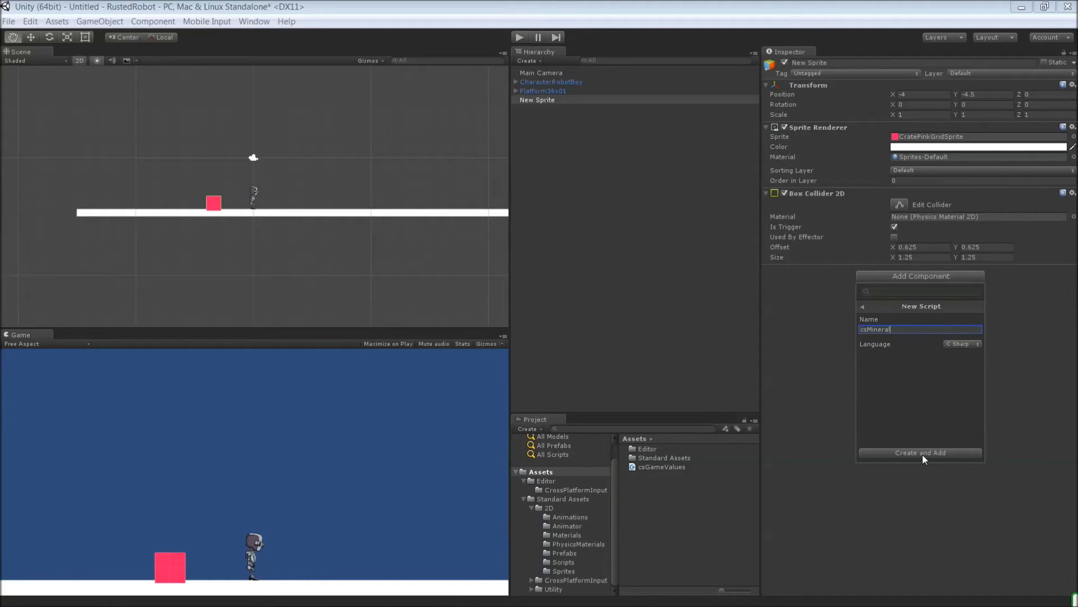
{"action": "type", "text": "Trigger"}
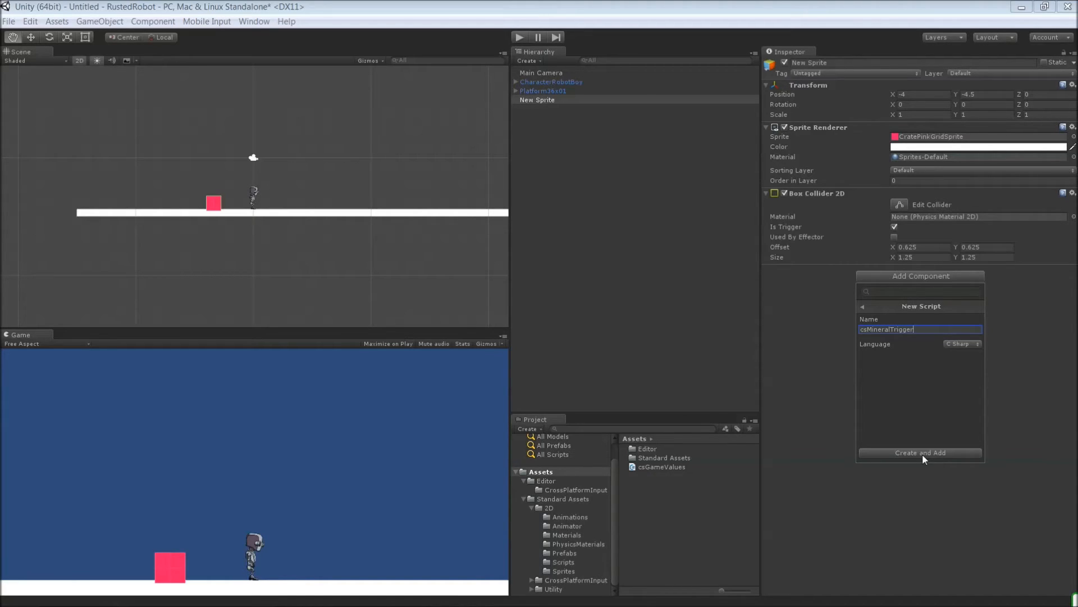
{"action": "left_click", "coordinate": [920, 453]}
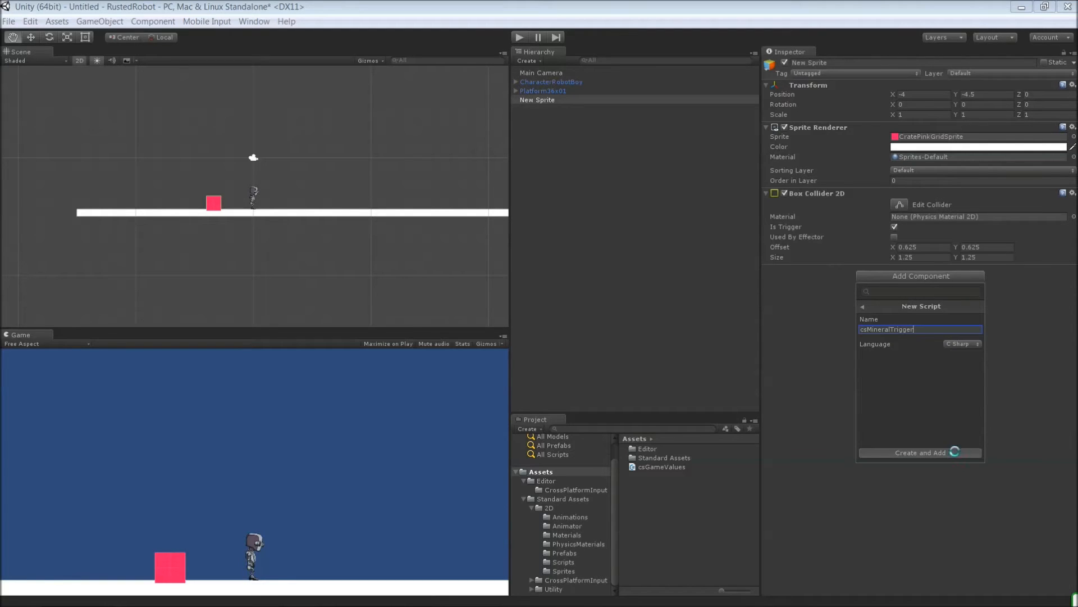
{"action": "left_click", "coordinate": [920, 453]}
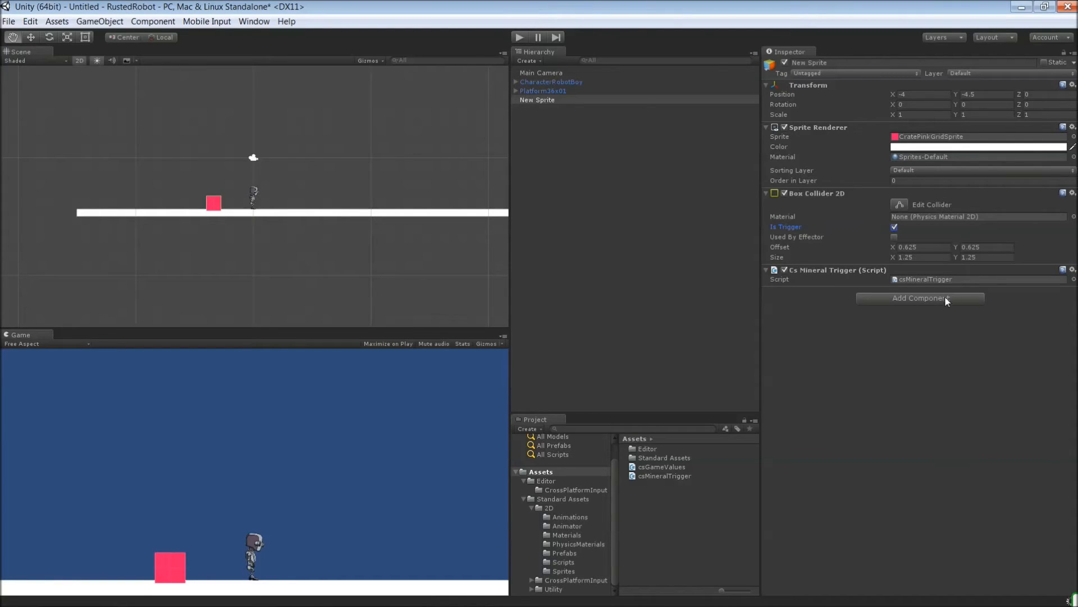
{"action": "left_click", "coordinate": [664, 475]}
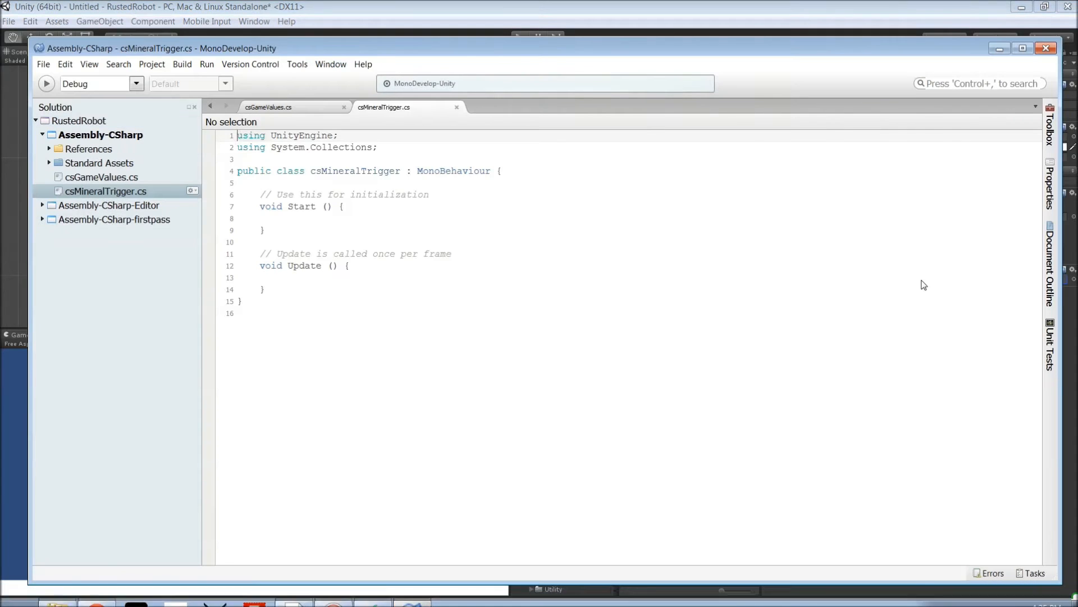
Write a comment about collecting minerals while in the trigger below Update
{"action": "left_click", "coordinate": [265, 289]}
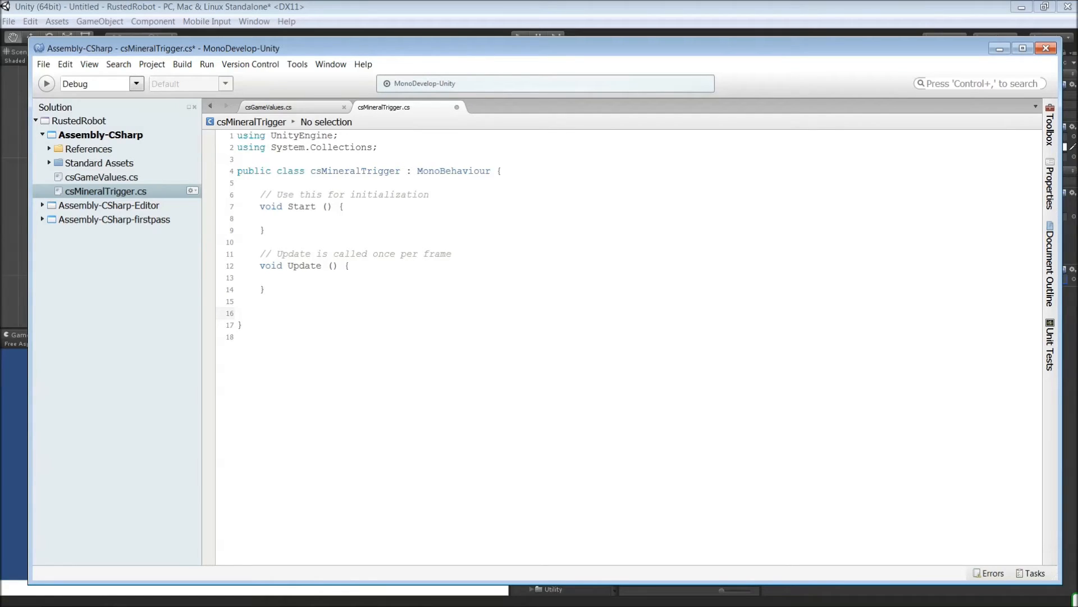
{"action": "type", "text": "//"}
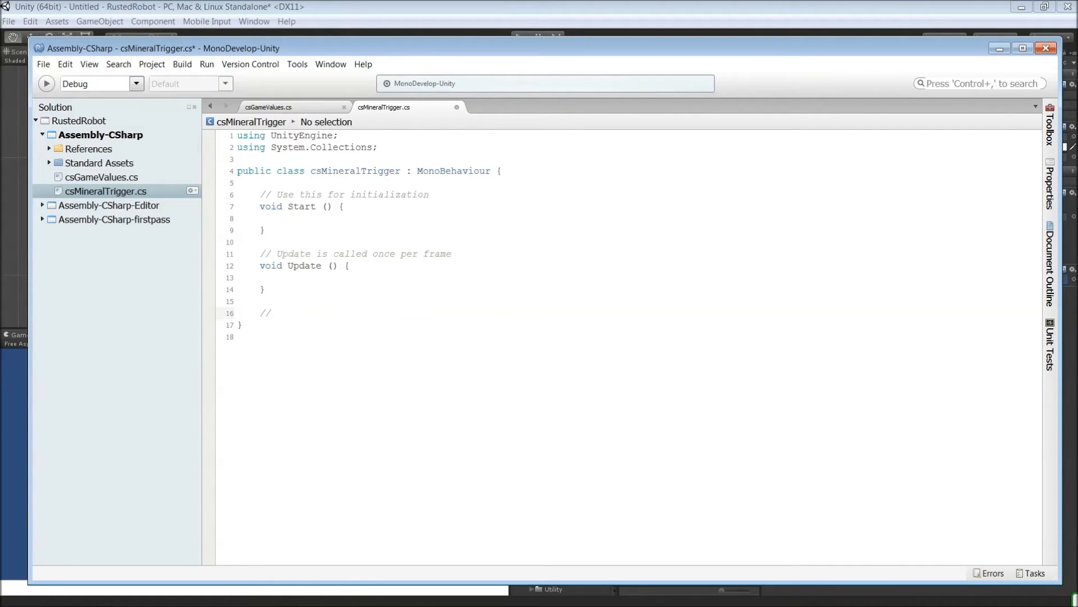
{"action": "type", "text": "Add"}
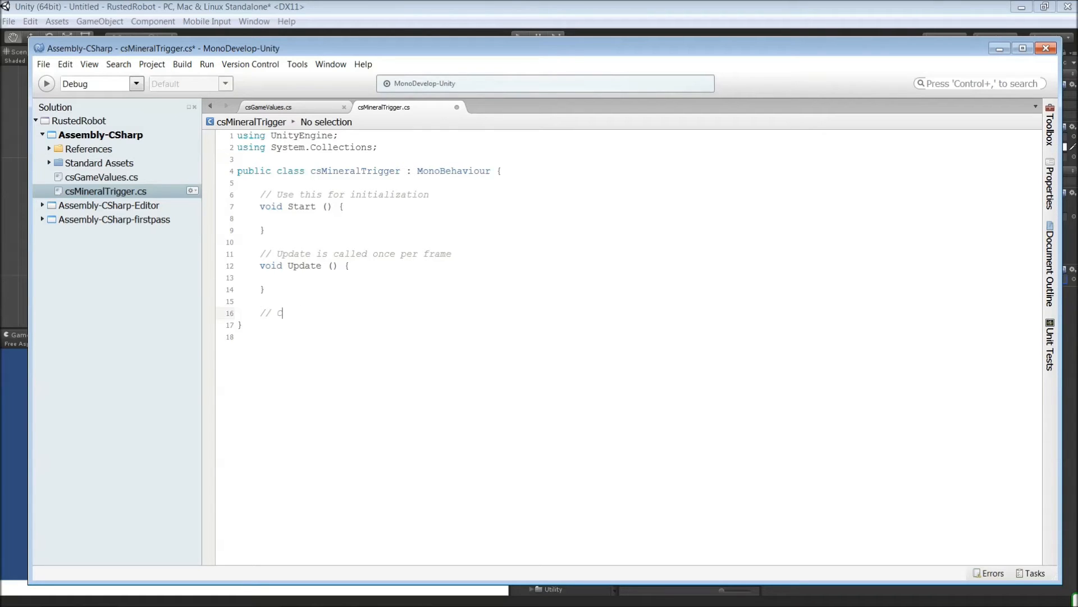
{"action": "type", "text": "ollect miner"}
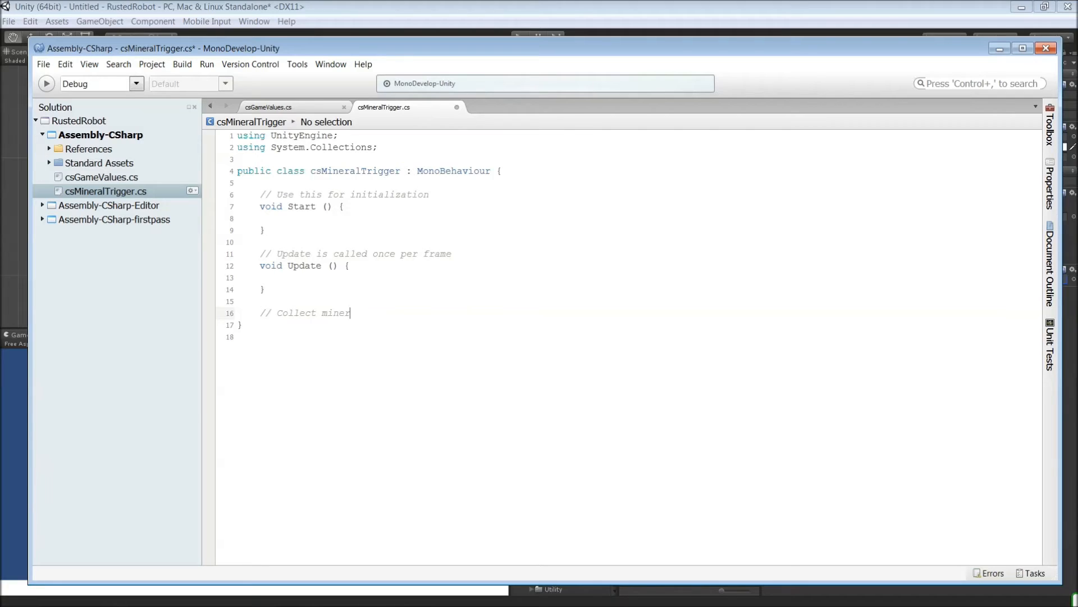
{"action": "type", "text": "als while inside trigger"}
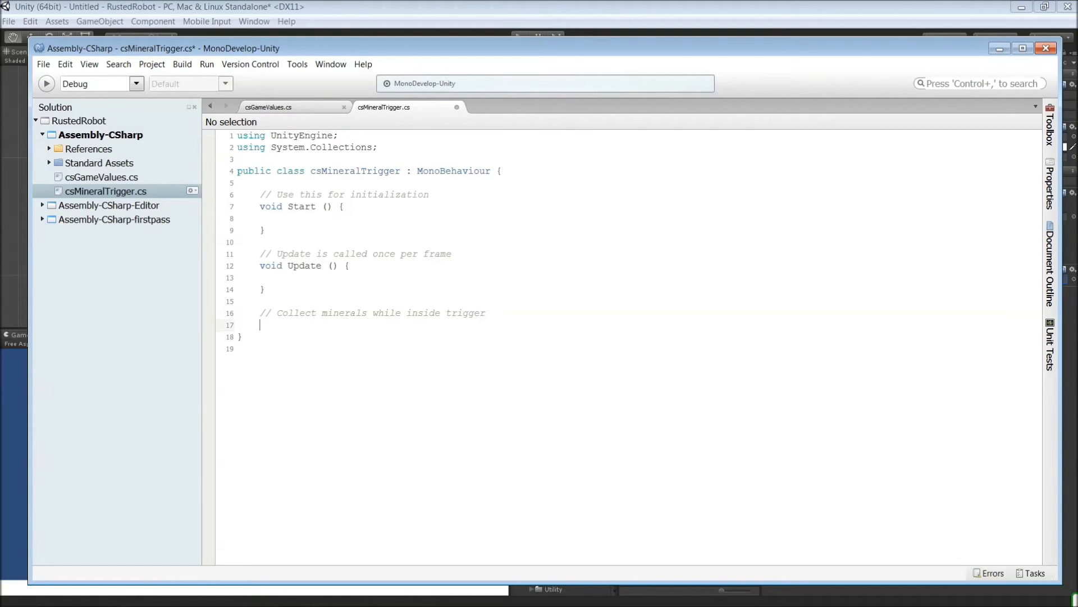
Declare an empty void OnTriggerStay2D(Collider2D other) method
{"action": "type", "text": "void"}
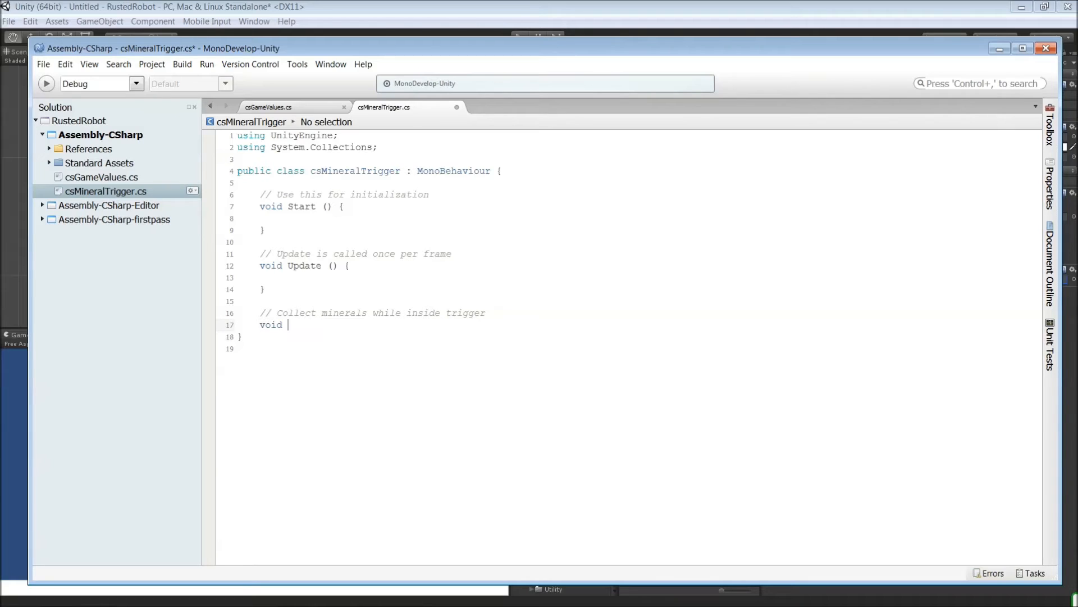
{"action": "type", "text": "OnTrigg"}
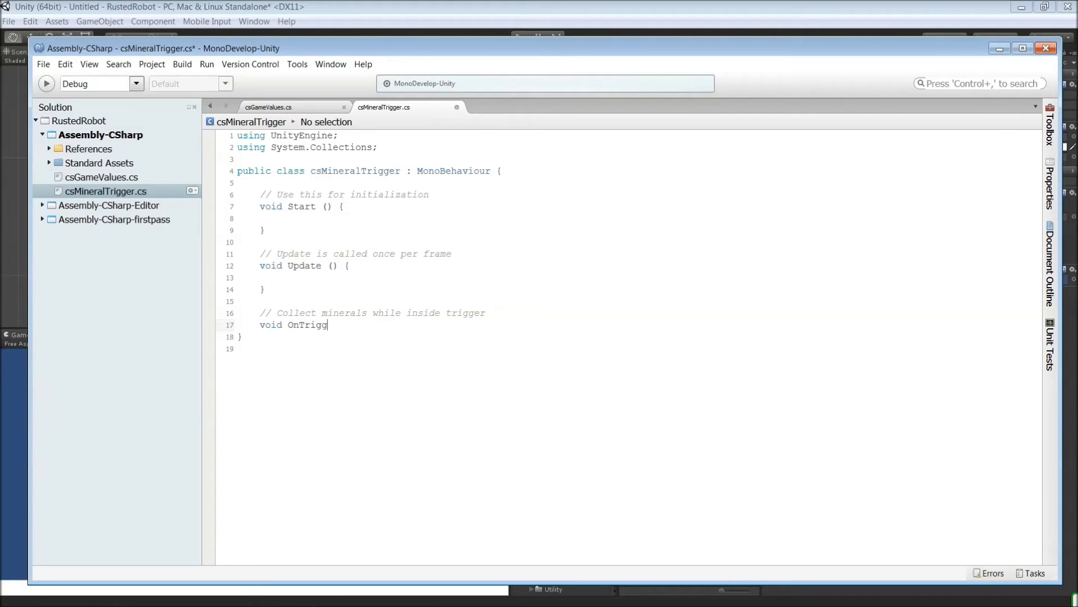
{"action": "type", "text": "erStay"}
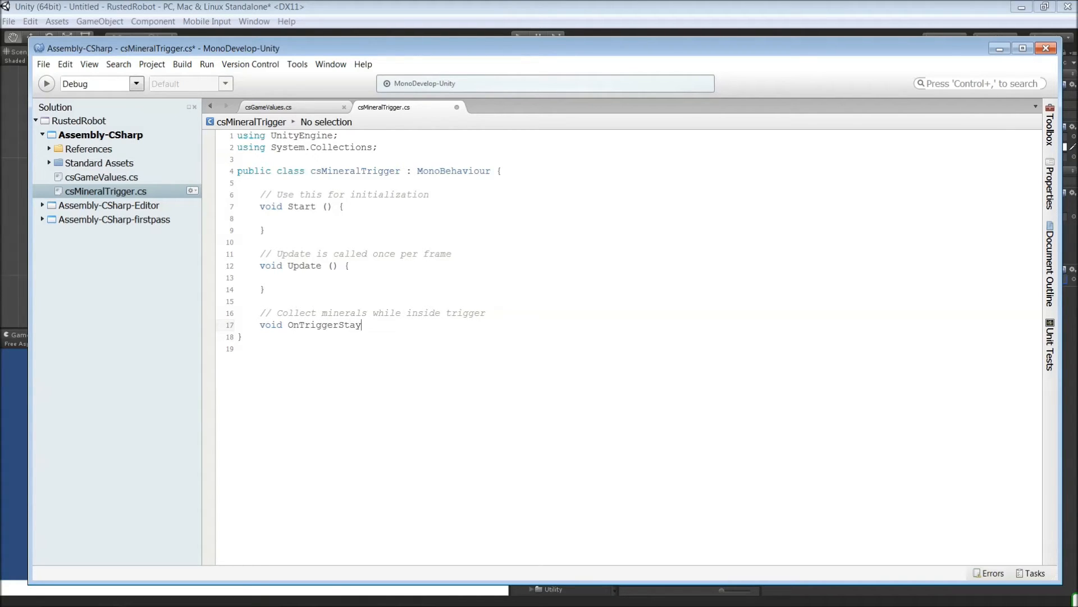
{"action": "type", "text": "2D"}
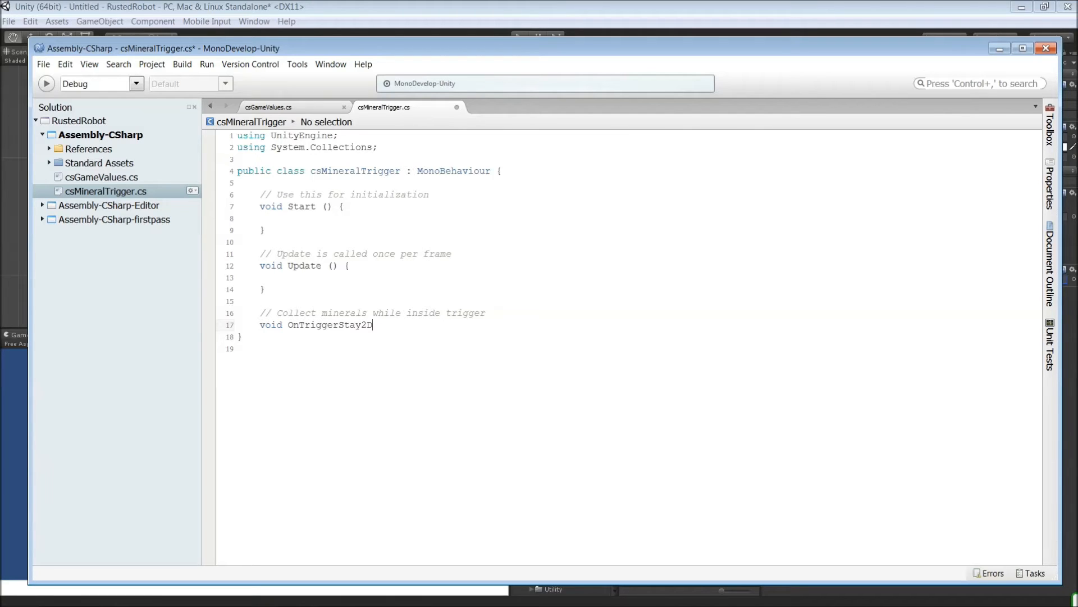
{"action": "type", "text": "("}
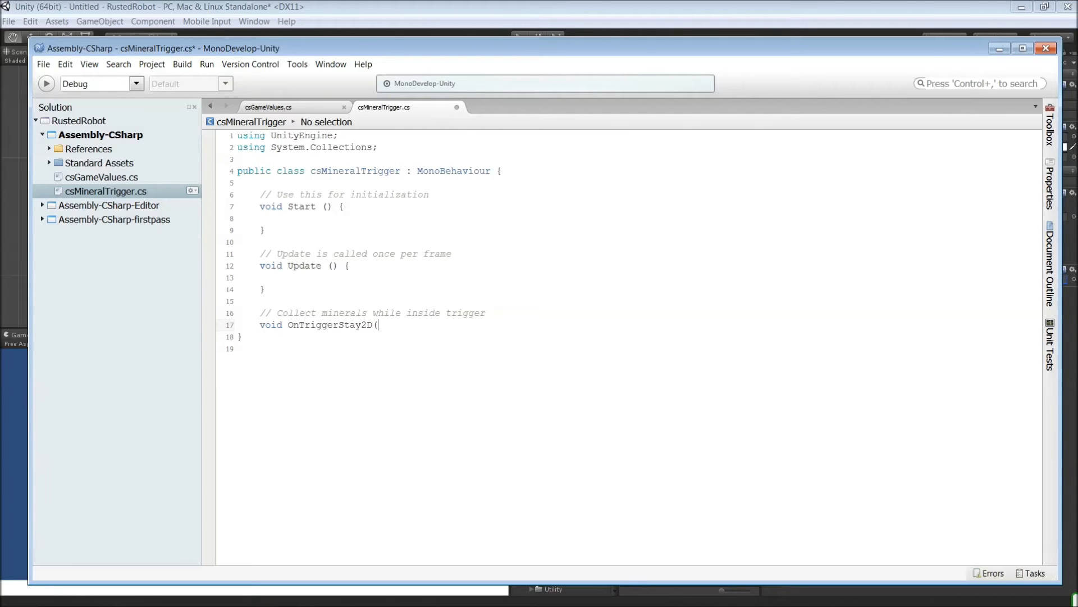
{"action": "type", "text": "Collider2D other) {"}
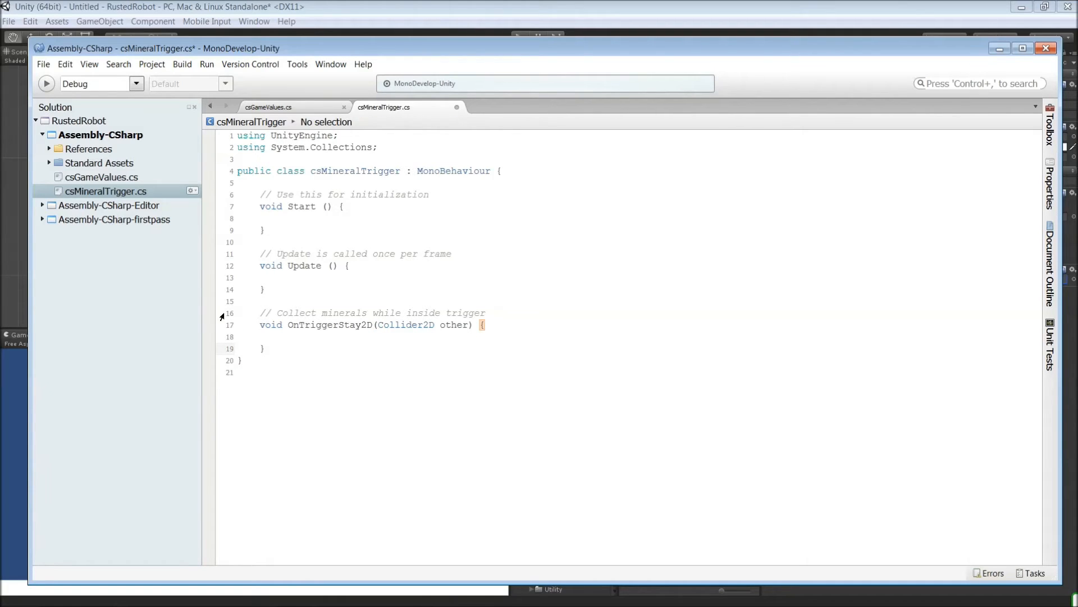
Make the method add 0.01f to other.GetComponent<csGameValues>().mineralCount
{"action": "left_click", "coordinate": [295, 336]}
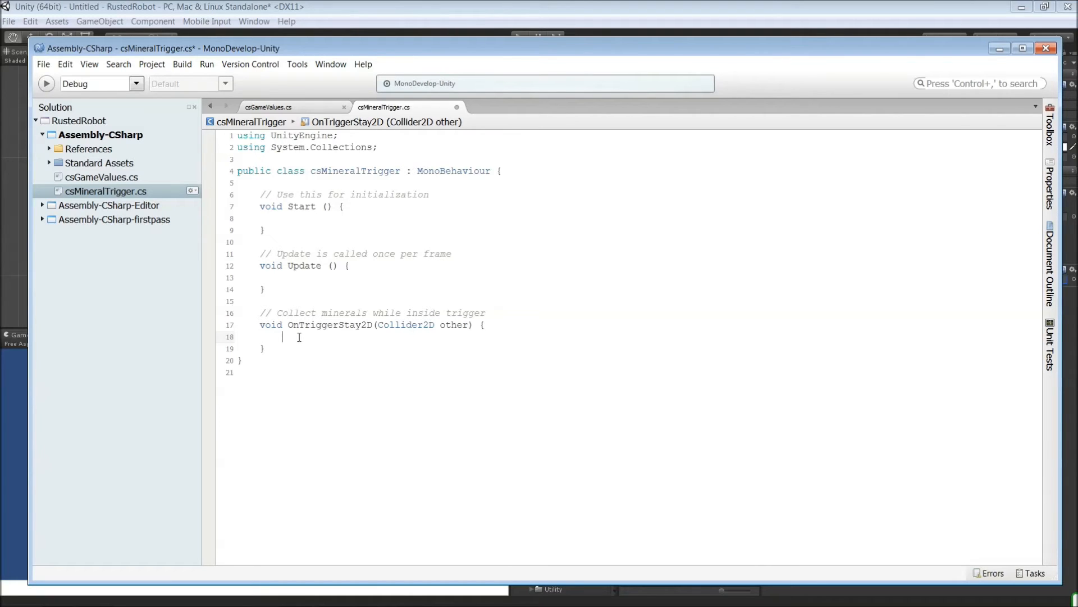
{"action": "type", "text": "other."}
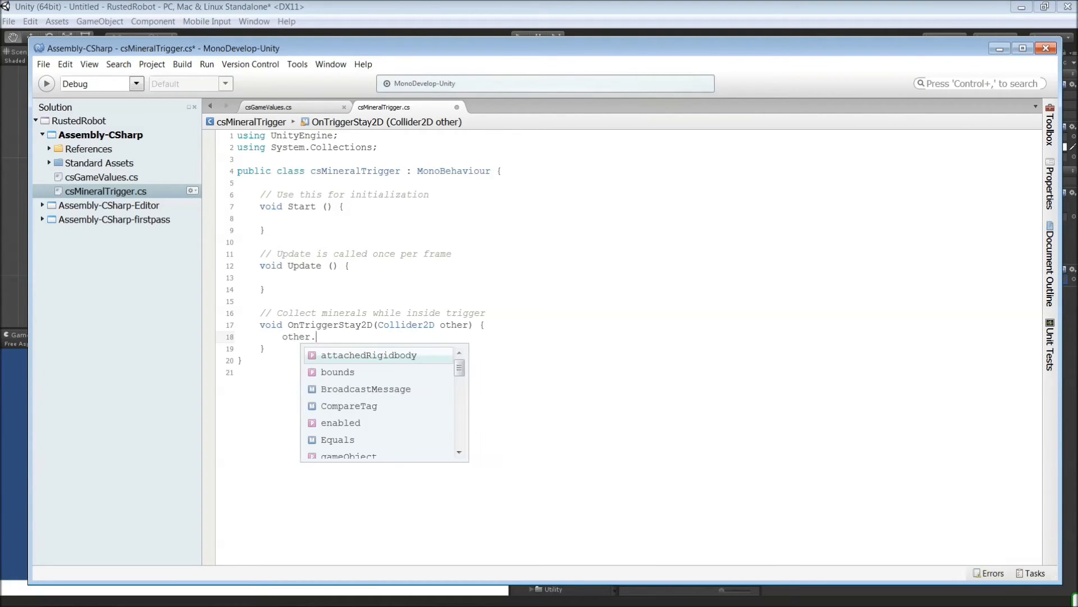
{"action": "type", "text": "get"}
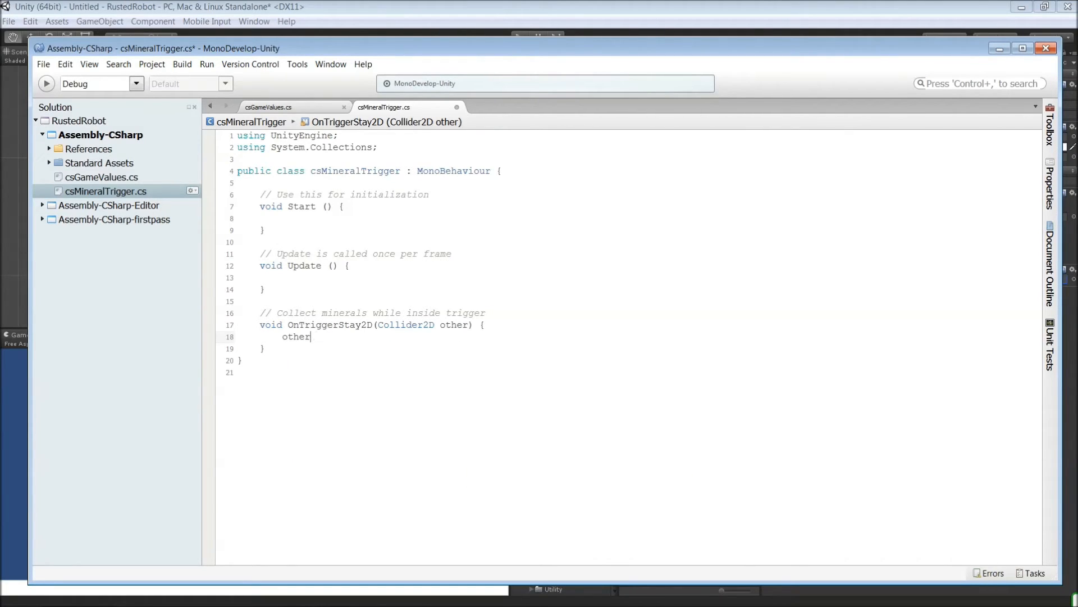
{"action": "type", "text": ".GetComponent"}
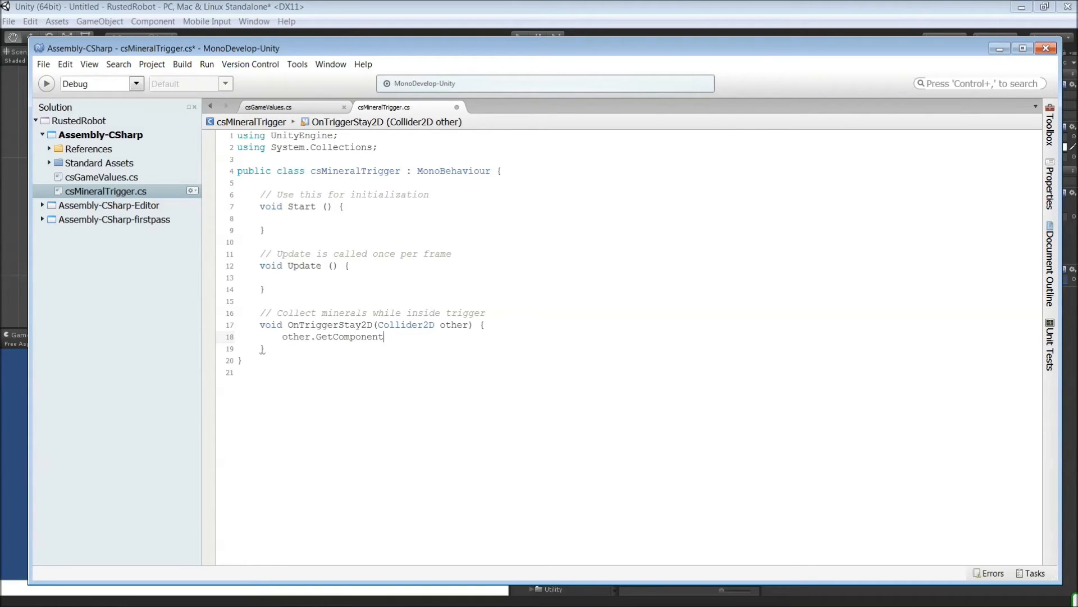
{"action": "type", "text": "<c"}
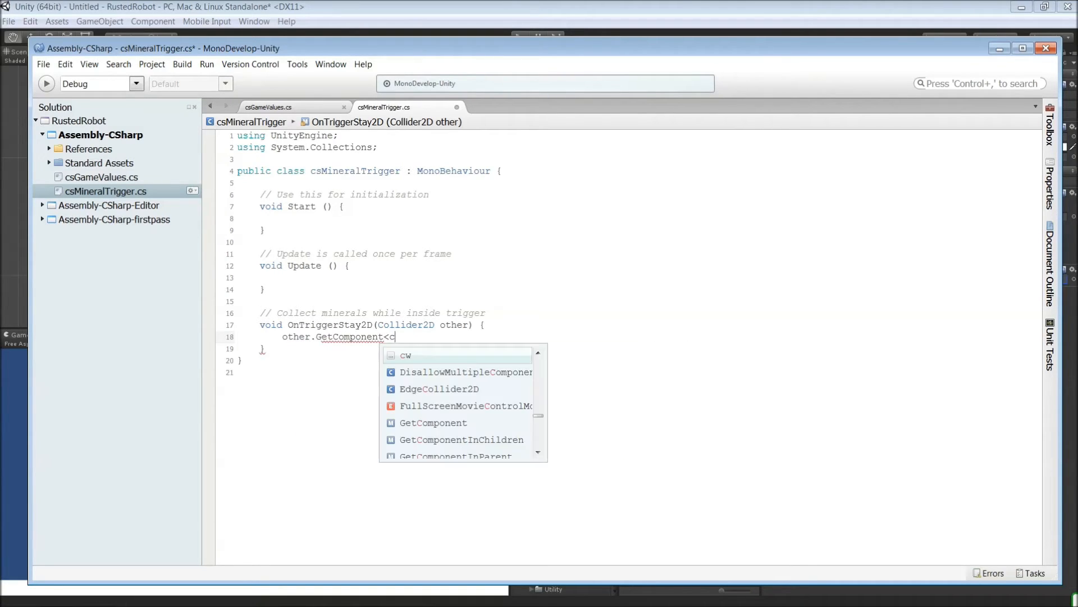
{"action": "type", "text": "sGa"}
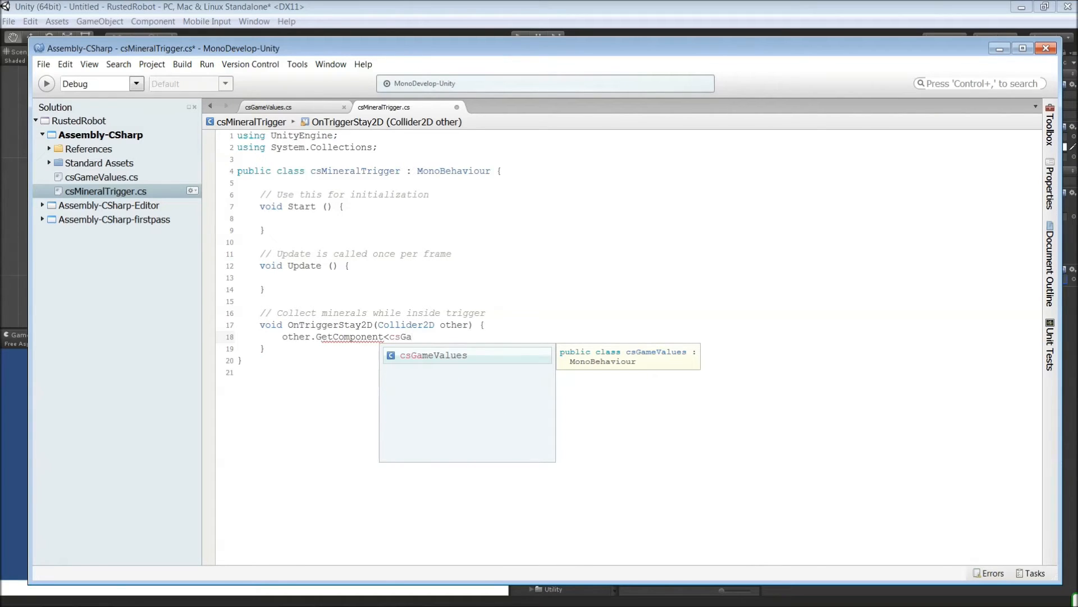
{"action": "type", "text": "meValues>"}
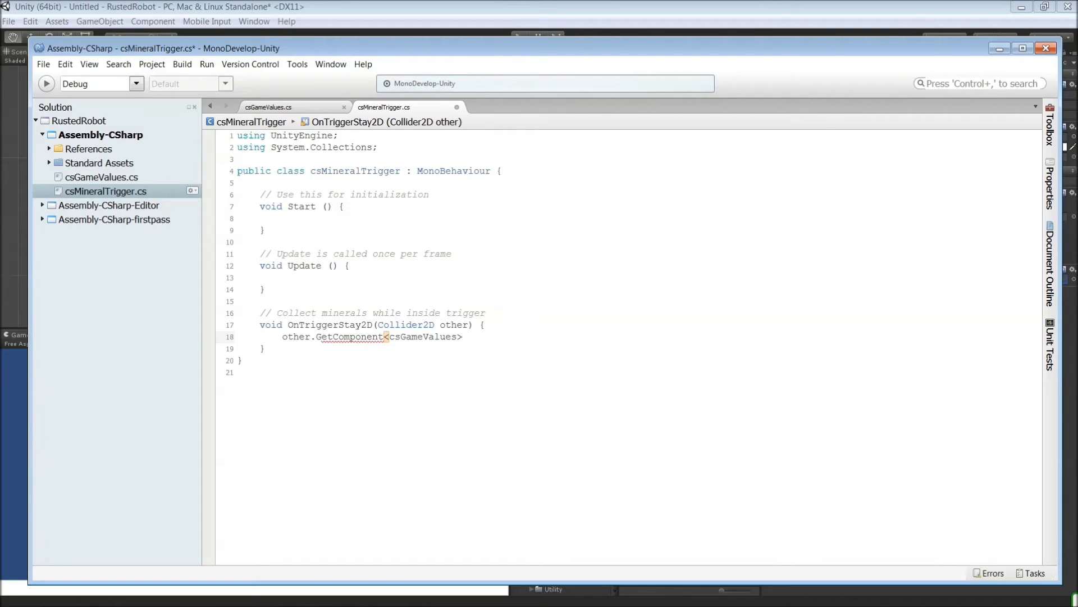
{"action": "type", "text": "()"}
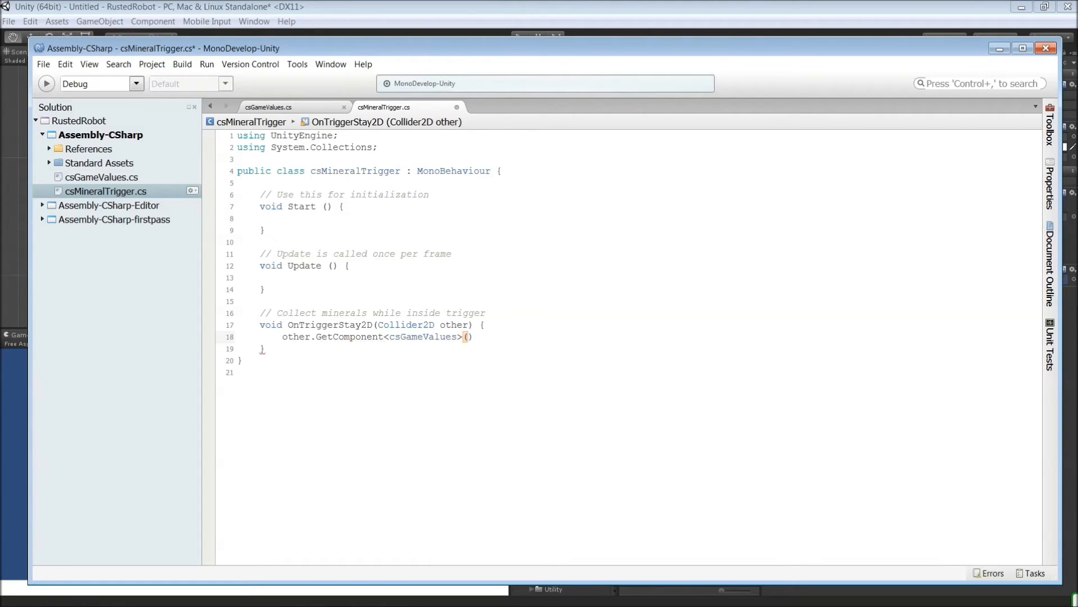
{"action": "type", "text": "."}
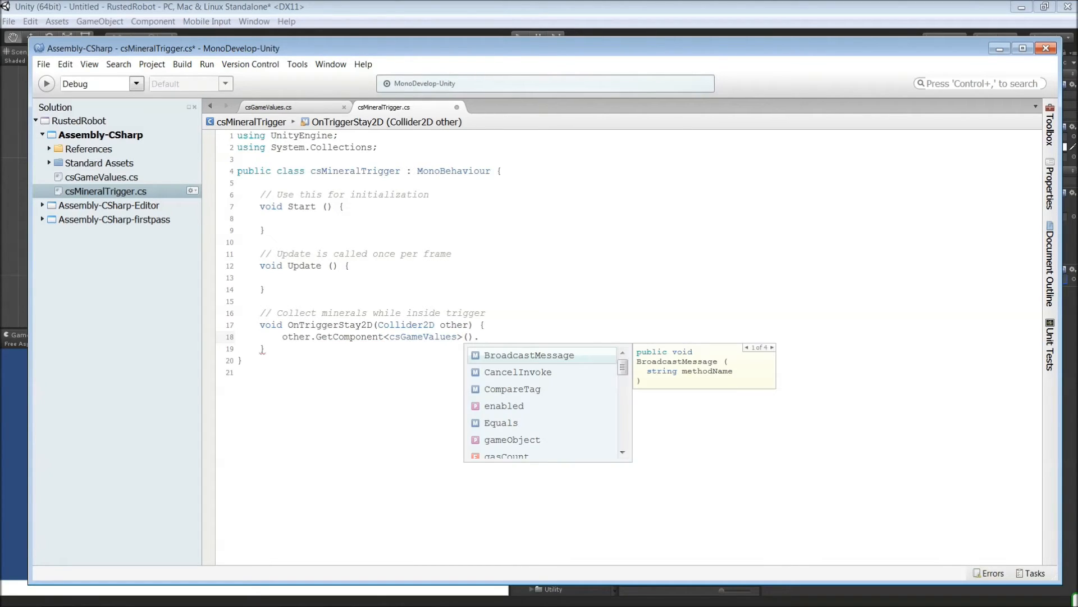
{"action": "type", "text": "mi"}
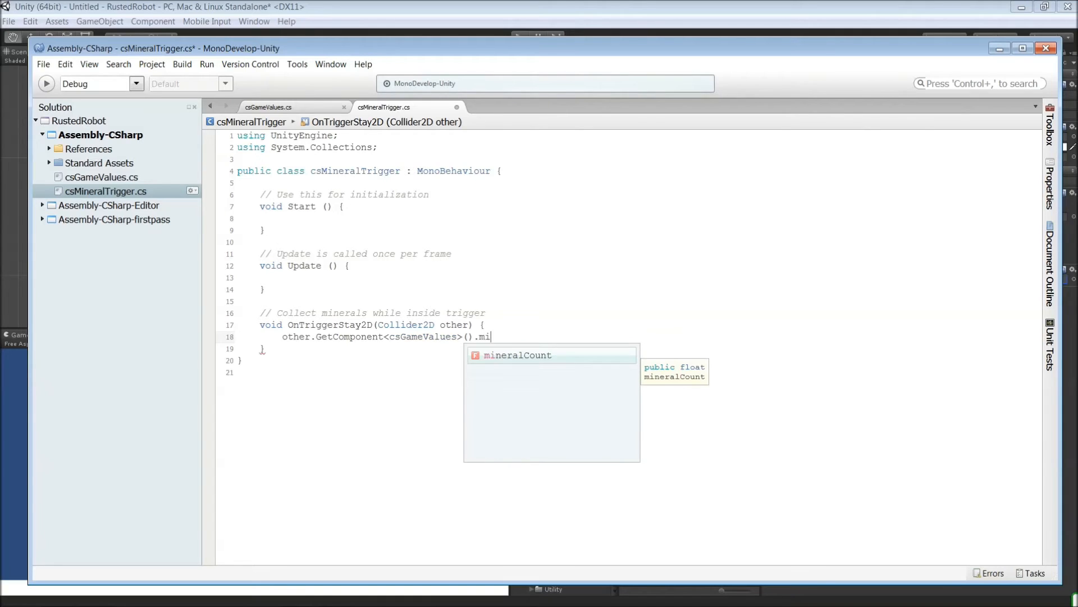
{"action": "type", "text": "n"}
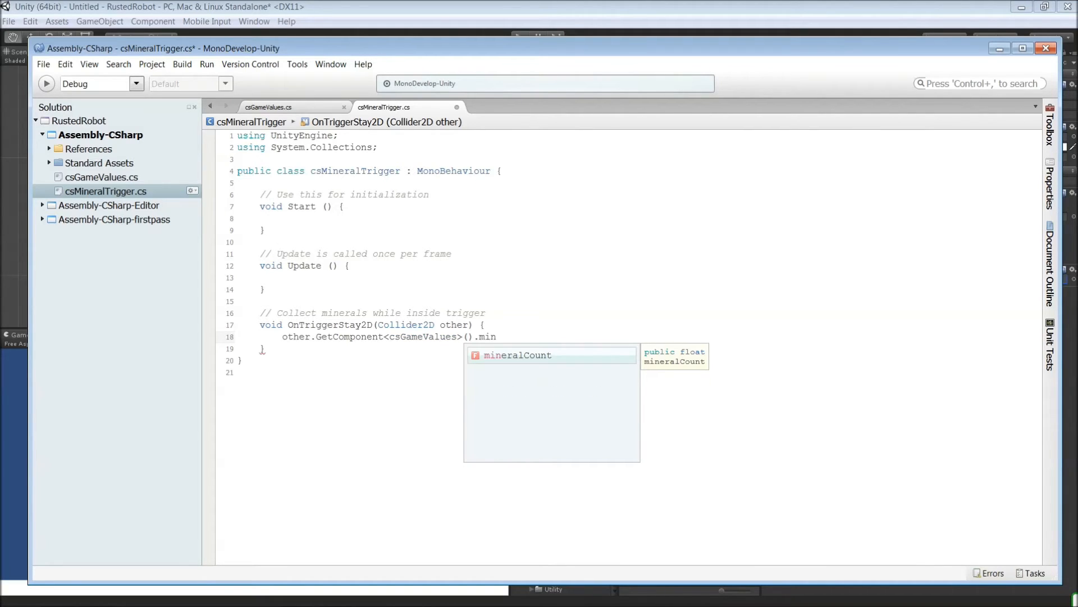
{"action": "type", "text": "eralCount +="}
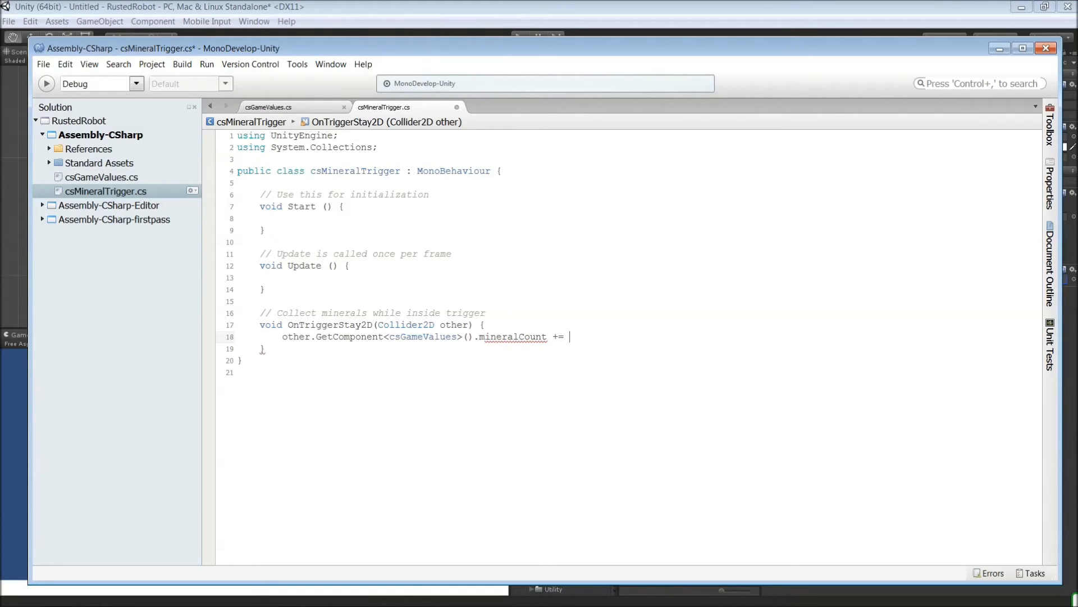
{"action": "type", "text": "0."}
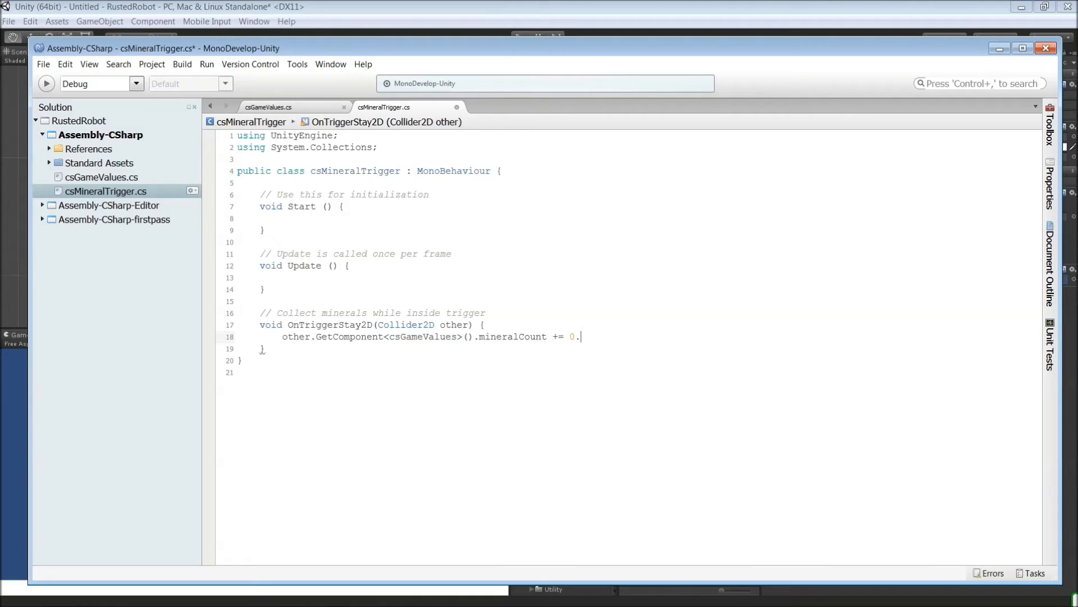
{"action": "type", "text": "01"}
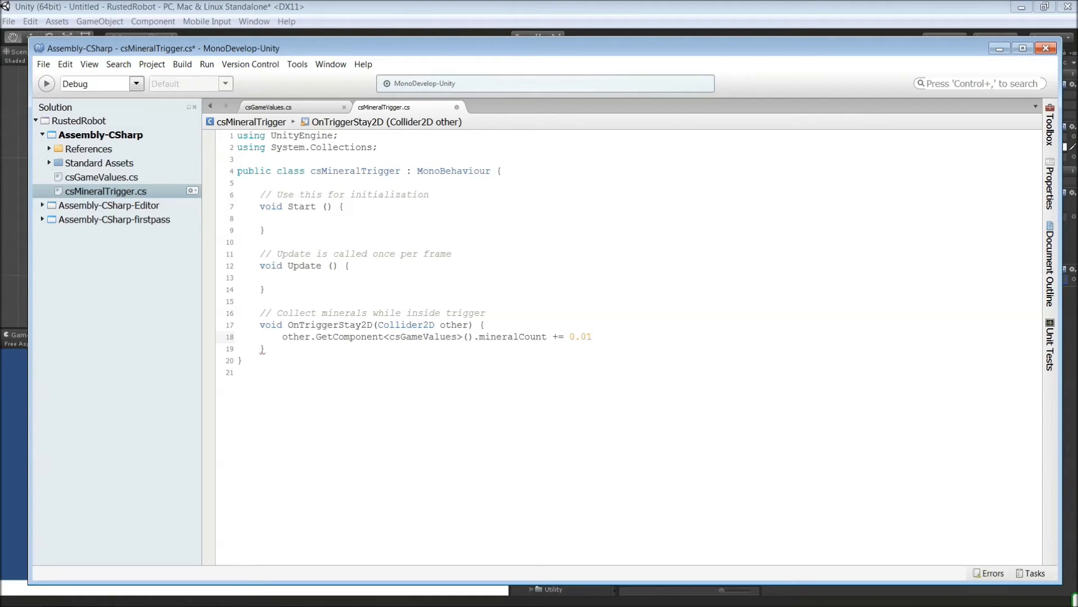
{"action": "type", "text": "f;"}
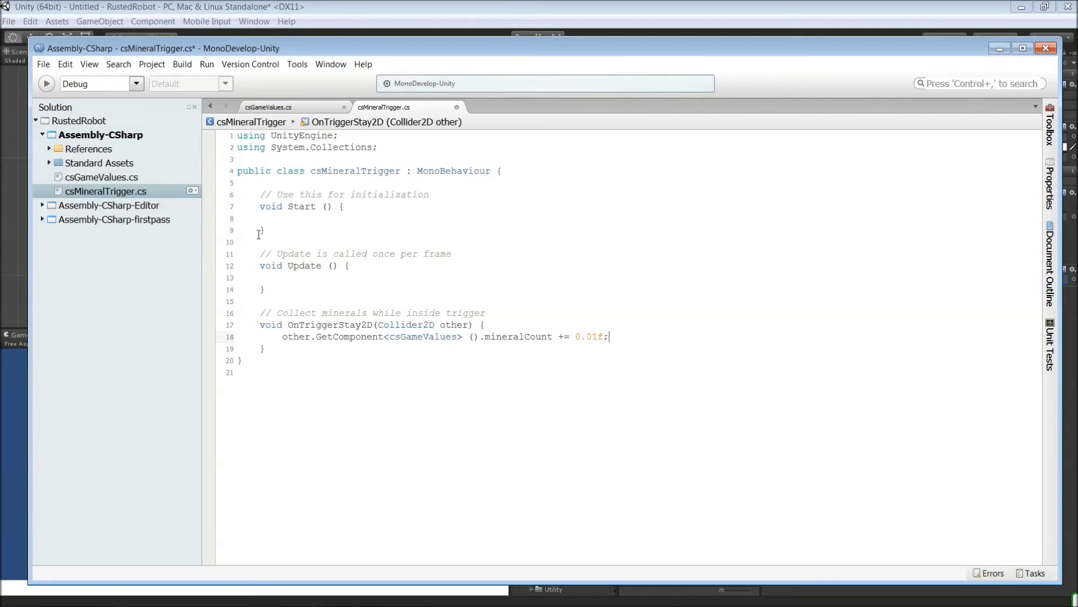
Save csMineralTrigger via File > Save
{"action": "left_click", "coordinate": [42, 64]}
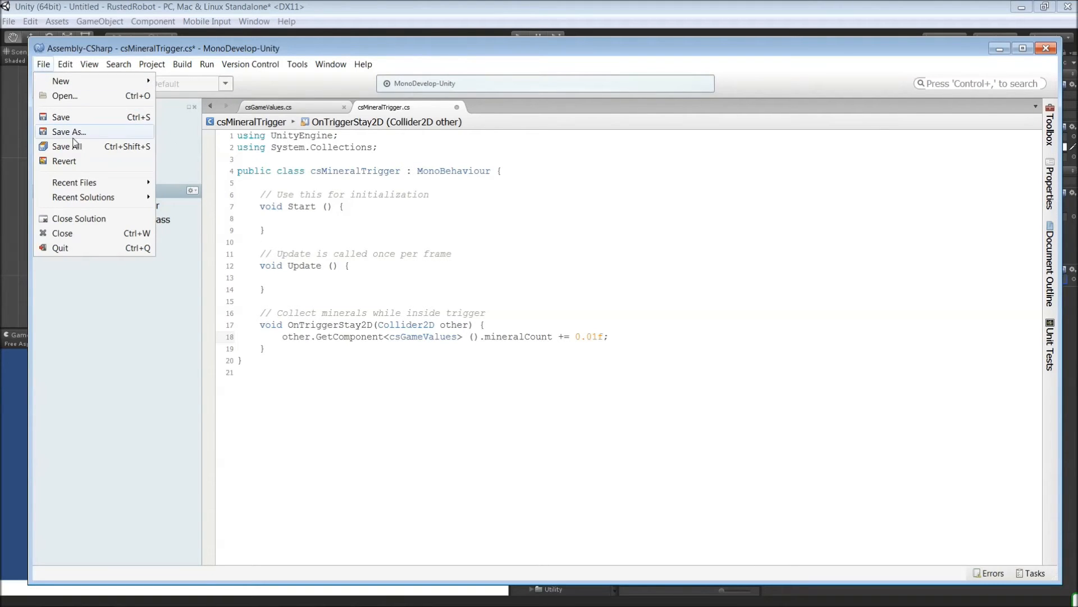
{"action": "left_click", "coordinate": [61, 115]}
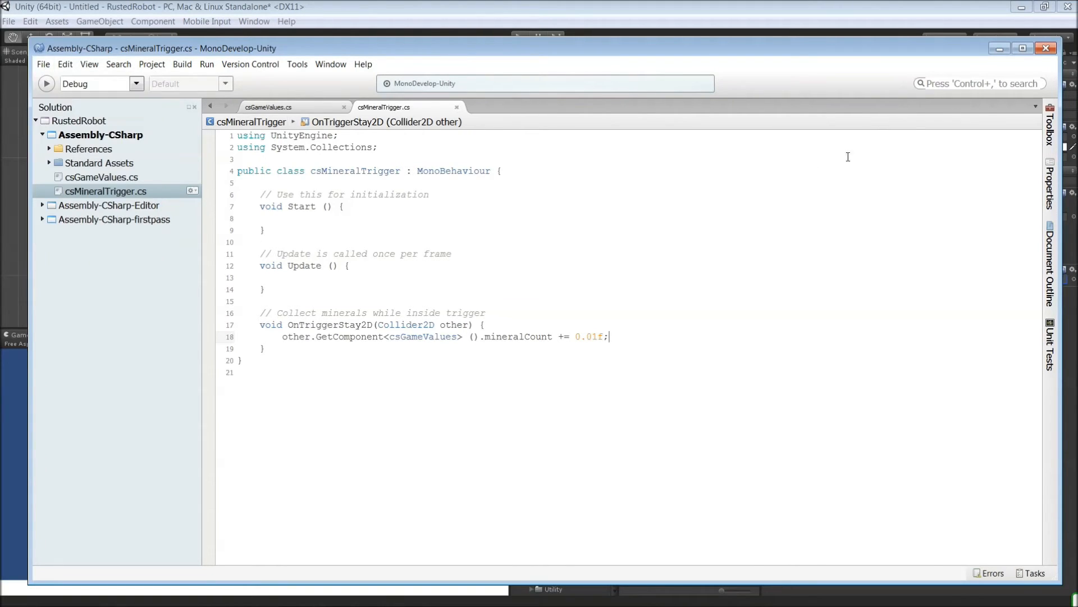
{"action": "mouse_move", "coordinate": [998, 48]}
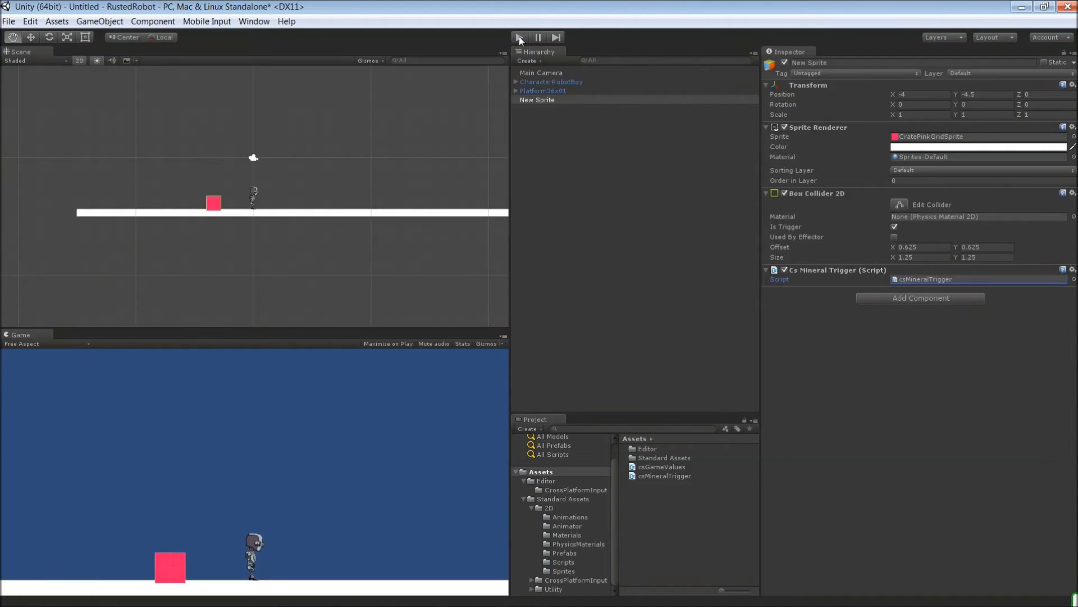
Play-test the scene, watch CharacterRobotBoy's Mineral Count rise on the crate, then stop
{"action": "left_click", "coordinate": [519, 37]}
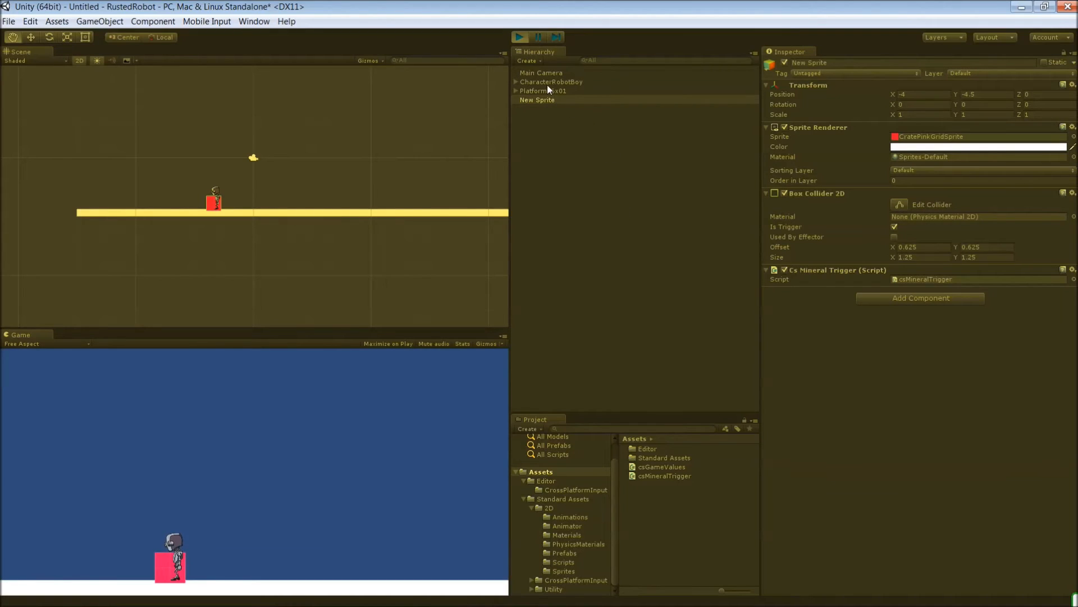
{"action": "left_click", "coordinate": [550, 81]}
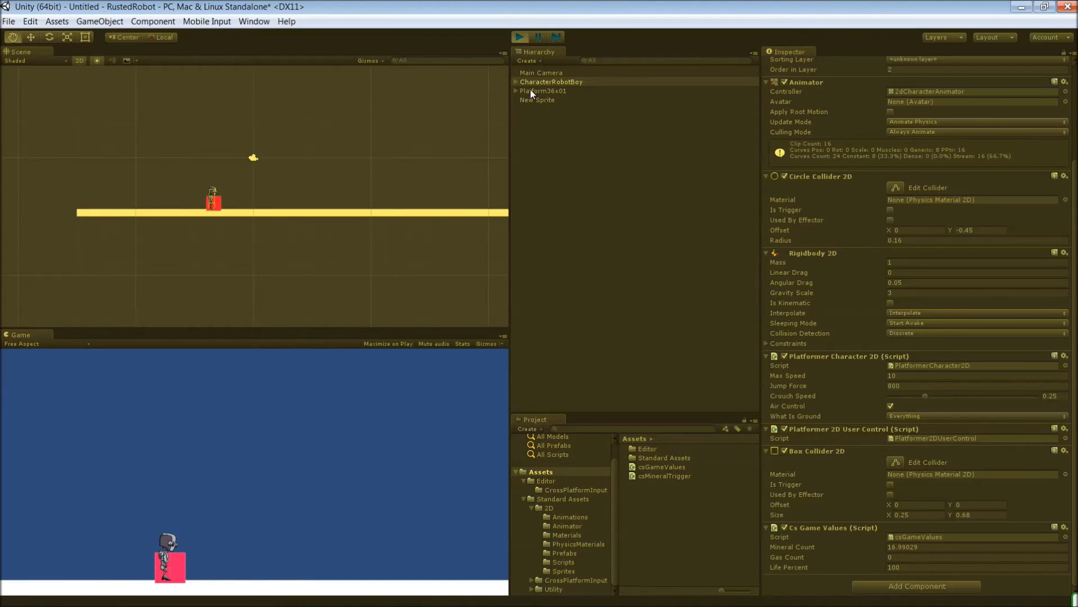
{"action": "left_click", "coordinate": [519, 37]}
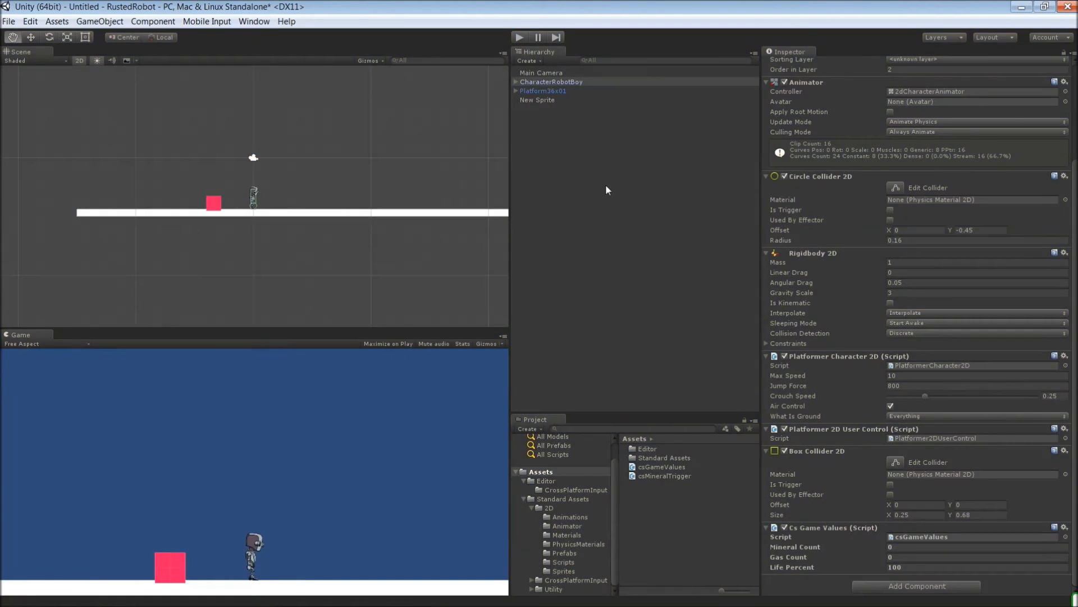
Rename the pink crate sprite in the Hierarchy to MineralTrigger
{"action": "left_click", "coordinate": [537, 100]}
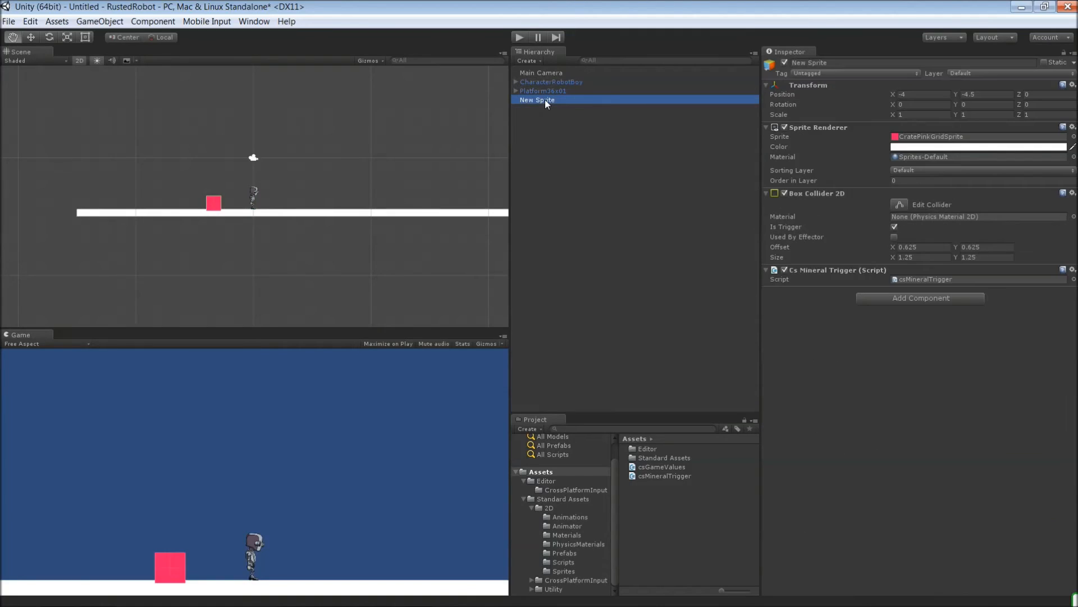
{"action": "right_click", "coordinate": [544, 100]}
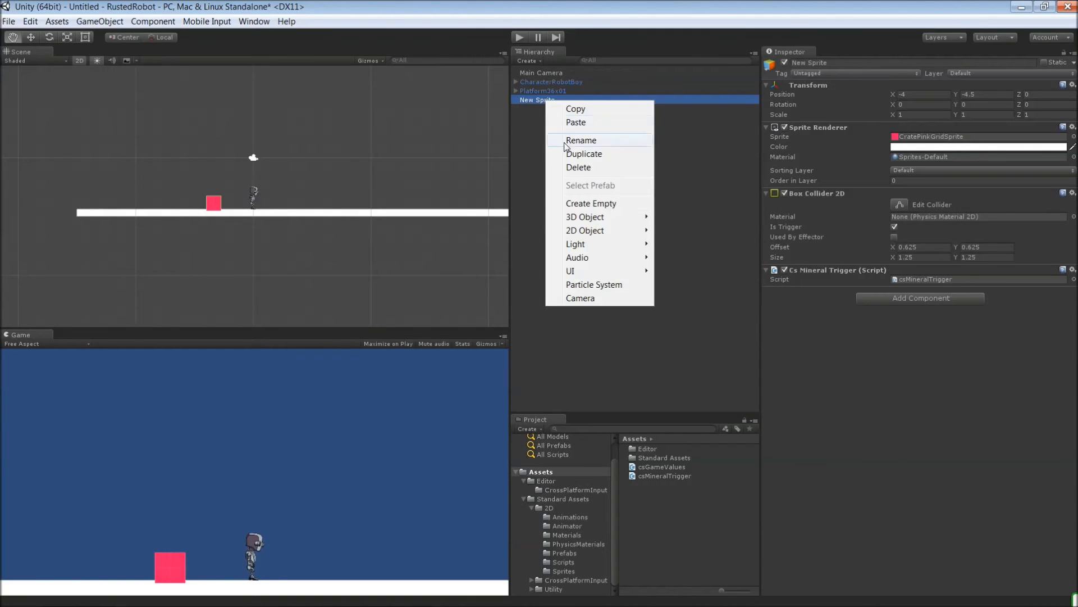
{"action": "left_click", "coordinate": [580, 141]}
{"action": "type", "text": "MineralTrigg"}
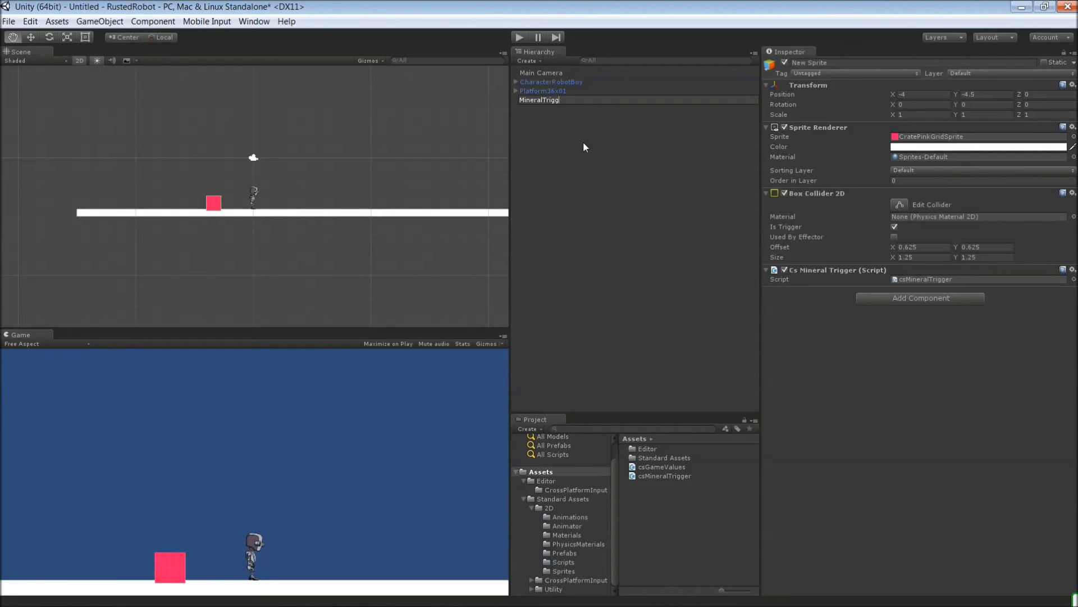
{"action": "left_click", "coordinate": [588, 122]}
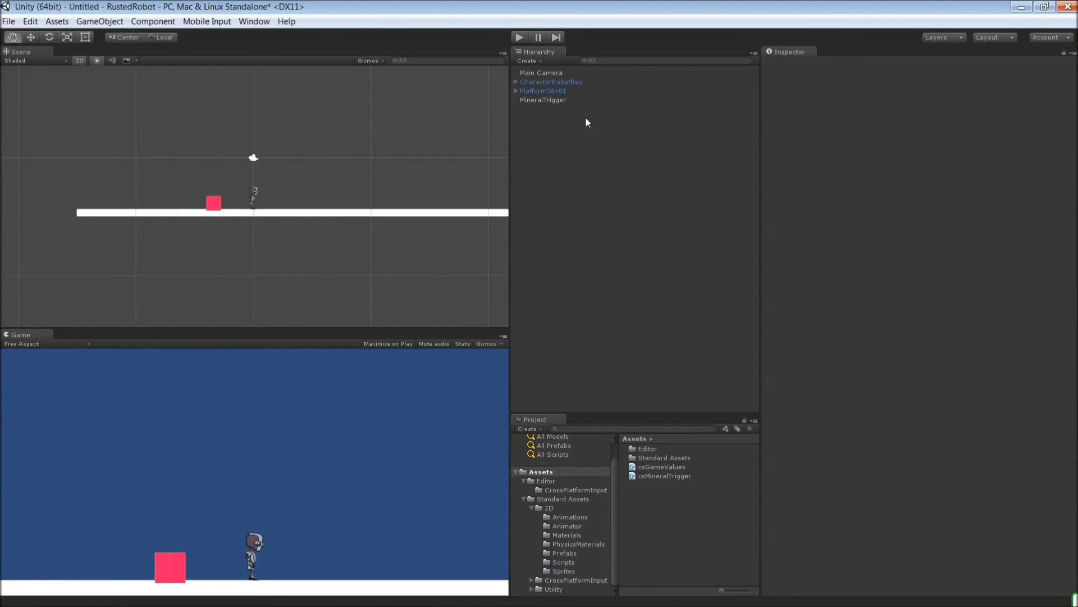
Duplicate MineralTrigger to create the GasTrigger crate
{"action": "right_click", "coordinate": [543, 100]}
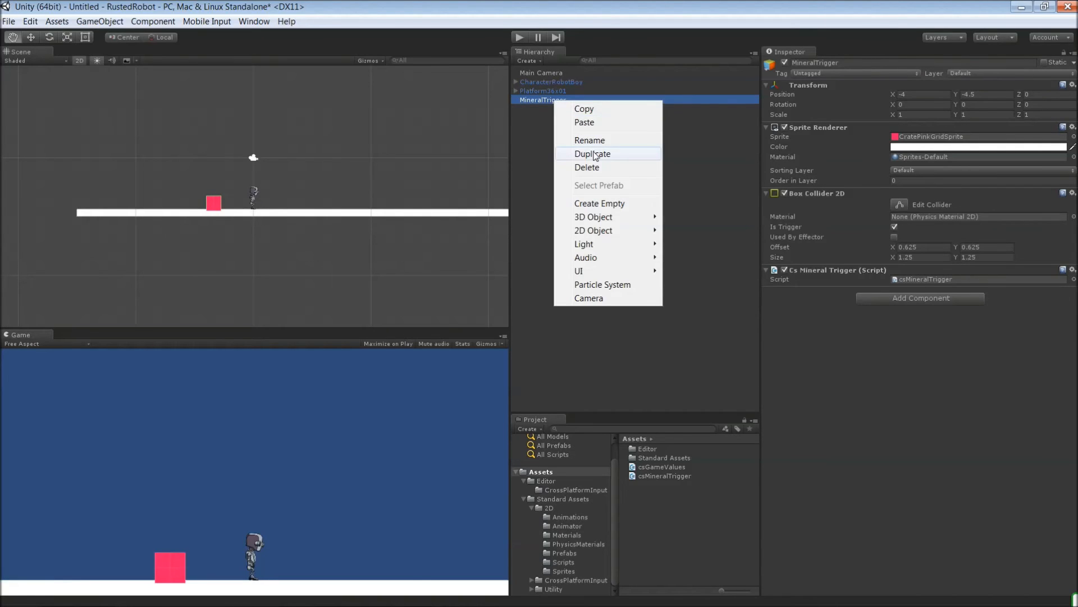
{"action": "left_click", "coordinate": [592, 154]}
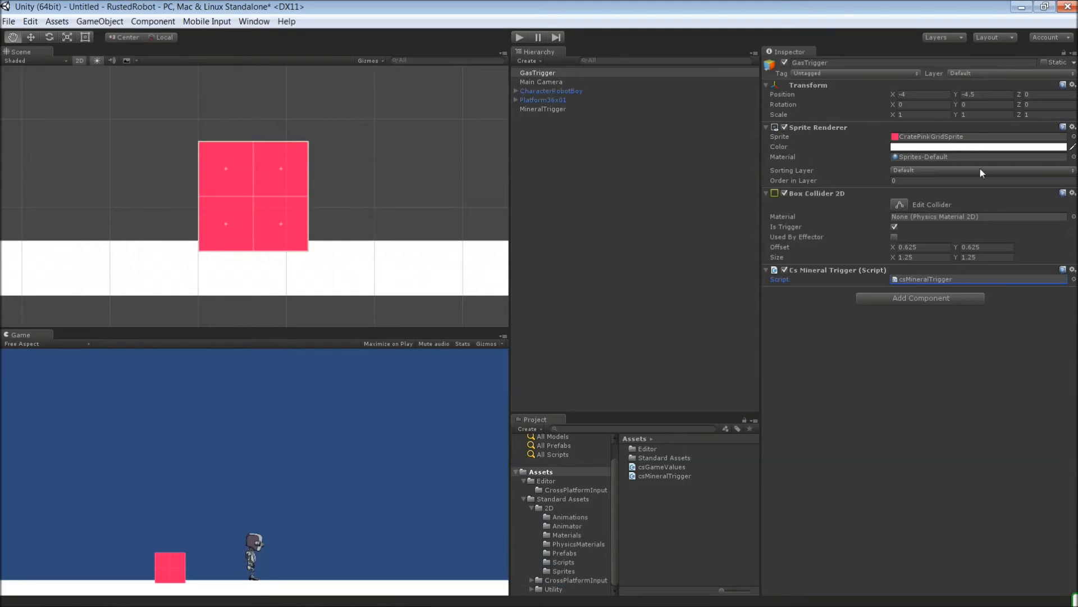
{"action": "mouse_move", "coordinate": [853, 282]}
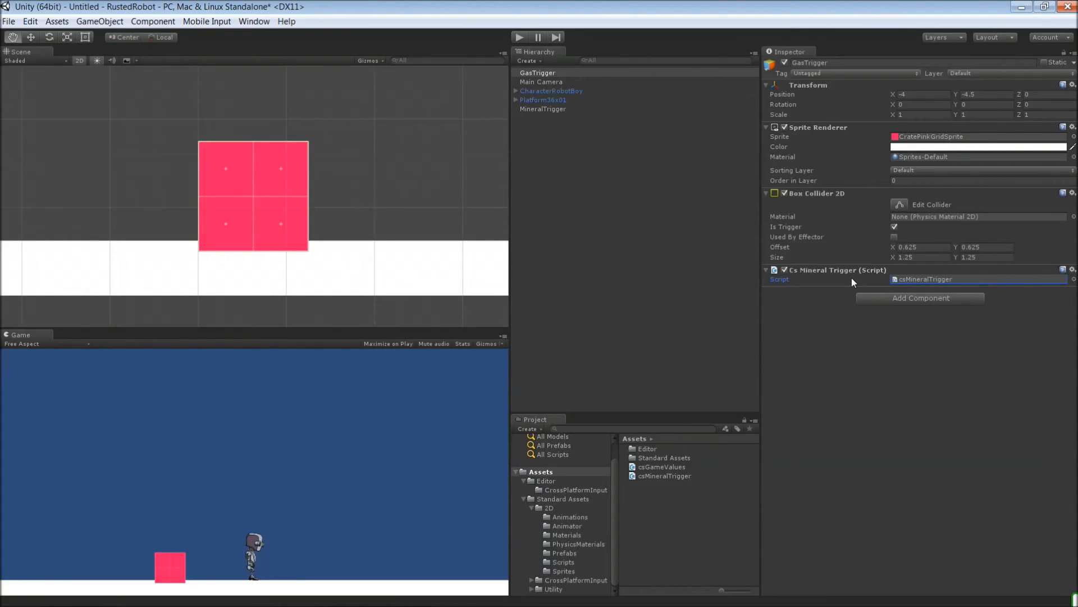
Remove the csMineralTrigger component from GasTrigger via its gear menu
{"action": "left_click", "coordinate": [1071, 269]}
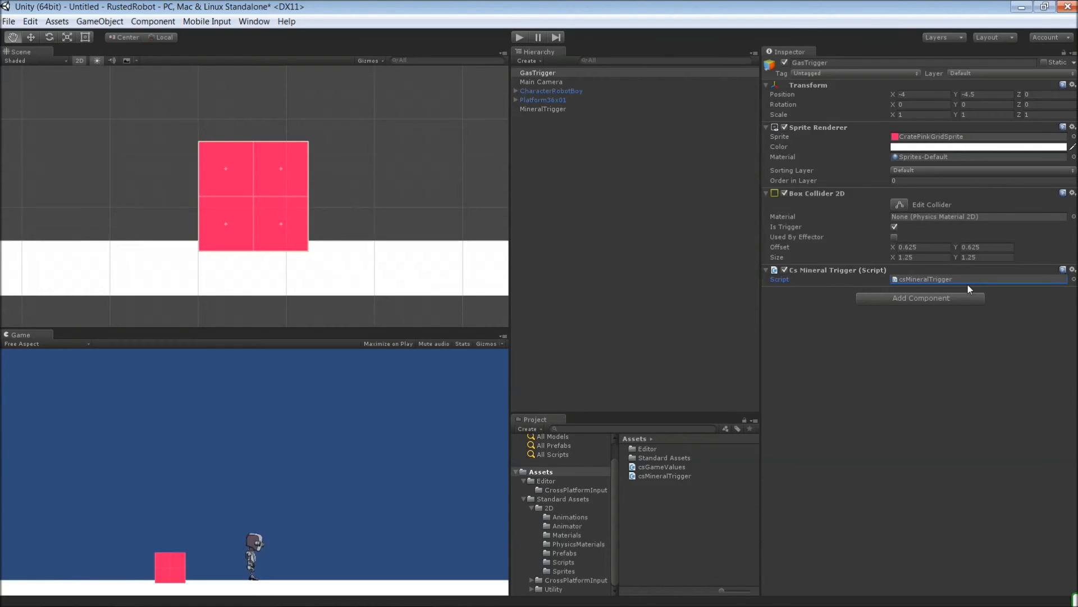
{"action": "left_click", "coordinate": [1070, 269]}
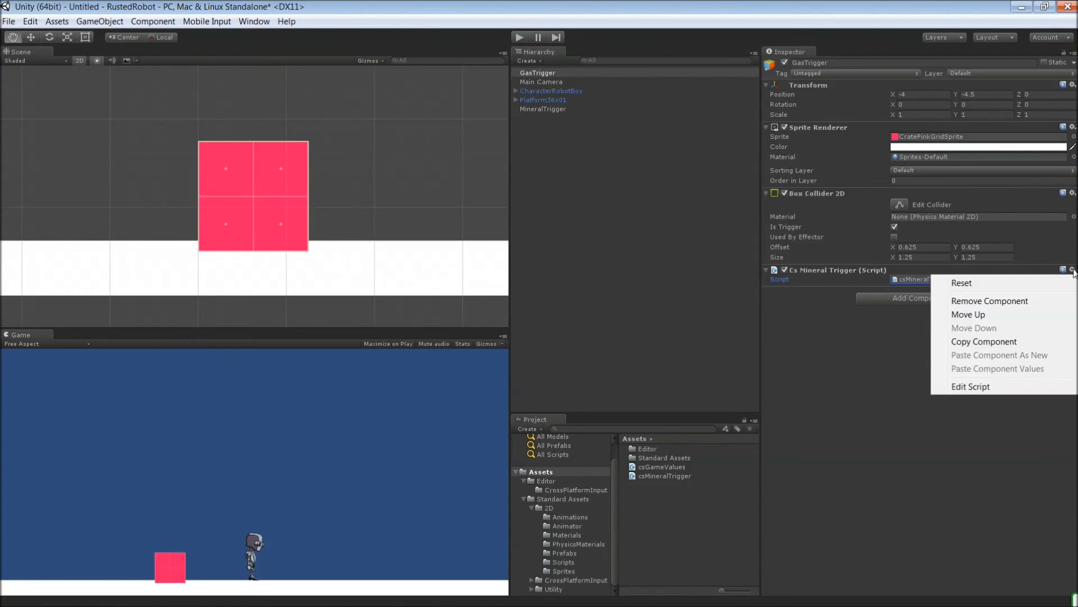
{"action": "left_click", "coordinate": [988, 301]}
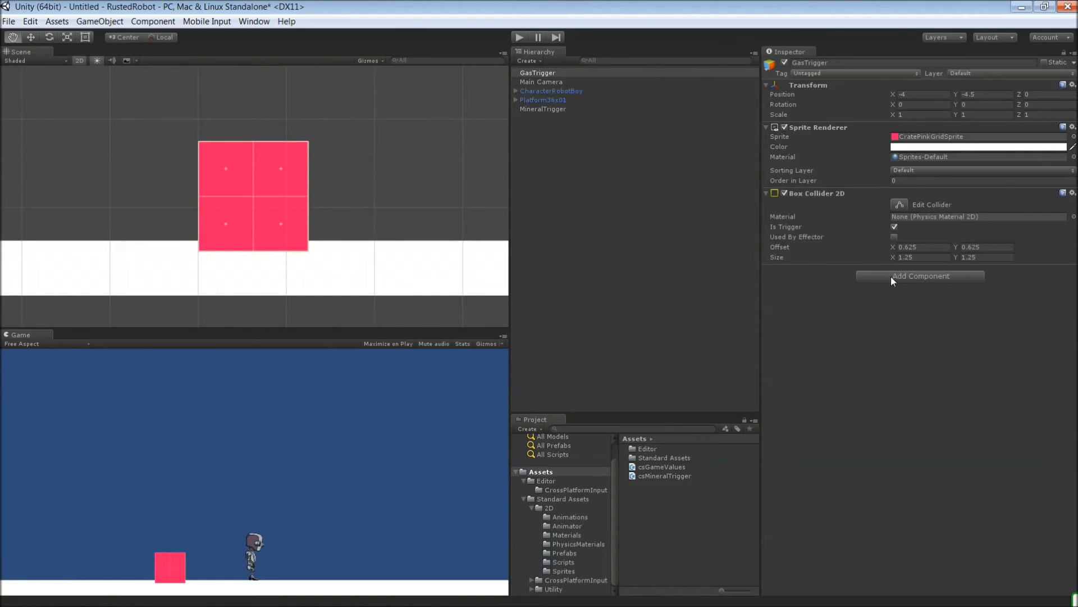
Create and attach a new C# script named csGasTrigger to GasTrigger
{"action": "left_click", "coordinate": [920, 276]}
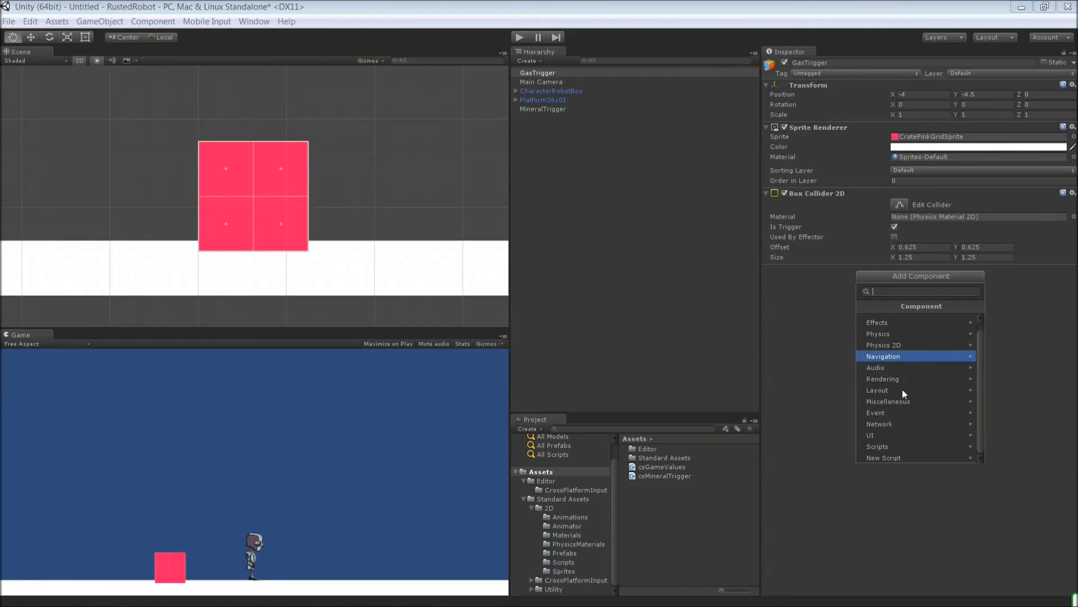
{"action": "left_click", "coordinate": [883, 457]}
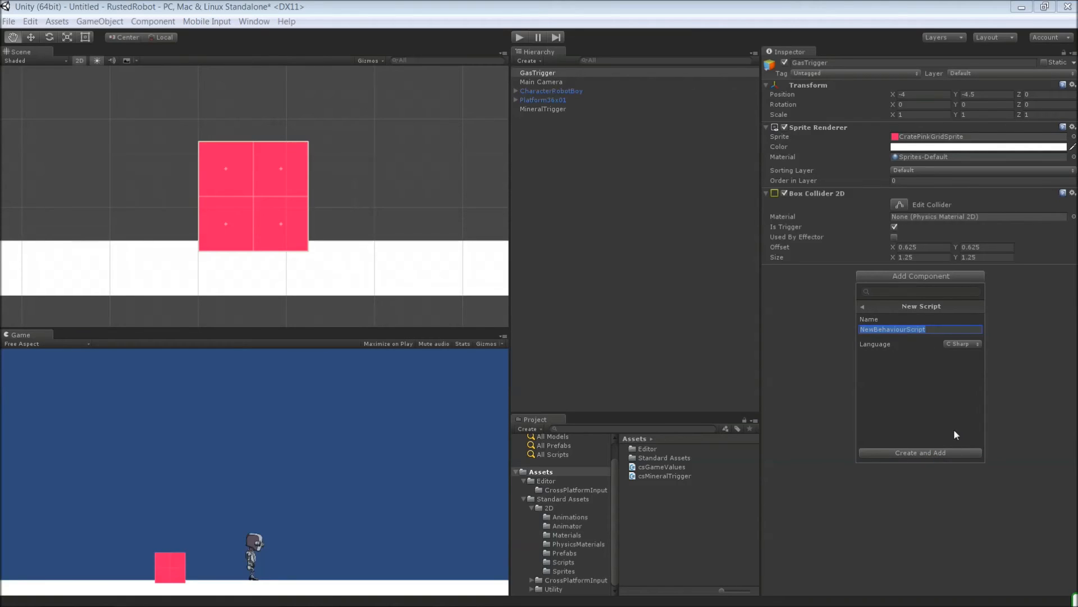
{"action": "type", "text": "csGas"}
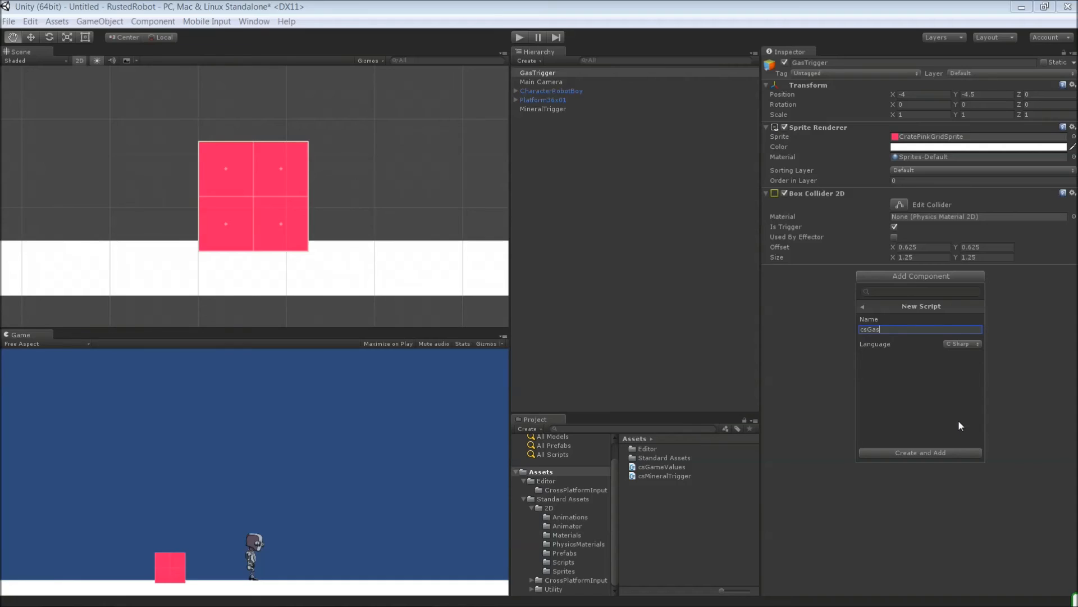
{"action": "type", "text": "Tr"}
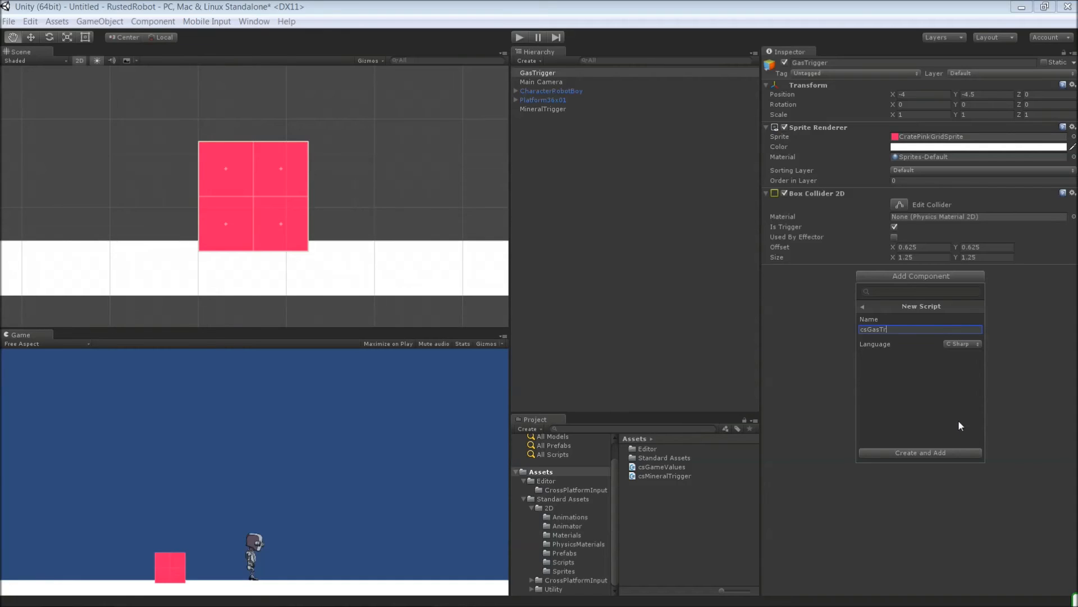
{"action": "type", "text": "igger"}
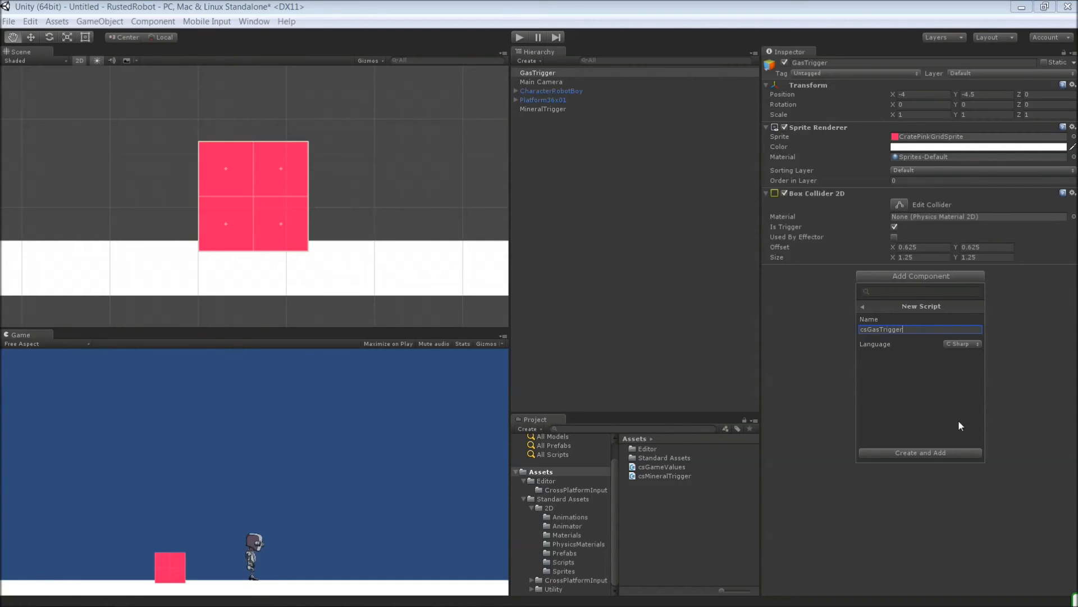
{"action": "left_click", "coordinate": [920, 452]}
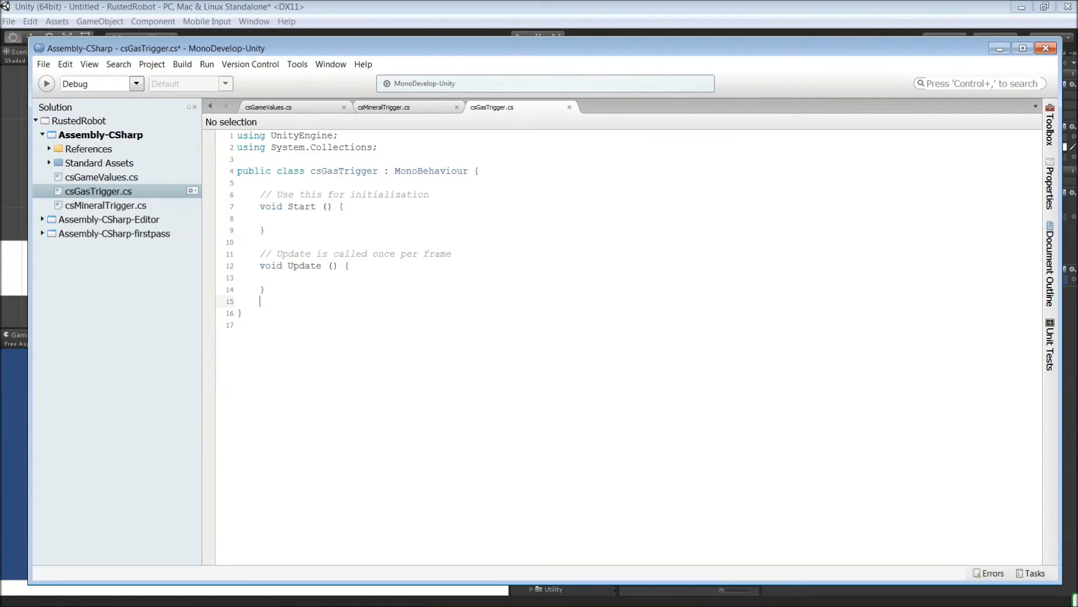
Paste OnTriggerStay2D into csGasTrigger.cs, editing it to collect gas by adding 0.01 to gasCount
{"action": "type", "text": "v"}
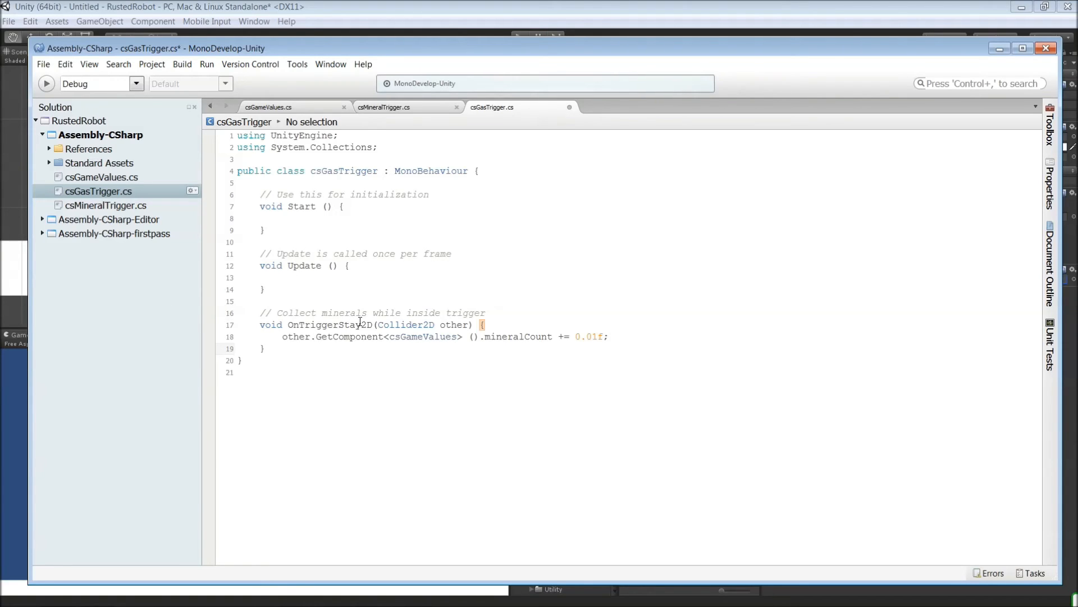
{"action": "double_click", "coordinate": [344, 313]}
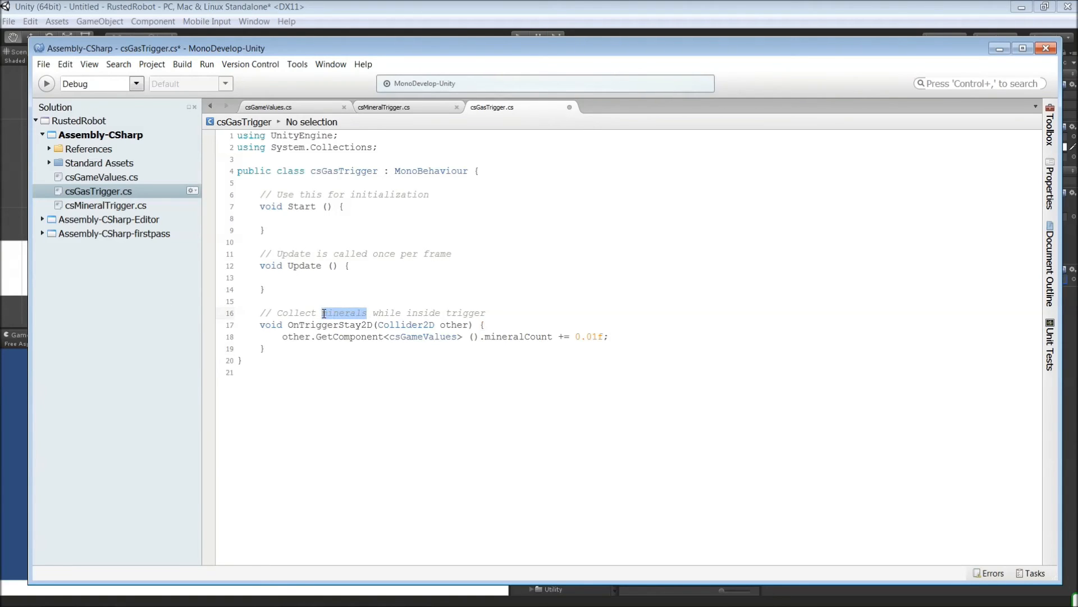
{"action": "type", "text": "gas"}
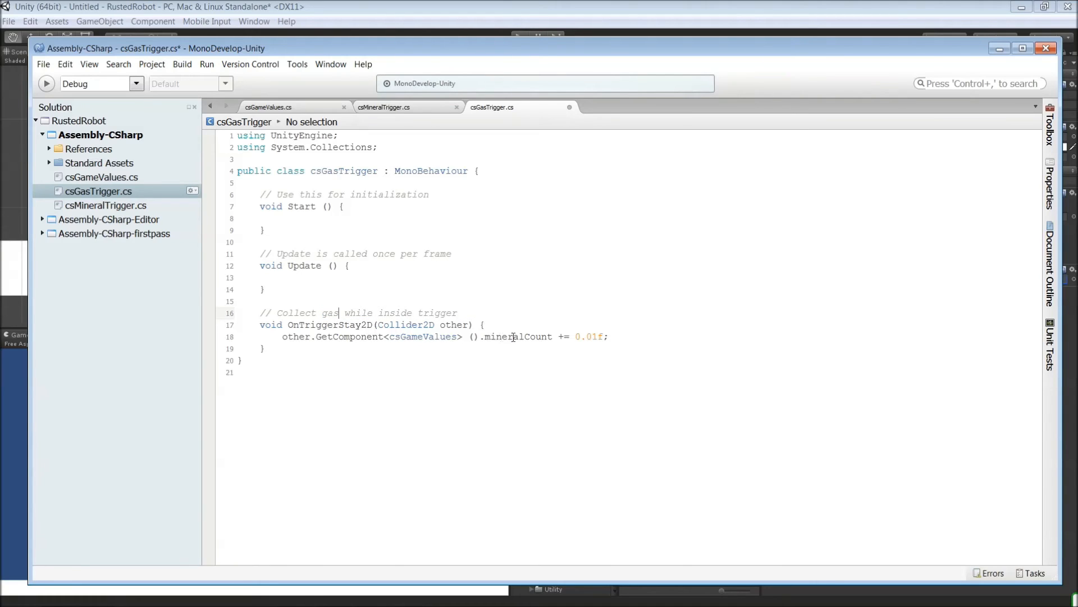
{"action": "double_click", "coordinate": [503, 336]}
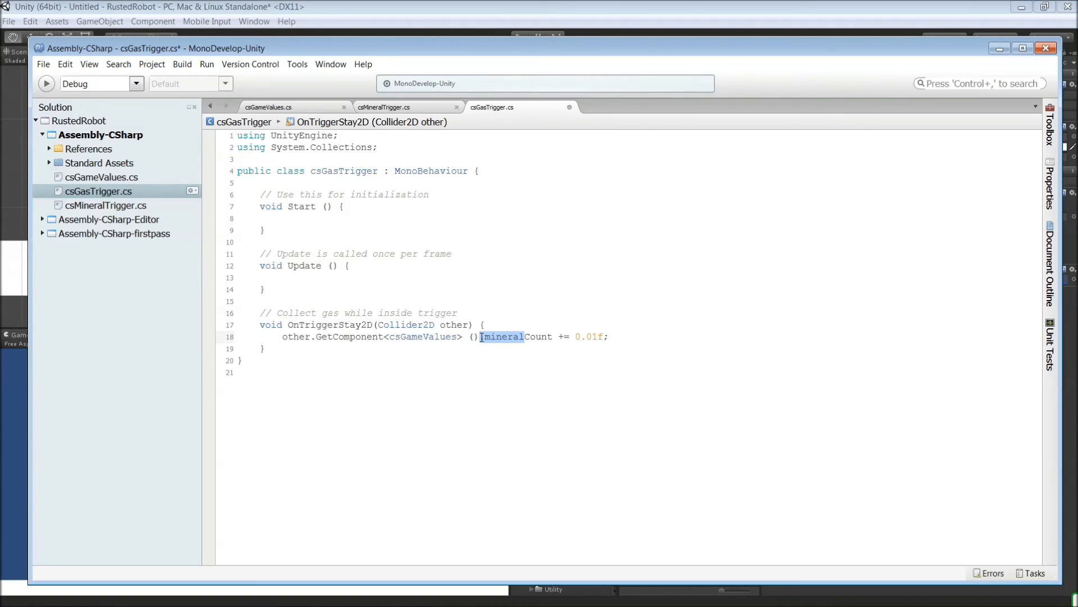
{"action": "type", "text": "gasCount"}
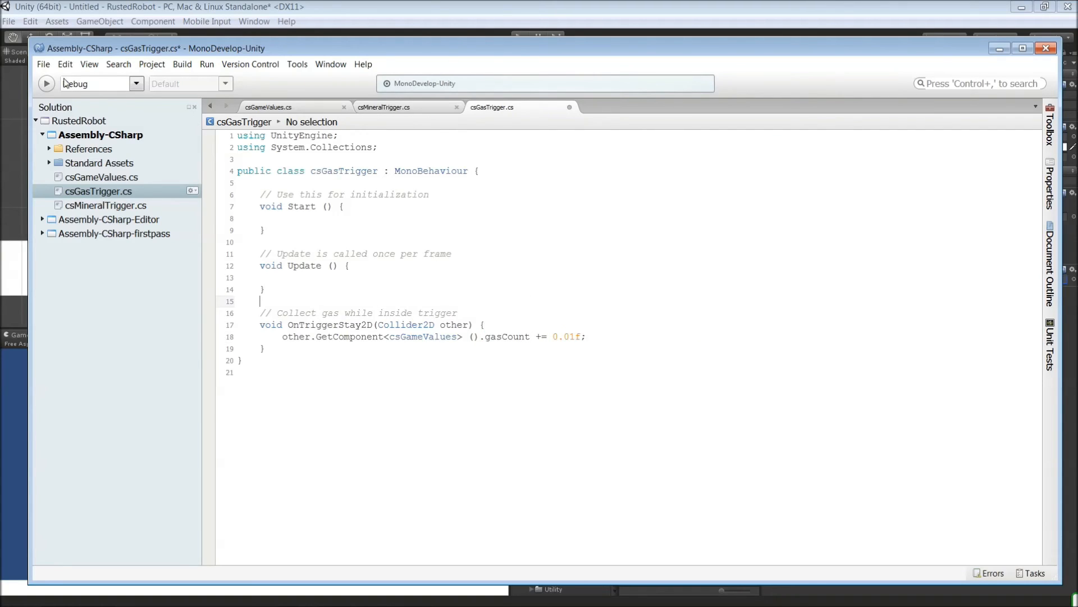
{"action": "left_click", "coordinate": [42, 64]}
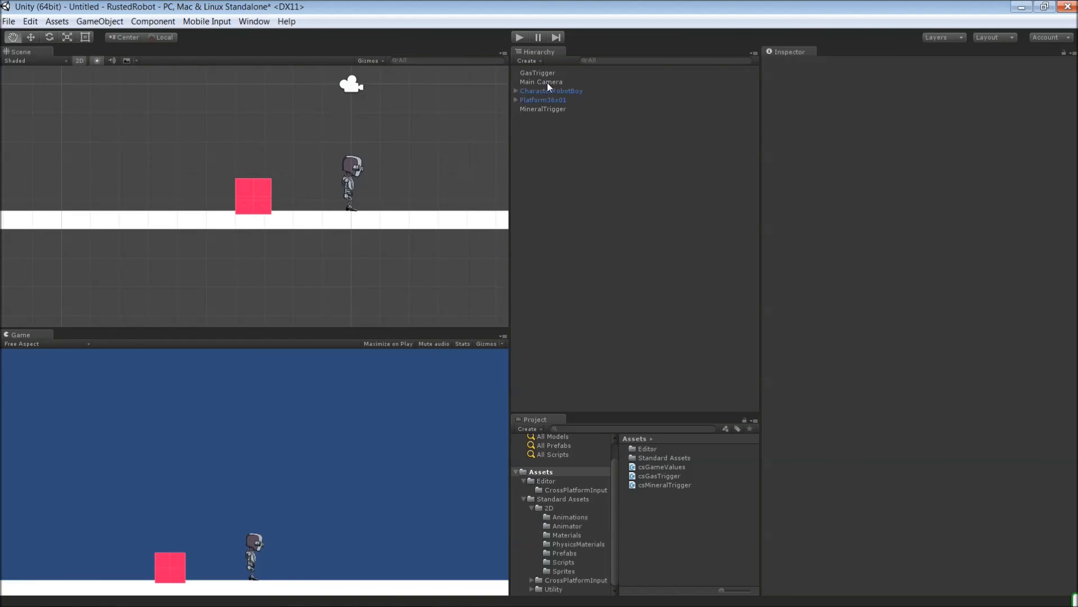
Place GasTrigger at X 4 and play-test, watching the robot's Gas and Mineral counts rise
{"action": "left_click", "coordinate": [538, 72]}
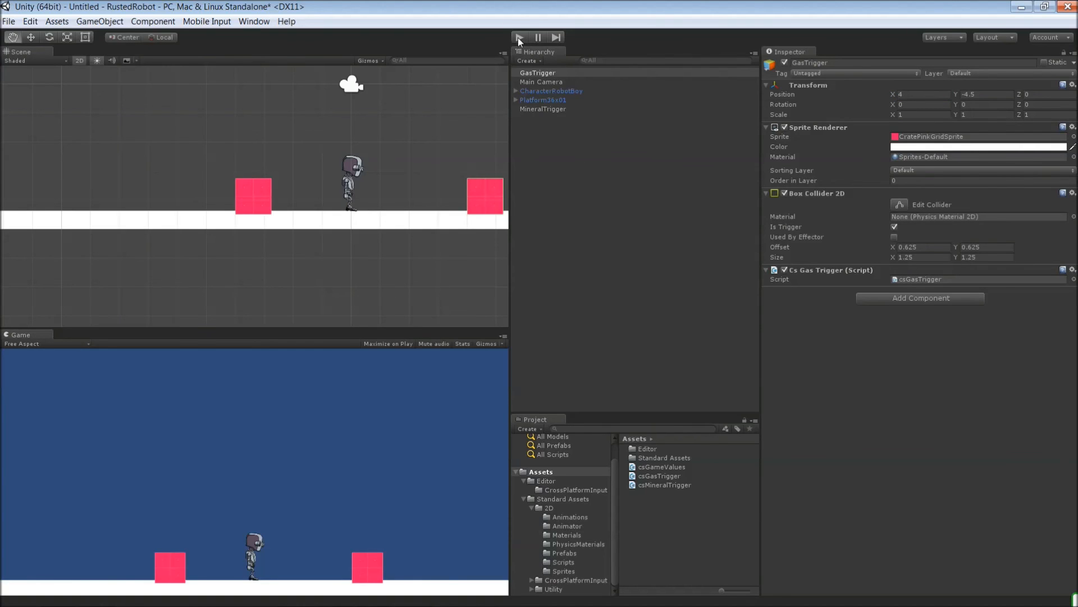
{"action": "left_click", "coordinate": [519, 37]}
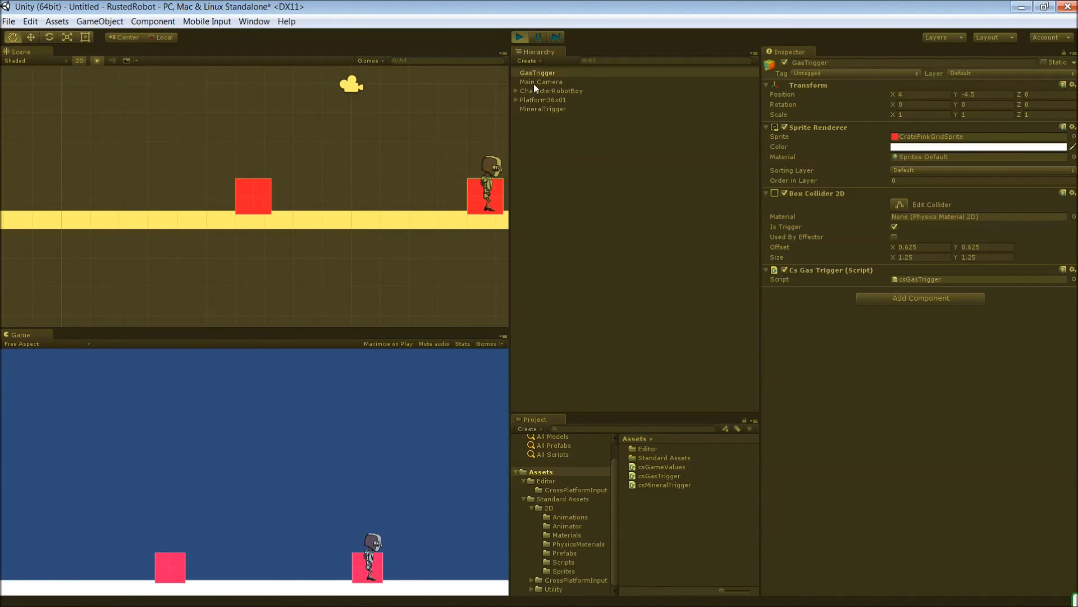
{"action": "left_click", "coordinate": [553, 90]}
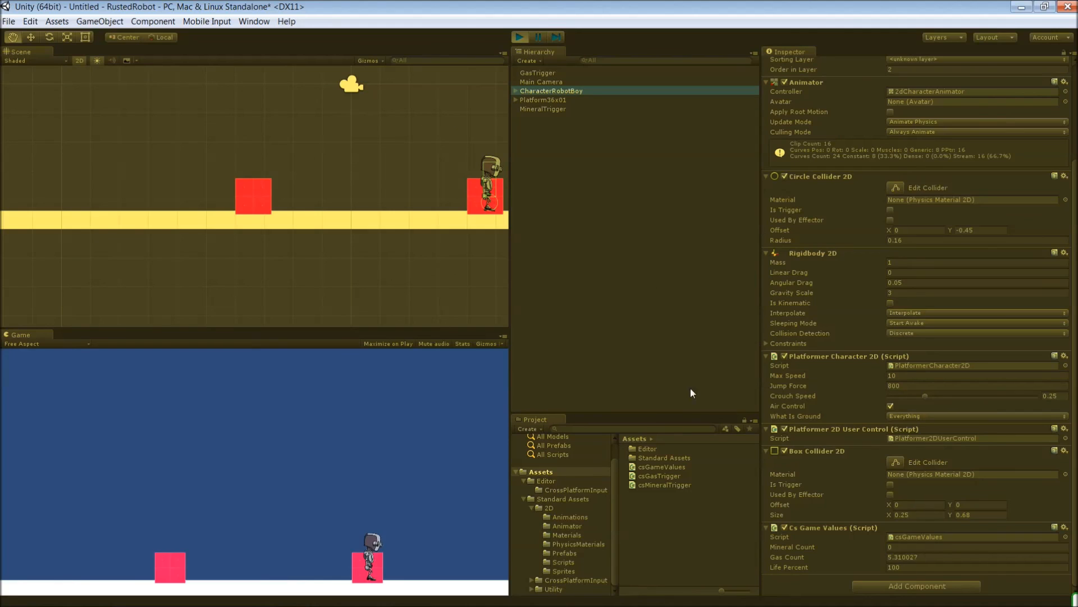
{"action": "mouse_move", "coordinate": [412, 385]}
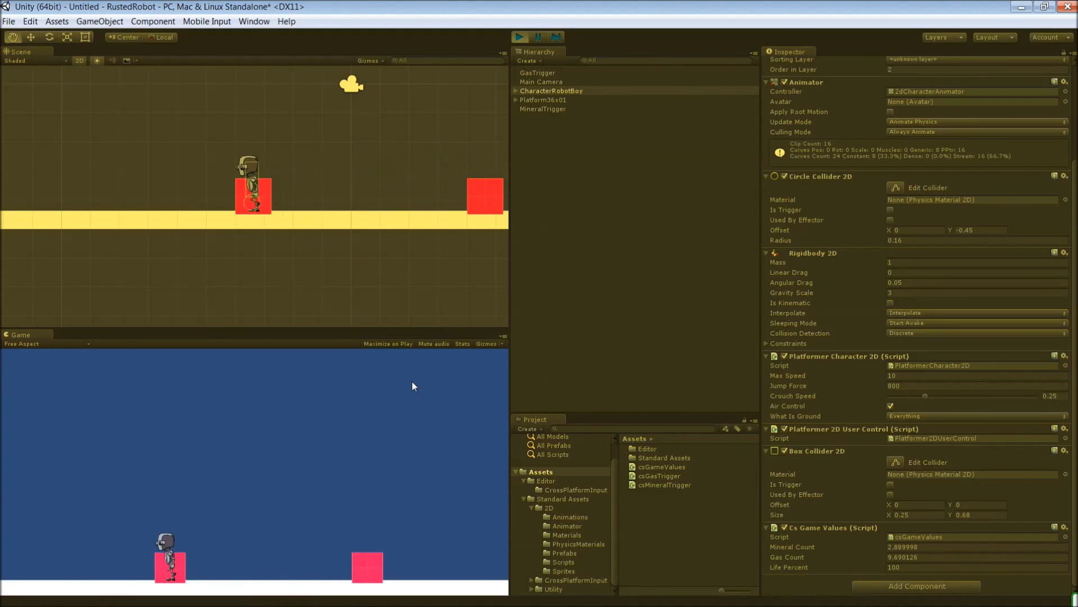
{"action": "left_click", "coordinate": [519, 37]}
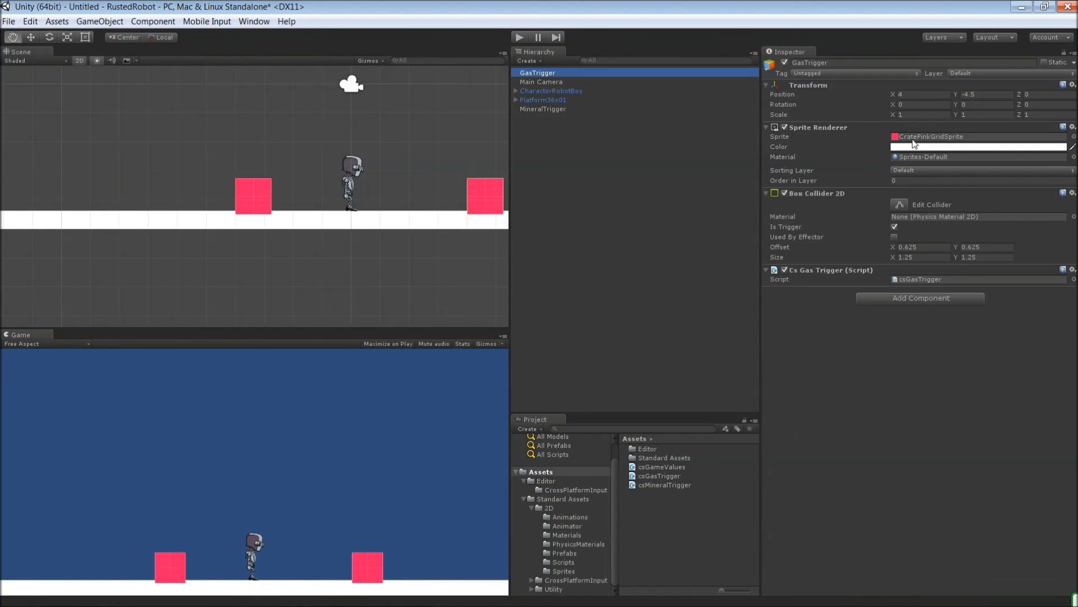
Tint the GasTrigger crate dark blue via the Sprite Renderer colour picker
{"action": "left_click", "coordinate": [976, 146]}
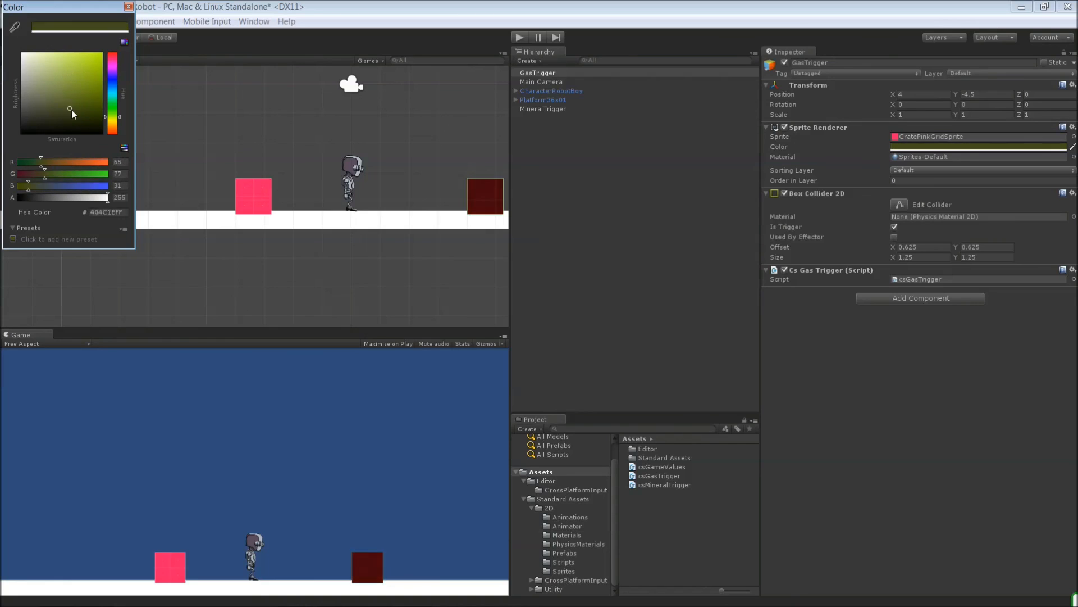
{"action": "left_click", "coordinate": [79, 99]}
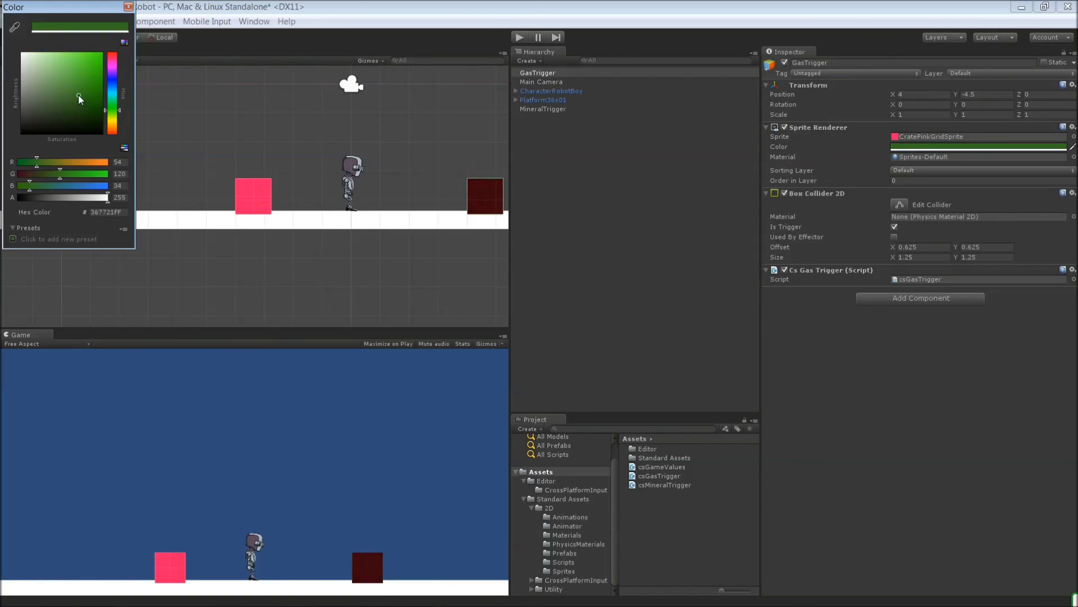
{"action": "left_click", "coordinate": [68, 113]}
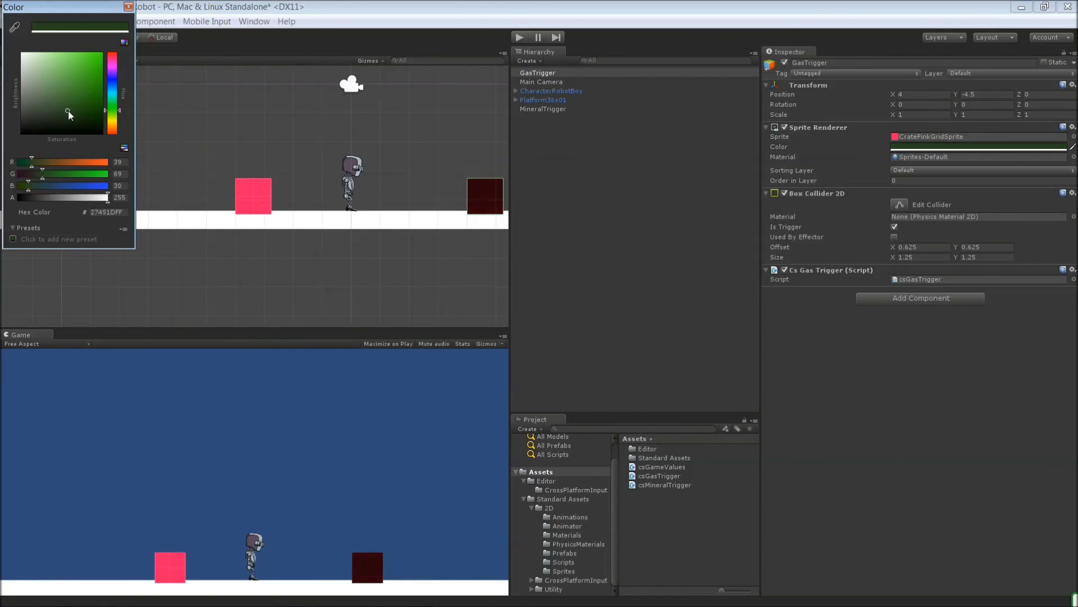
{"action": "left_click", "coordinate": [93, 63]}
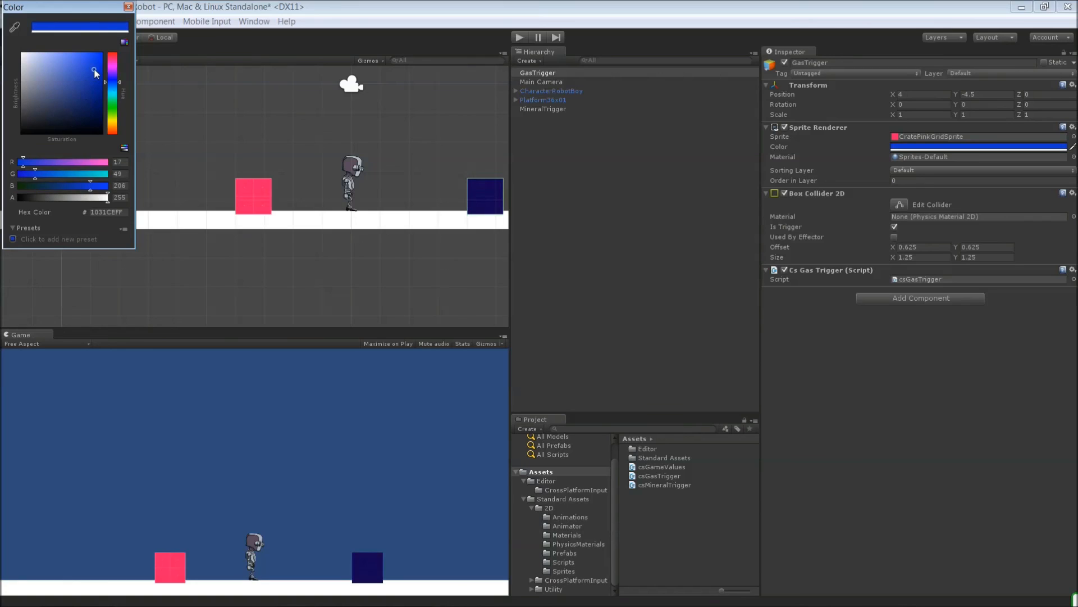
{"action": "left_click", "coordinate": [128, 6]}
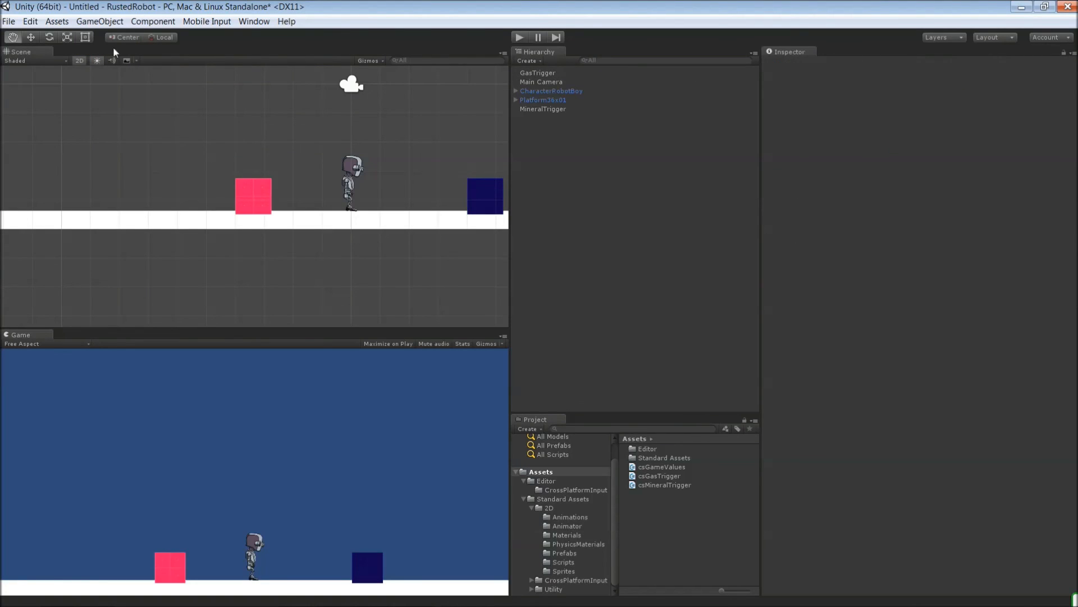
Save the scene as GameLevel in the project assets
{"action": "left_click", "coordinate": [9, 20]}
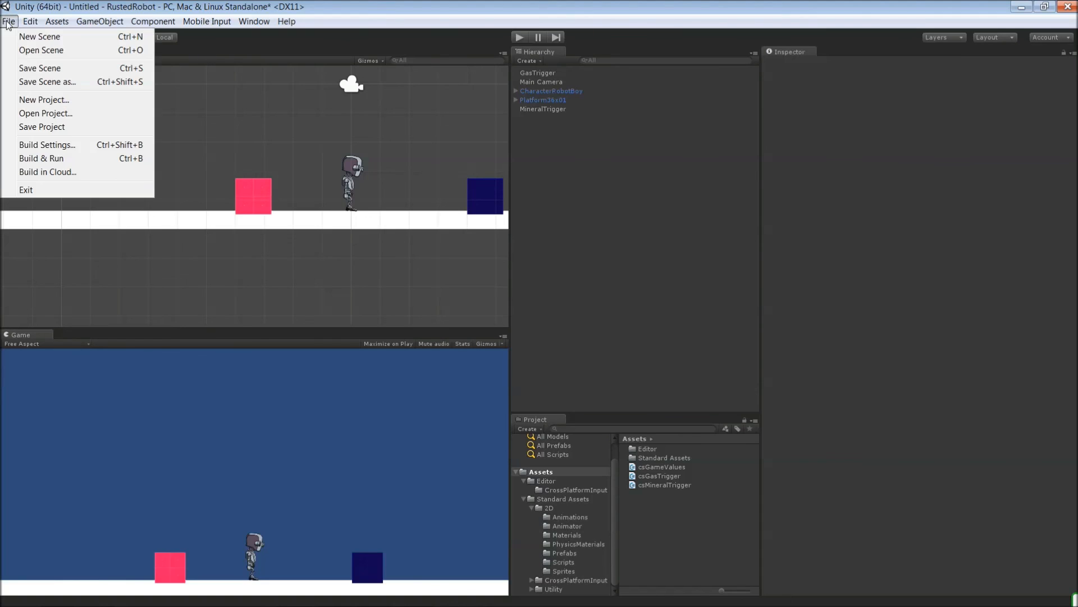
{"action": "mouse_move", "coordinate": [43, 99]}
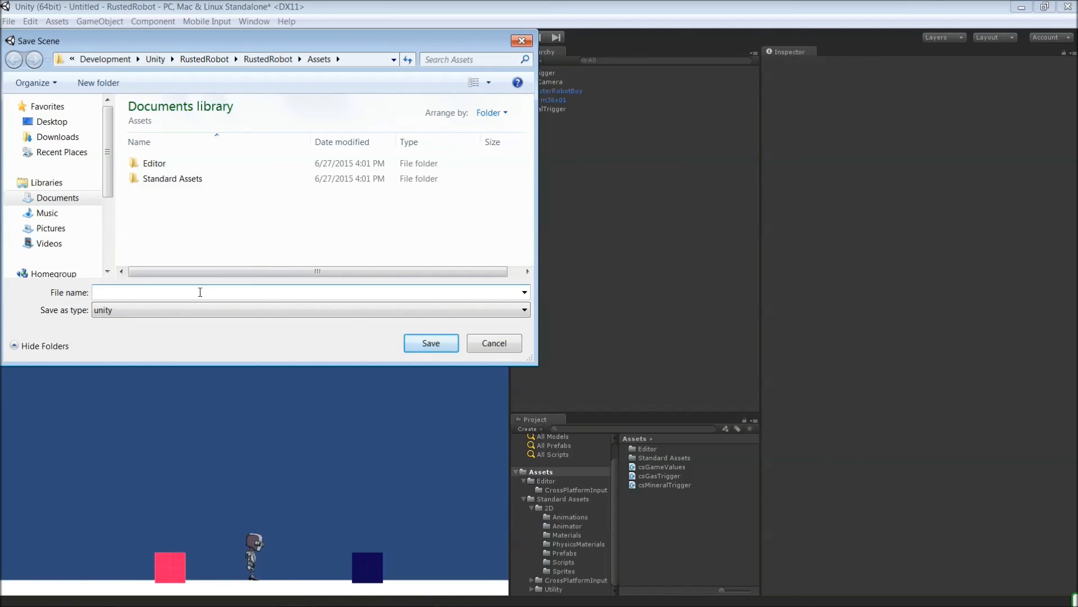
{"action": "type", "text": "GameLevel"}
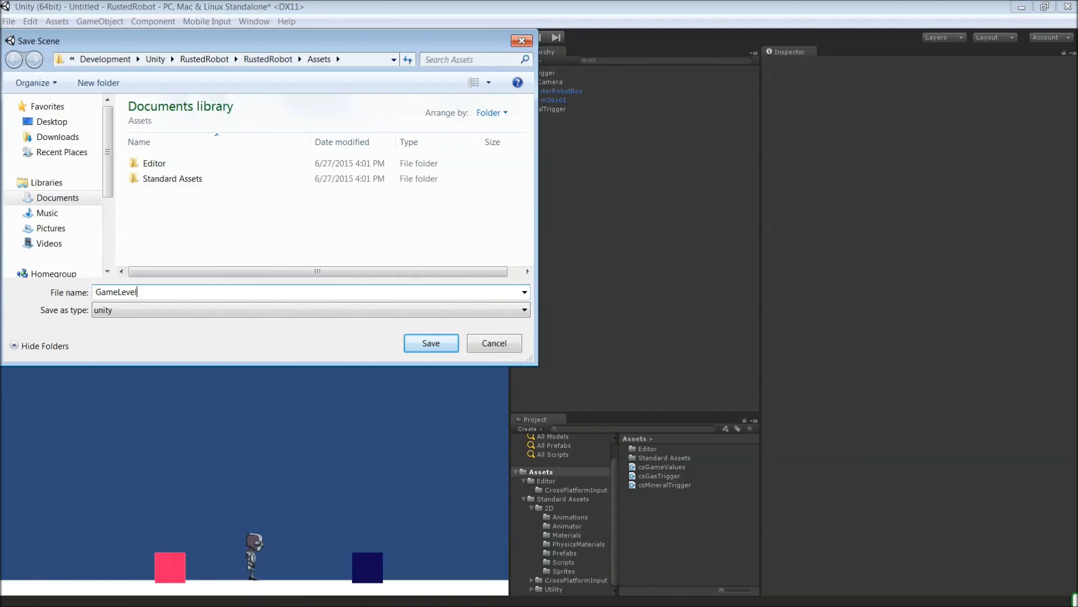
{"action": "left_click", "coordinate": [430, 343]}
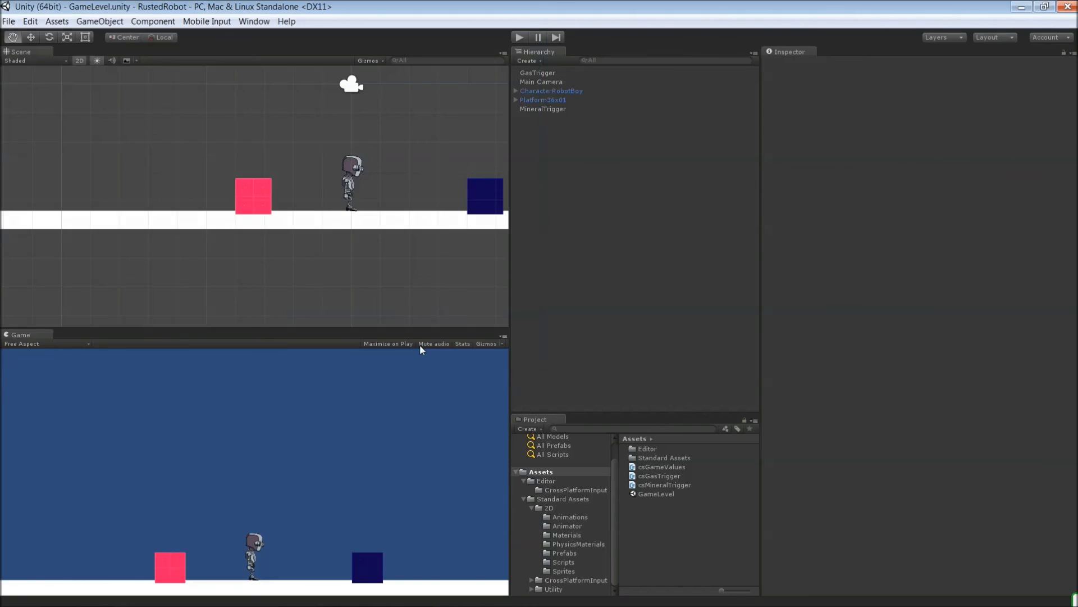
{"action": "mouse_move", "coordinate": [559, 100]}
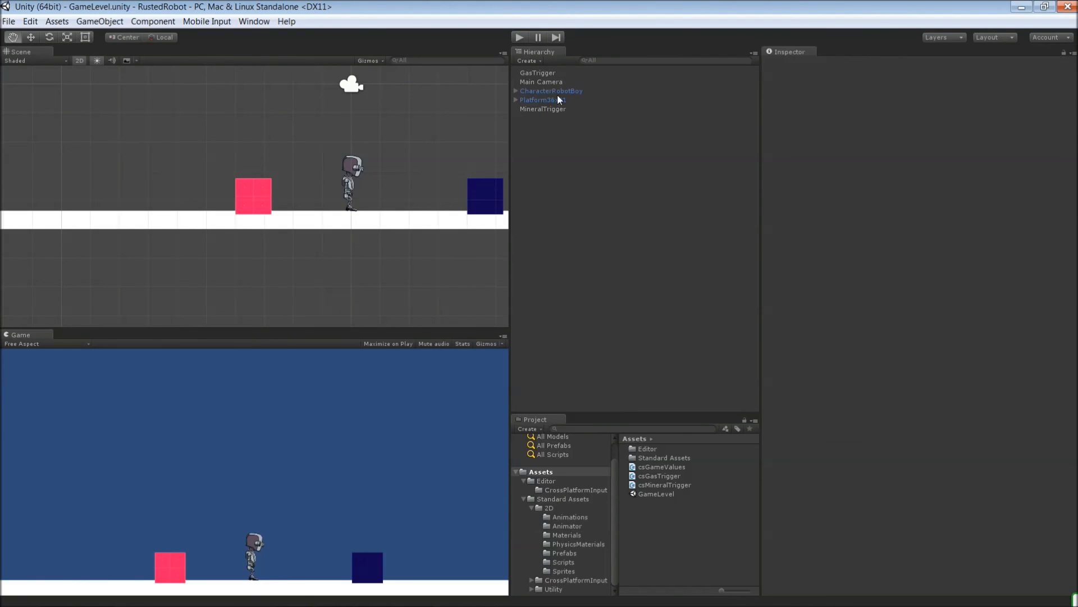